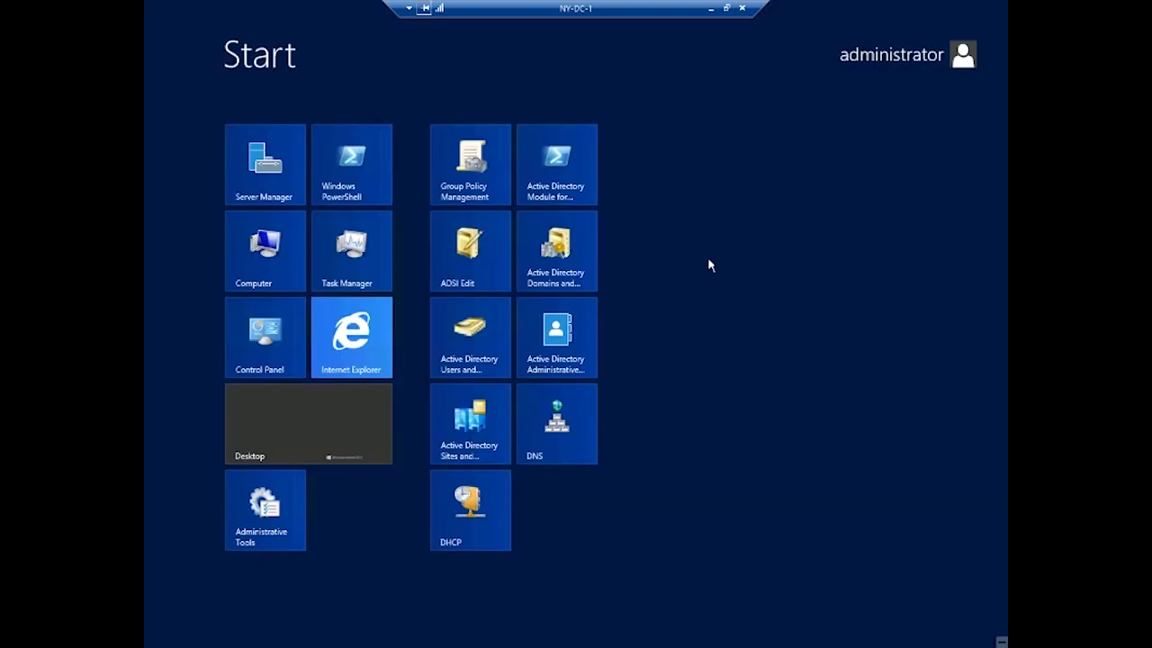
pyautogui.moveTo(469, 165)
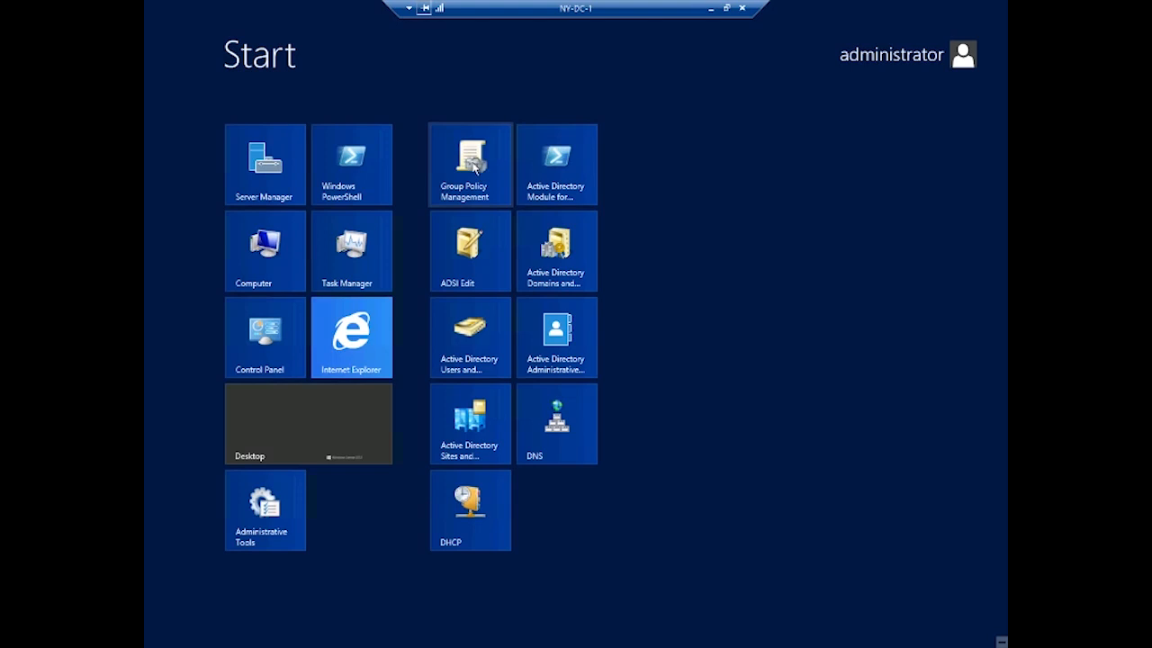
# Step: Open Group Policy Management and list globomantics.local's GPOs: Default Domain Controllers Policy and Default Domain Policy
pyautogui.click(469, 164)
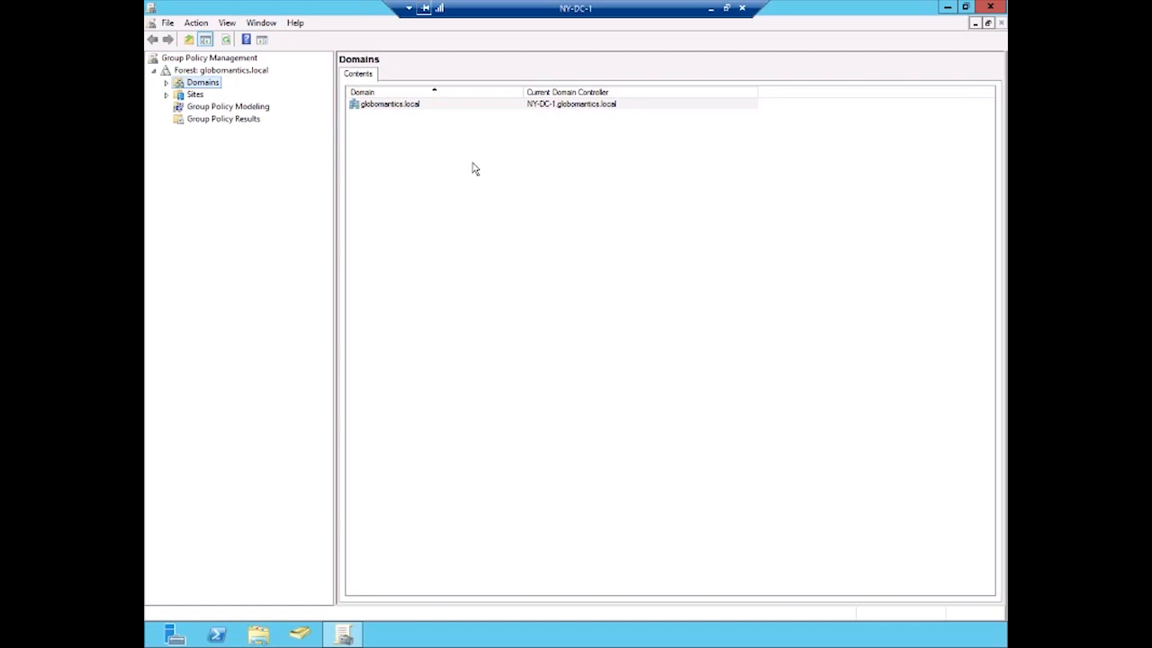
pyautogui.moveTo(492, 191)
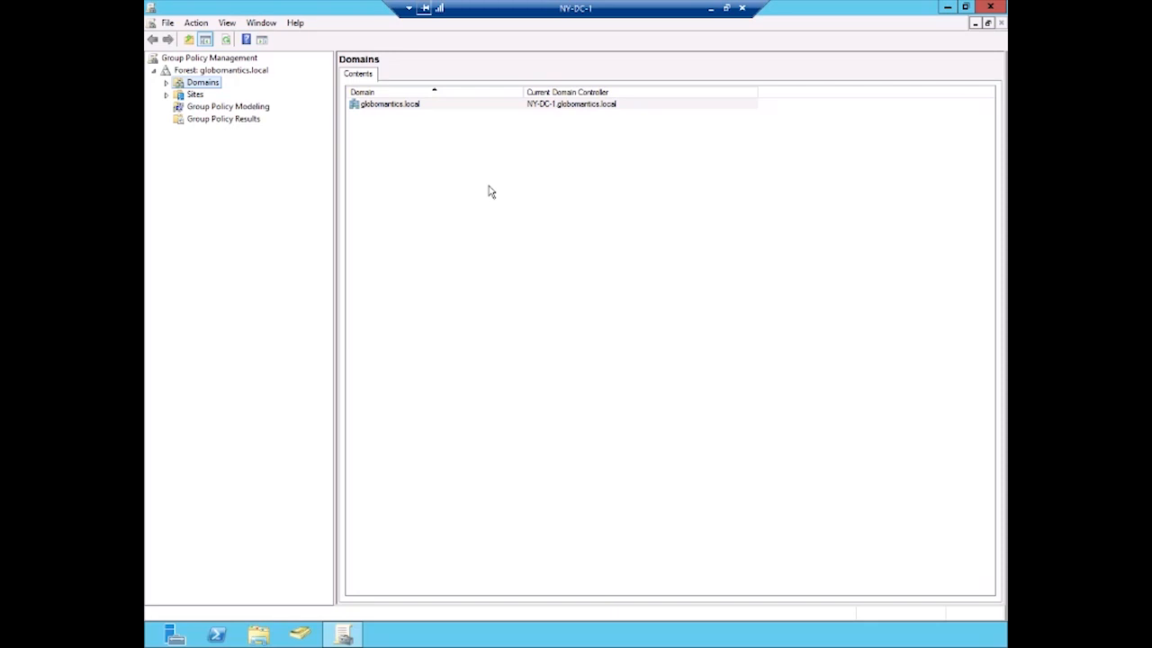
pyautogui.moveTo(218, 59)
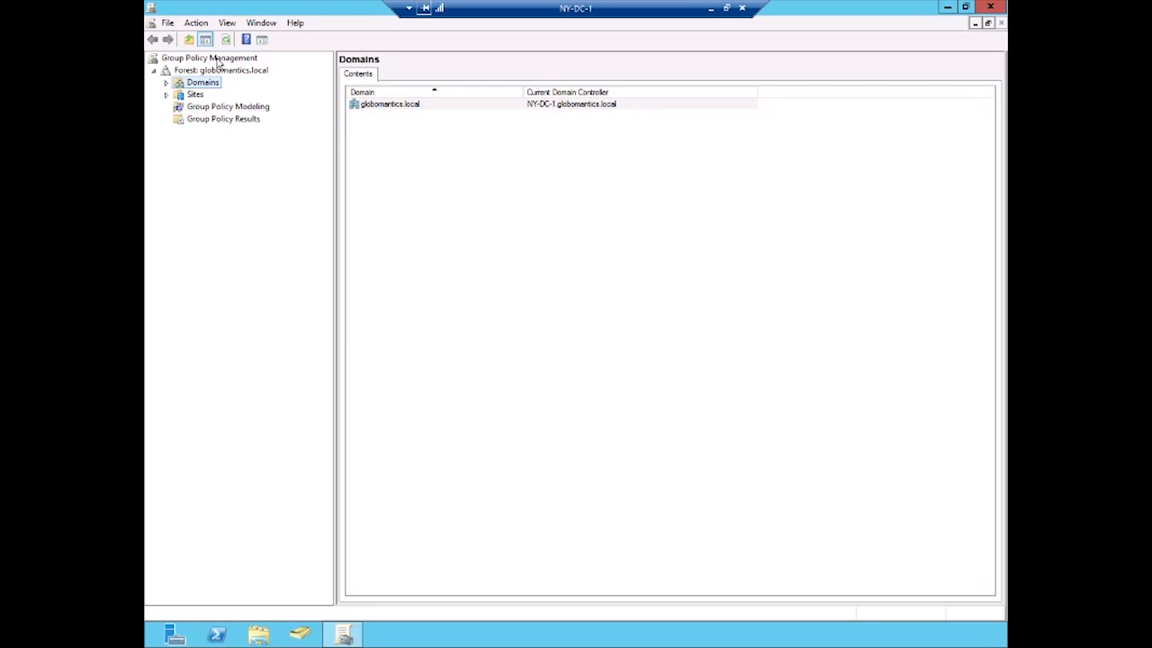
pyautogui.moveTo(250, 77)
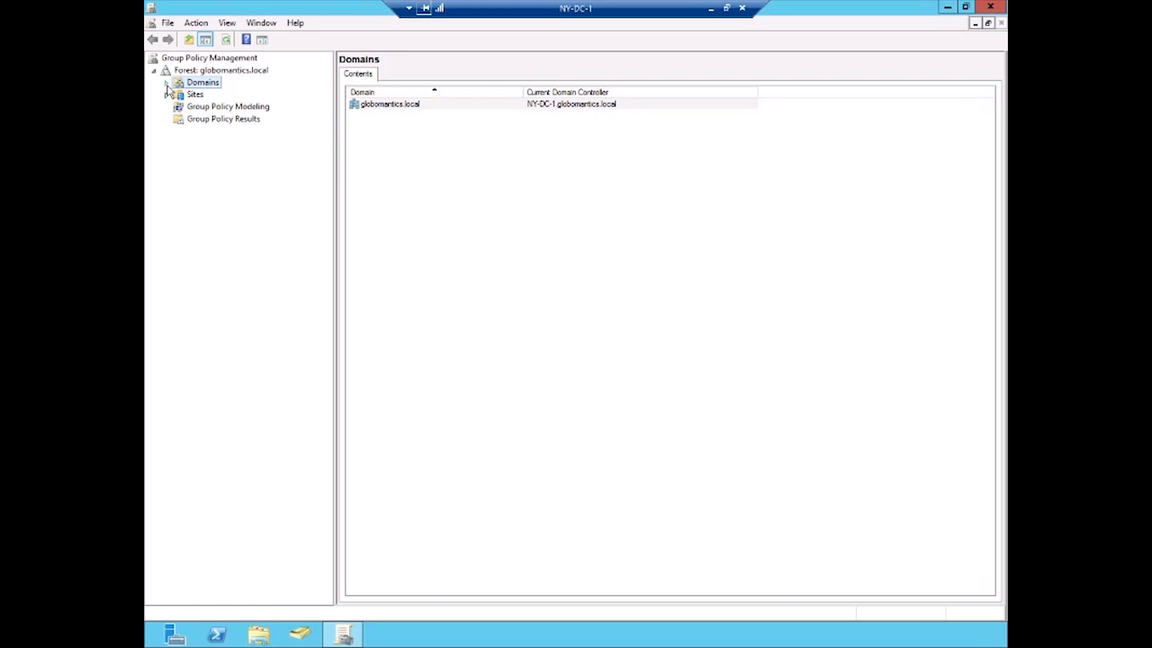
pyautogui.click(166, 81)
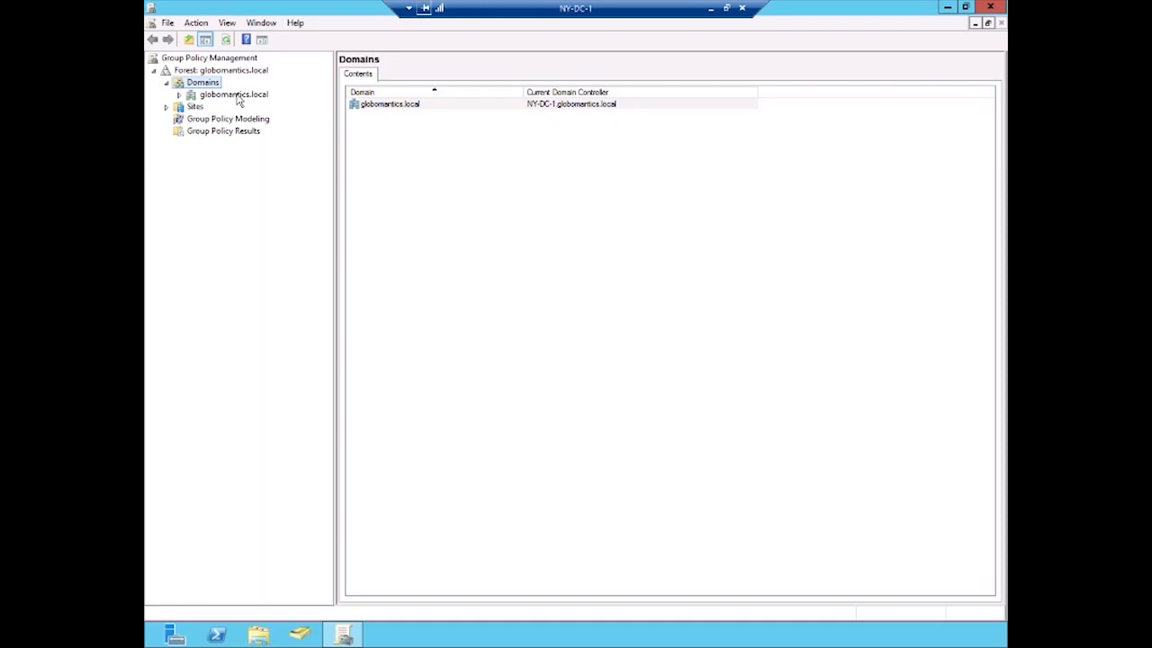
pyautogui.click(179, 95)
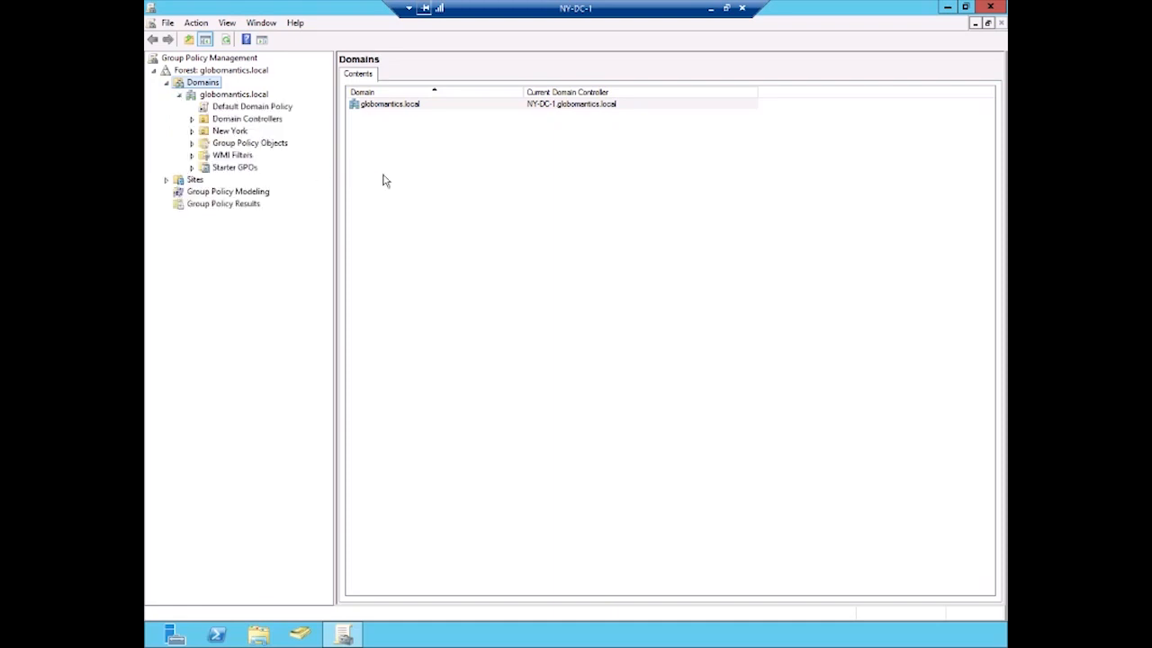
pyautogui.moveTo(249, 148)
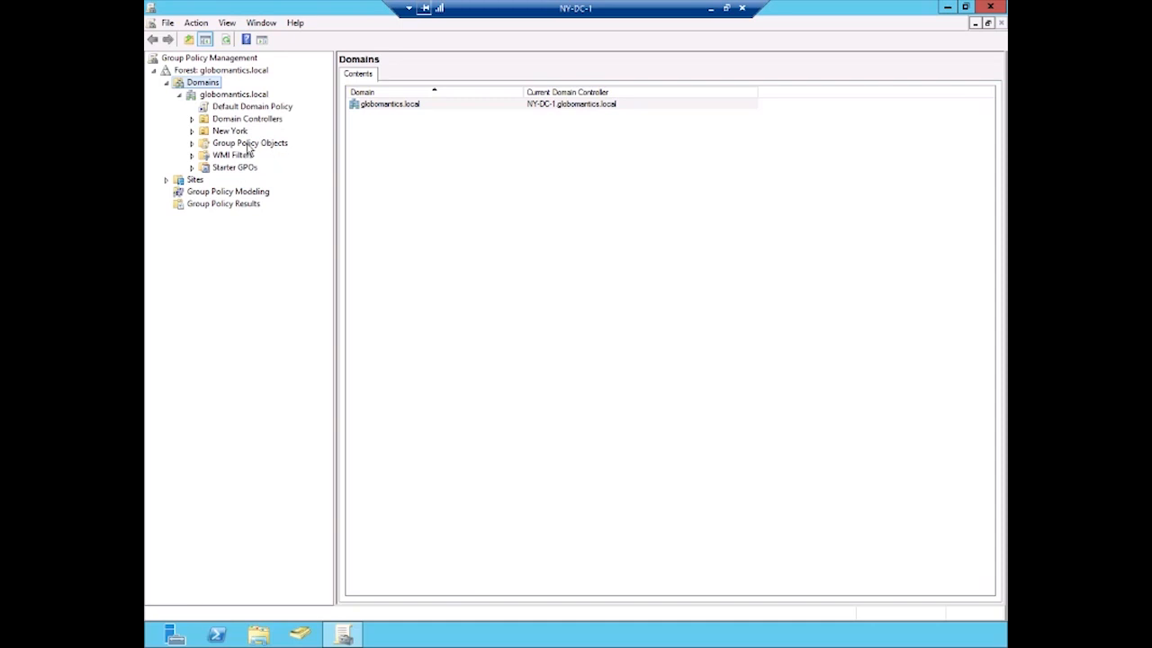
pyautogui.moveTo(228, 148)
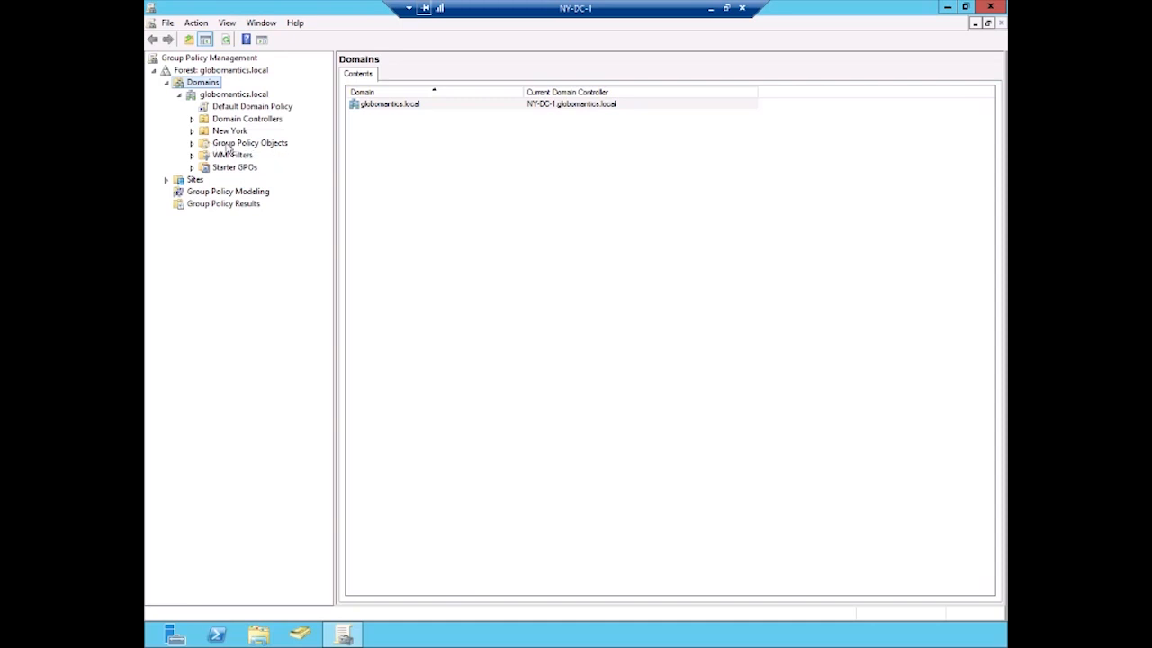
pyautogui.click(249, 142)
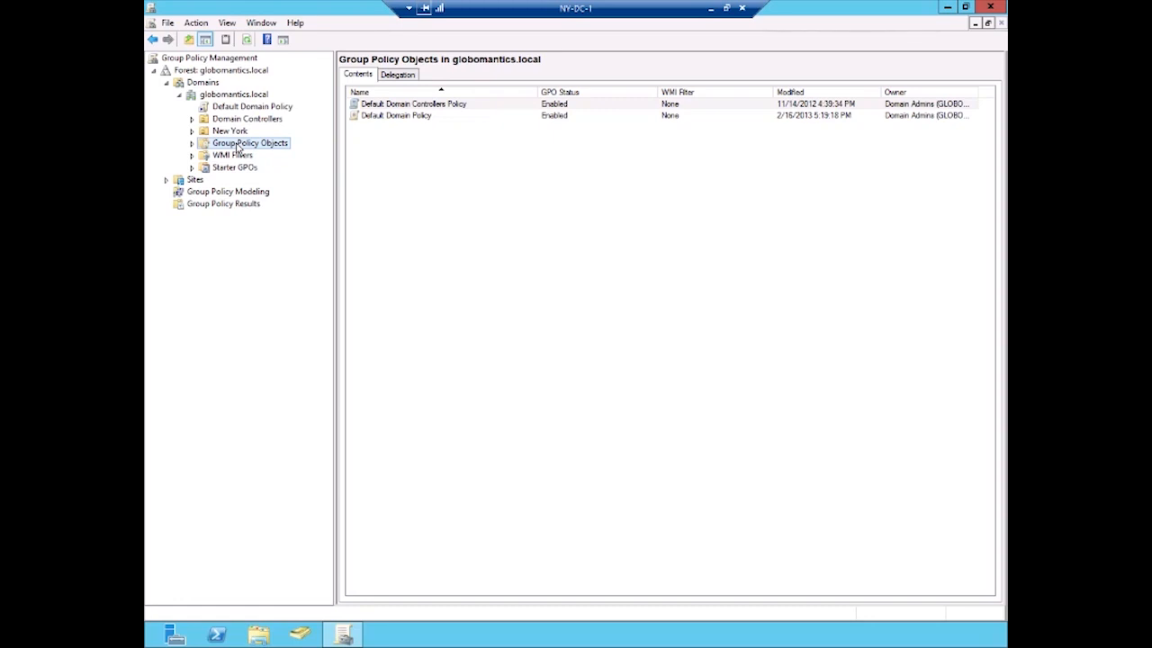
pyautogui.moveTo(406, 178)
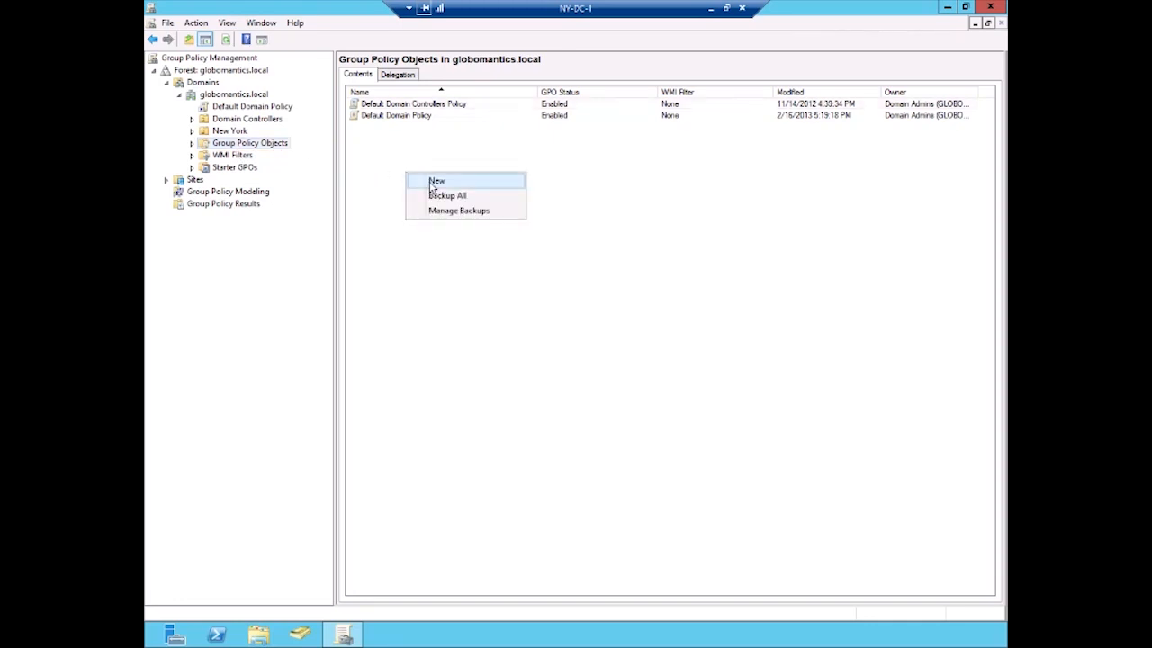
# Step: Create a GPO named 'Demo Unlinked GPO' with Source Starter GPO left as (none)
pyautogui.click(437, 180)
pyautogui.write('Demo')
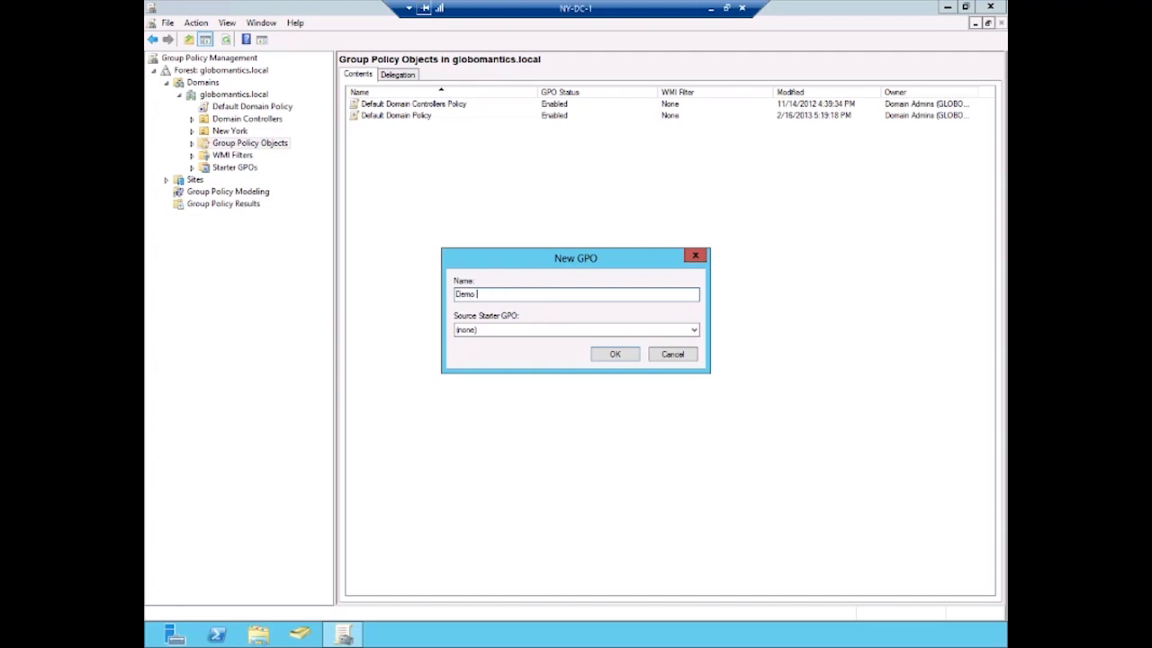
pyautogui.write('Unlinked G')
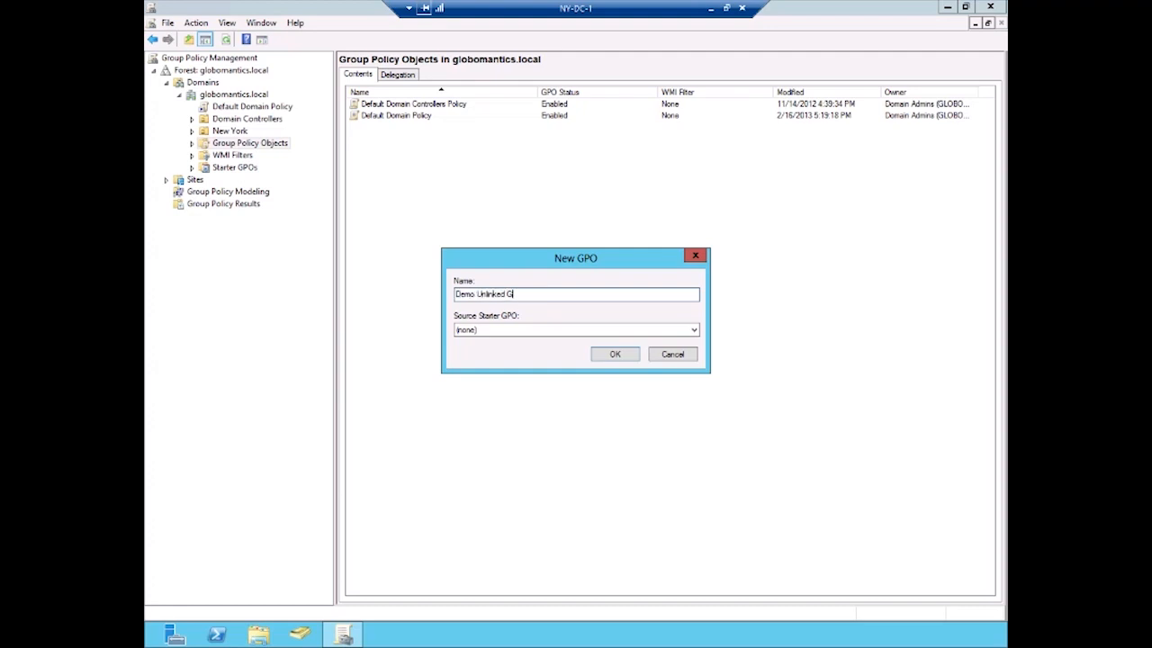
pyautogui.write('PO')
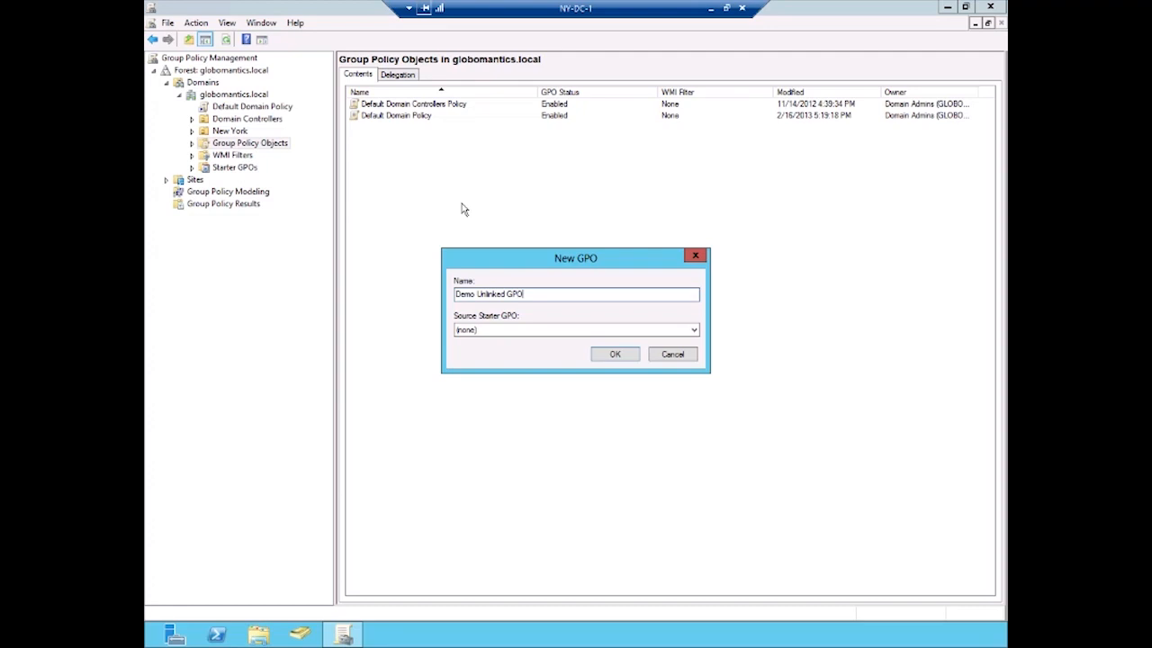
pyautogui.moveTo(464, 323)
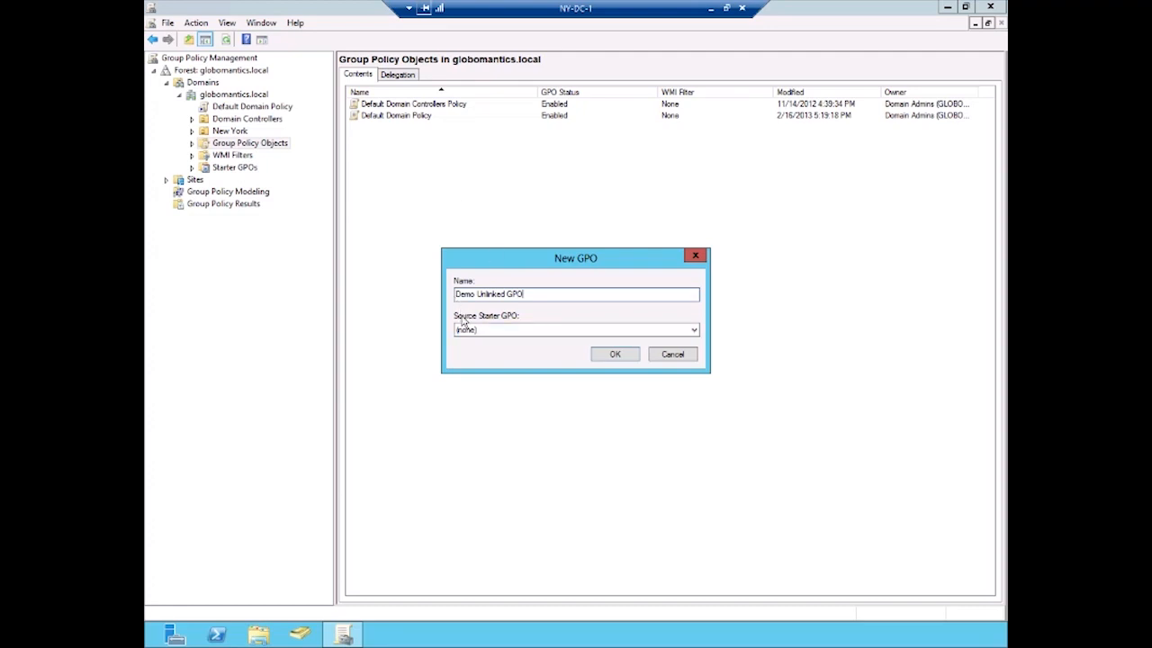
pyautogui.moveTo(503, 321)
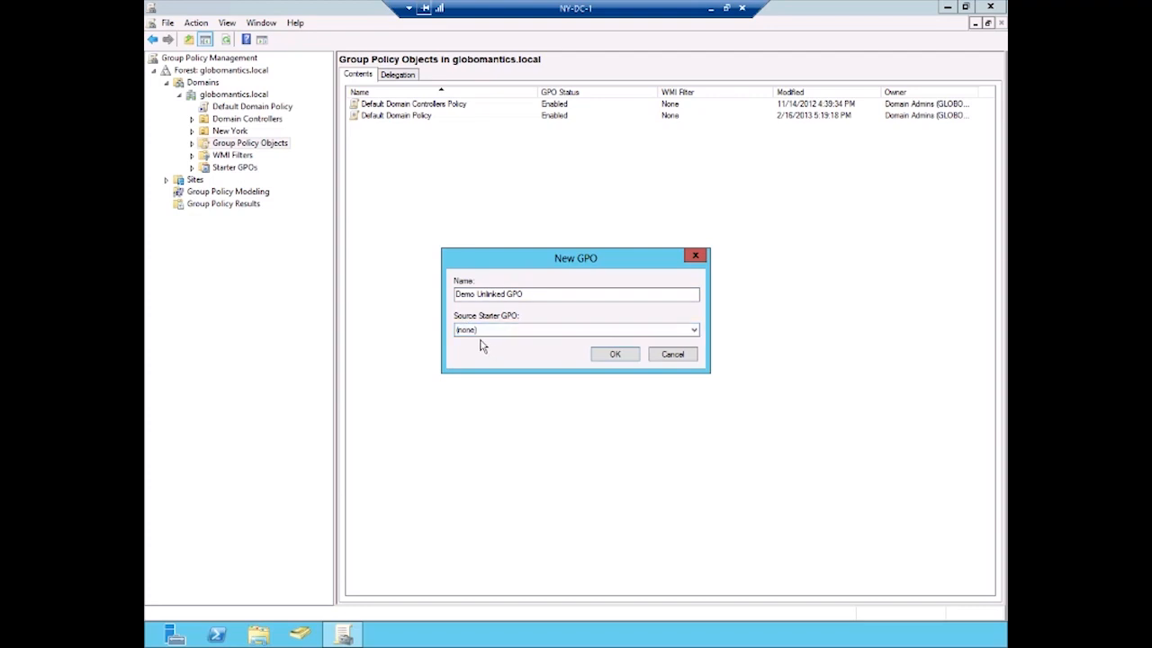
pyautogui.moveTo(230, 171)
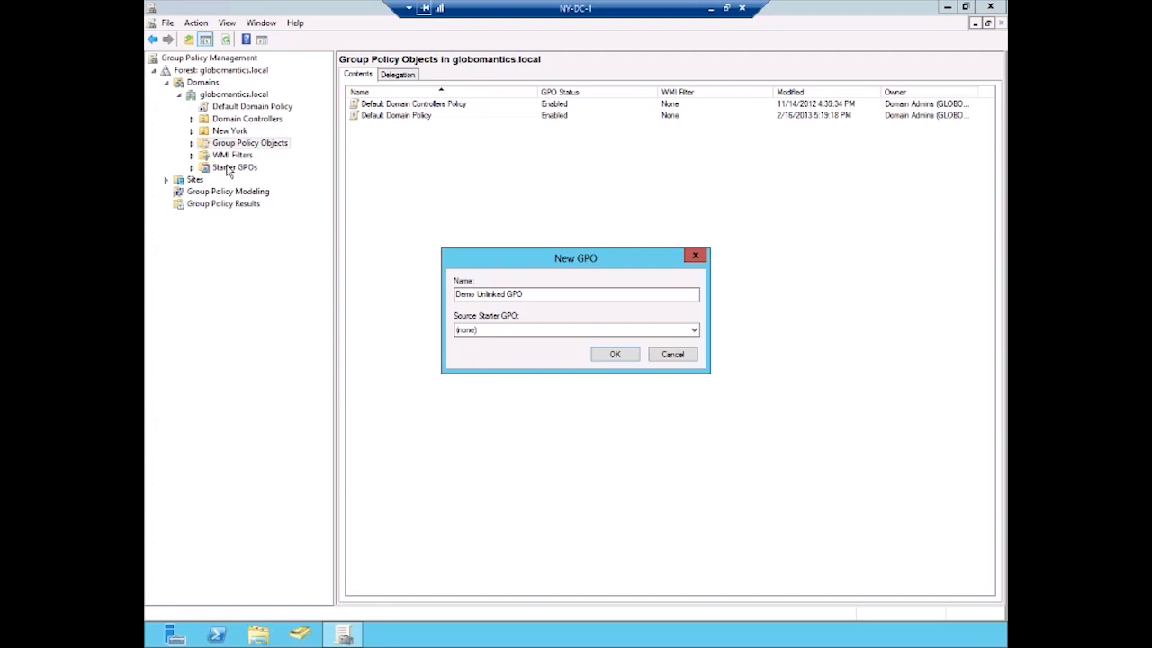
pyautogui.moveTo(537, 294)
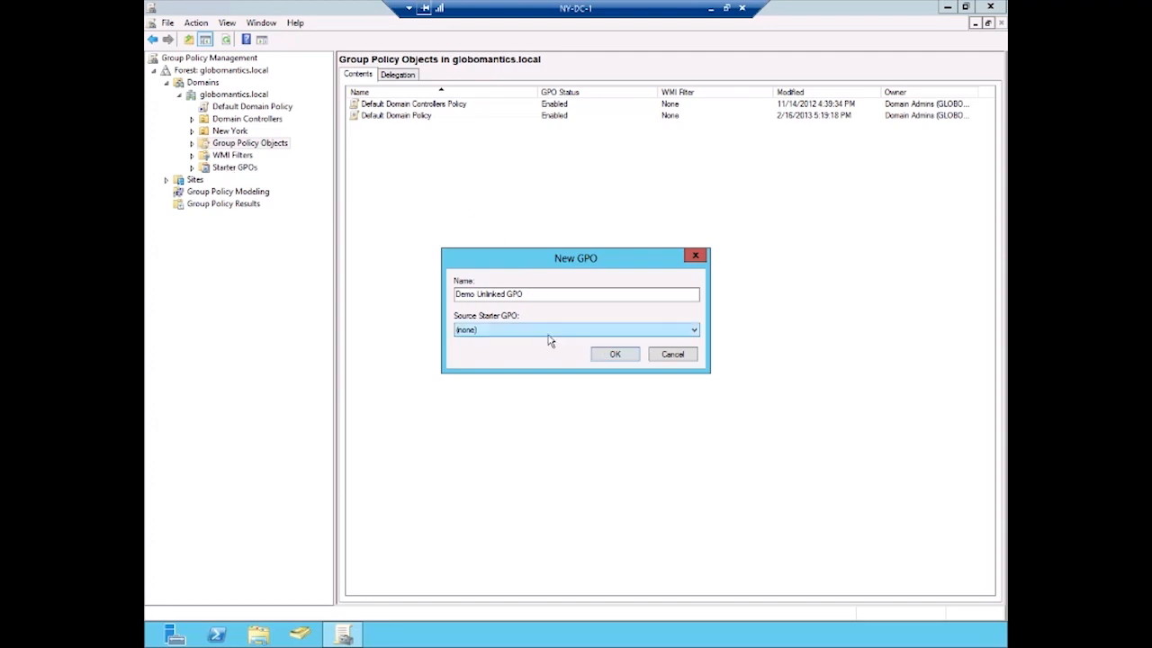
pyautogui.click(615, 353)
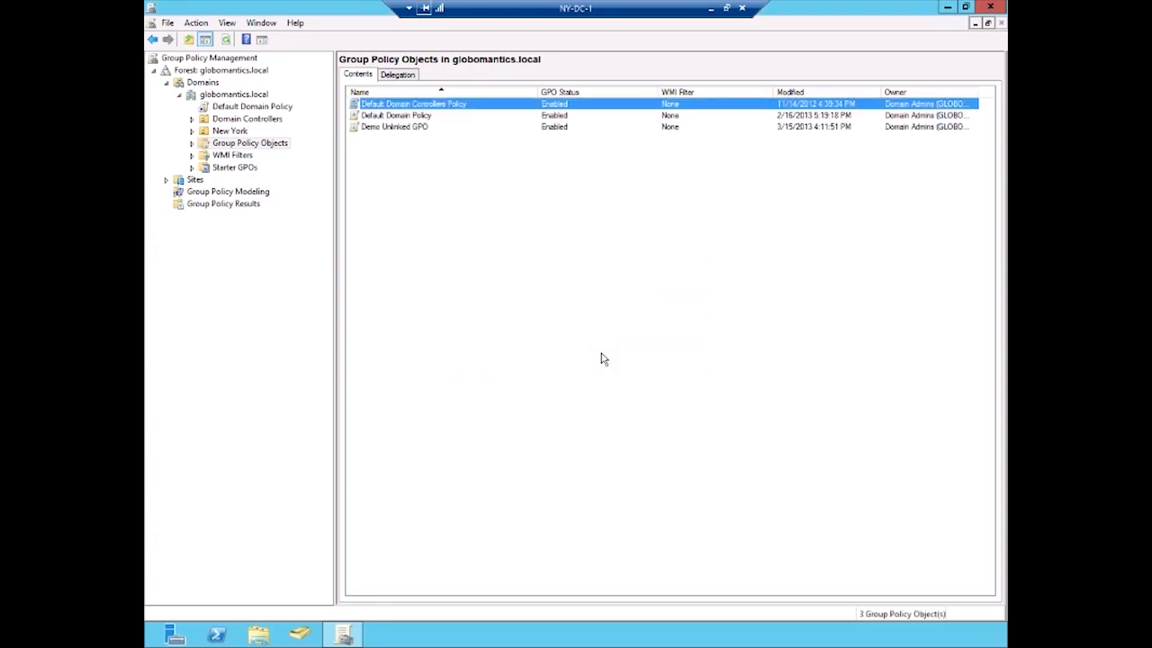
pyautogui.moveTo(392, 135)
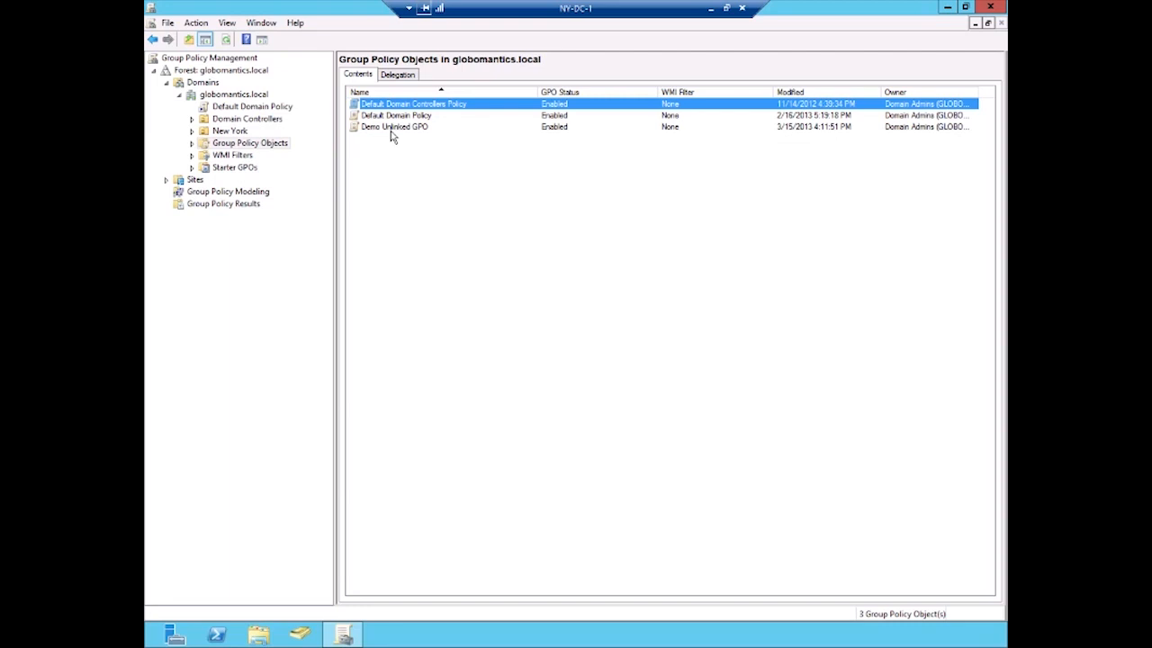
pyautogui.rightClick(393, 125)
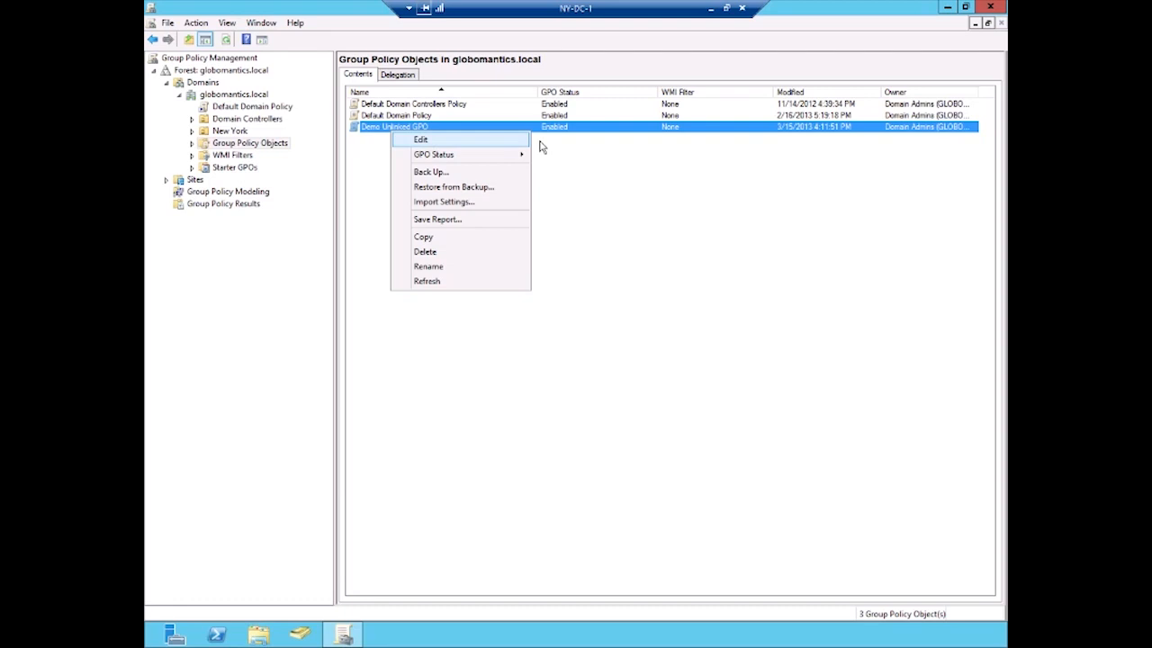
pyautogui.click(591, 156)
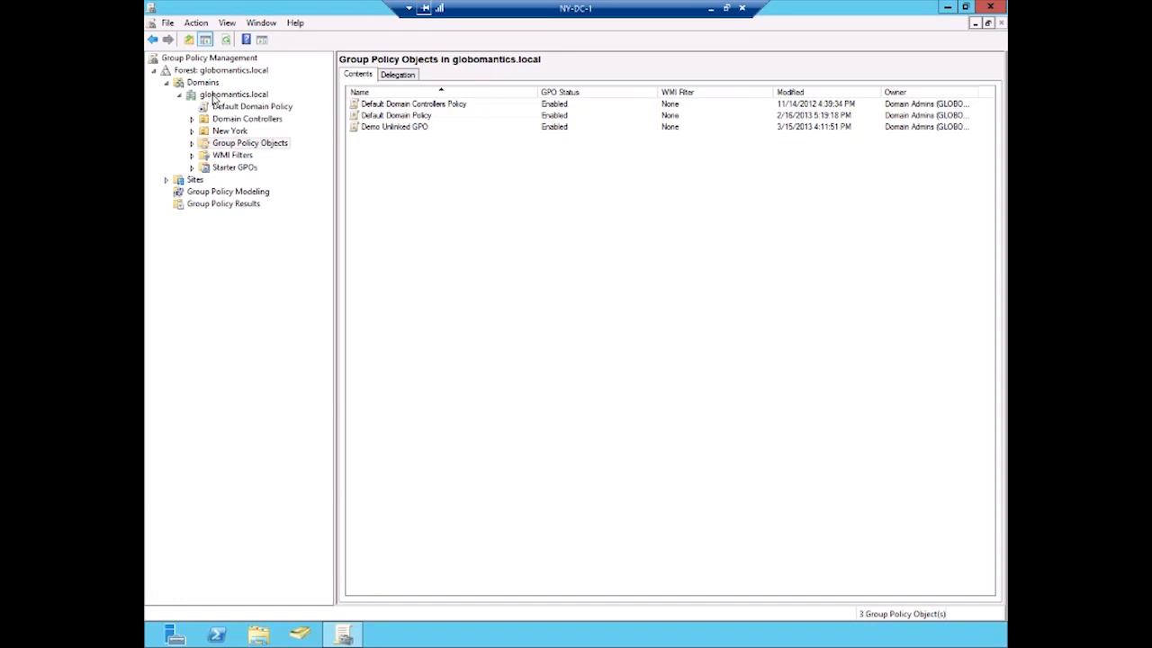
# Step: Link the existing Demo Unlinked GPO to the New York OU, then show all domain GPOs
pyautogui.rightClick(232, 94)
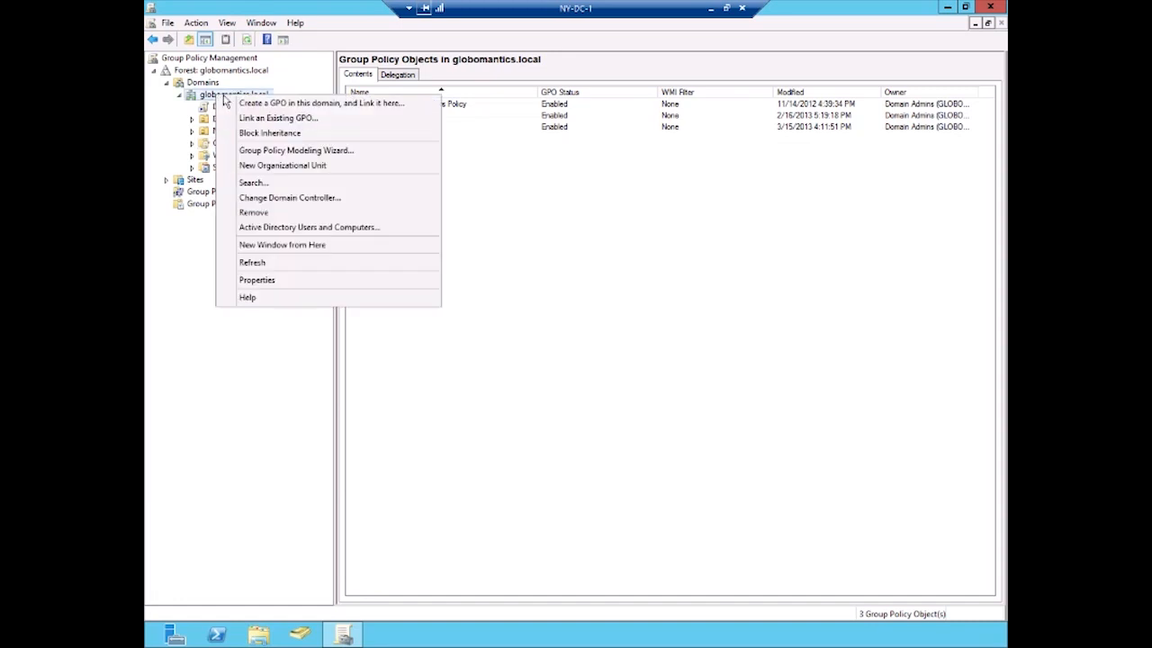
pyautogui.moveTo(279, 117)
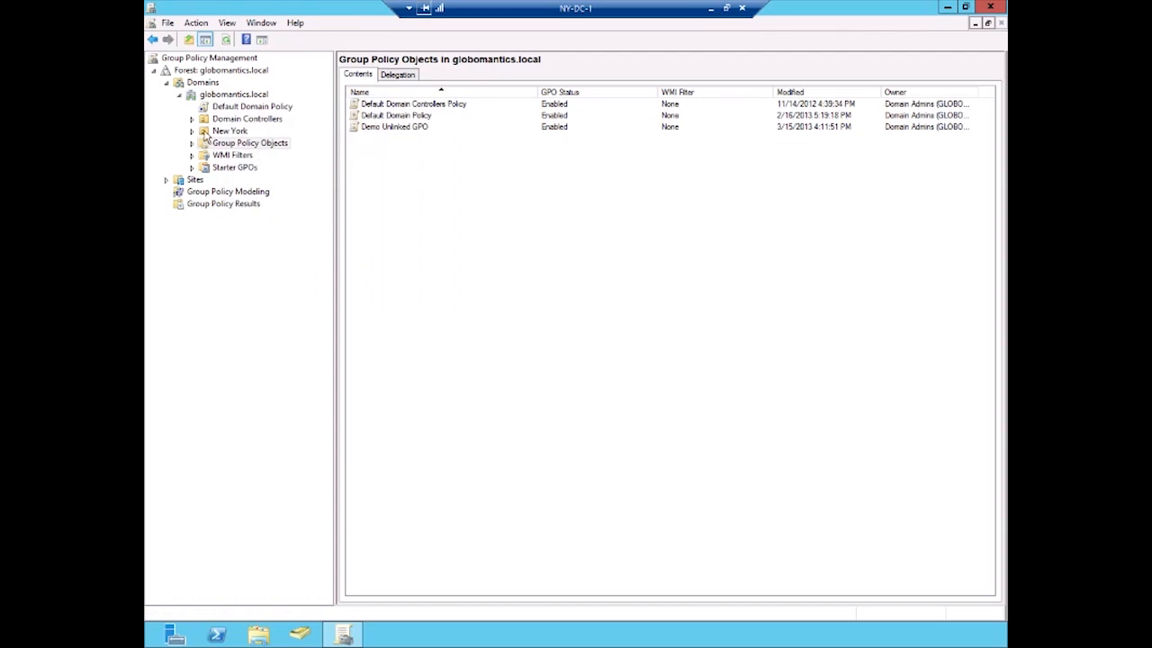
pyautogui.moveTo(217, 137)
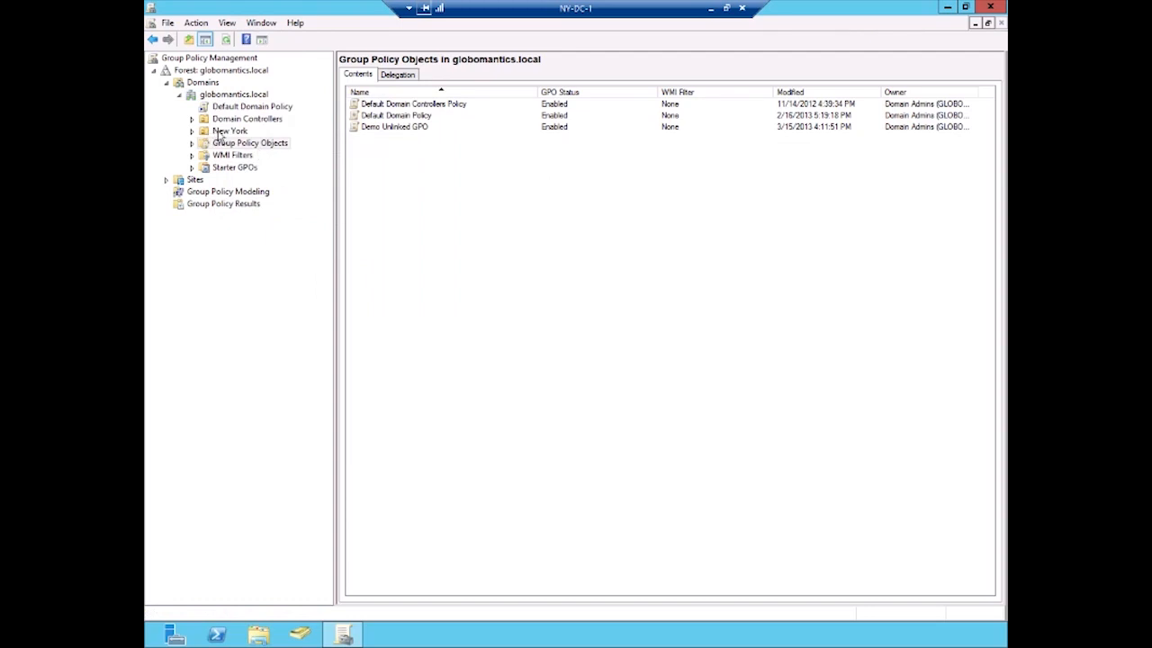
pyautogui.rightClick(230, 131)
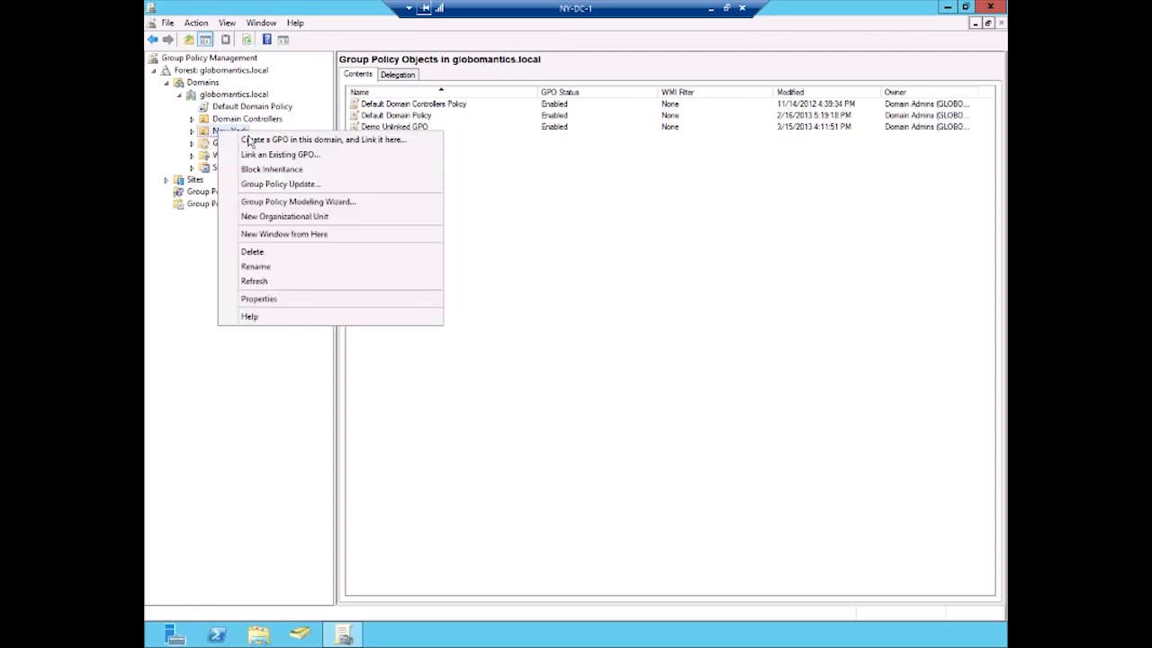
pyautogui.moveTo(280, 154)
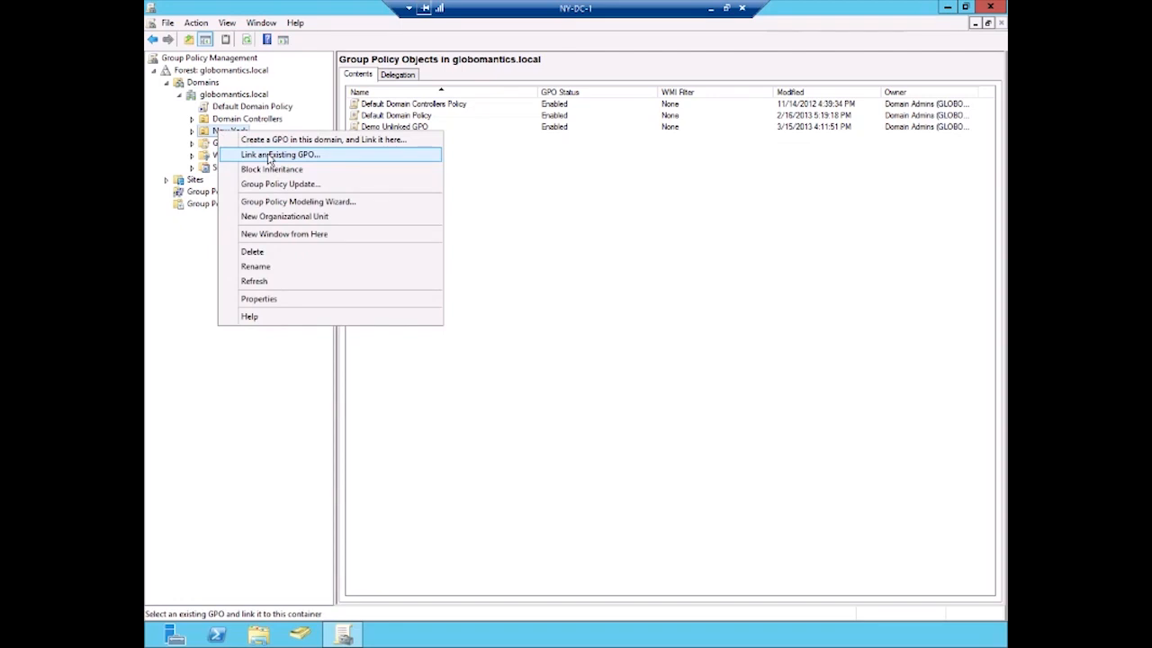
pyautogui.click(279, 154)
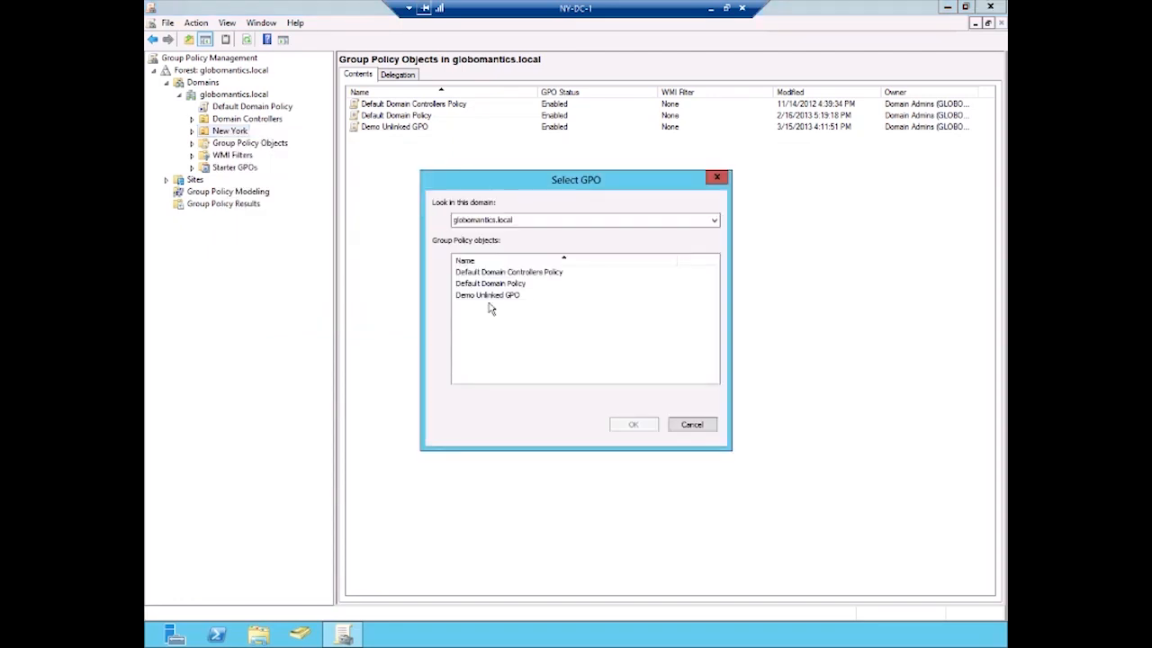
pyautogui.click(487, 295)
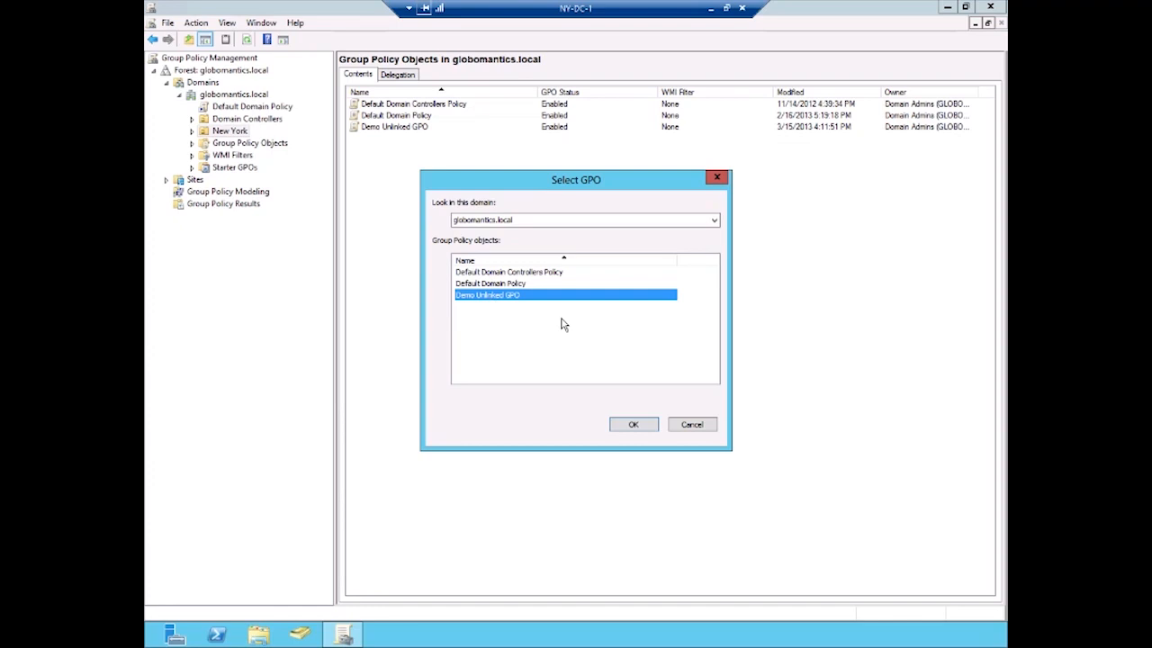
pyautogui.click(691, 424)
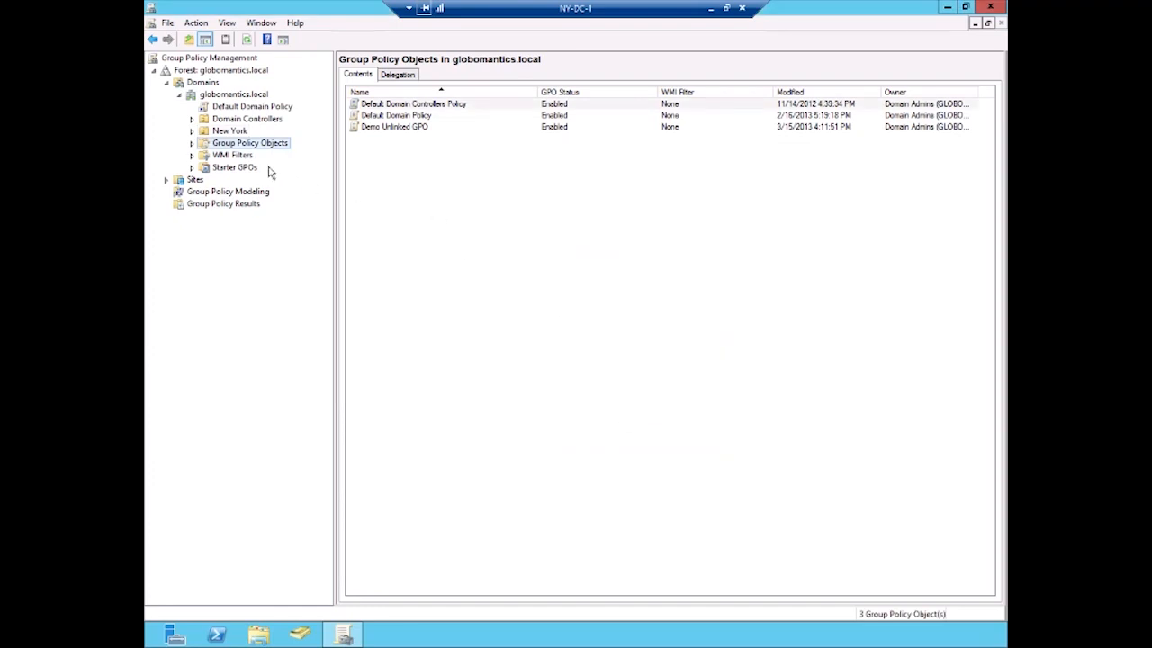
pyautogui.click(192, 130)
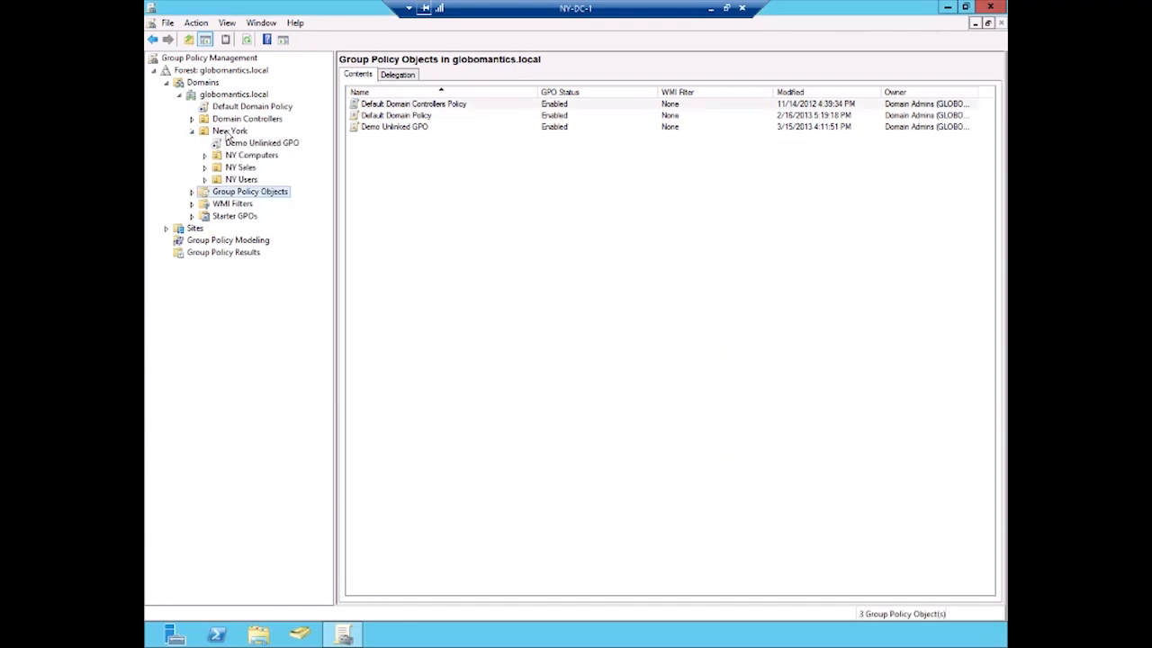
# Step: Select Demo Unlinked GPO to view its scope, showing the globomantics.local/New York link
pyautogui.click(263, 142)
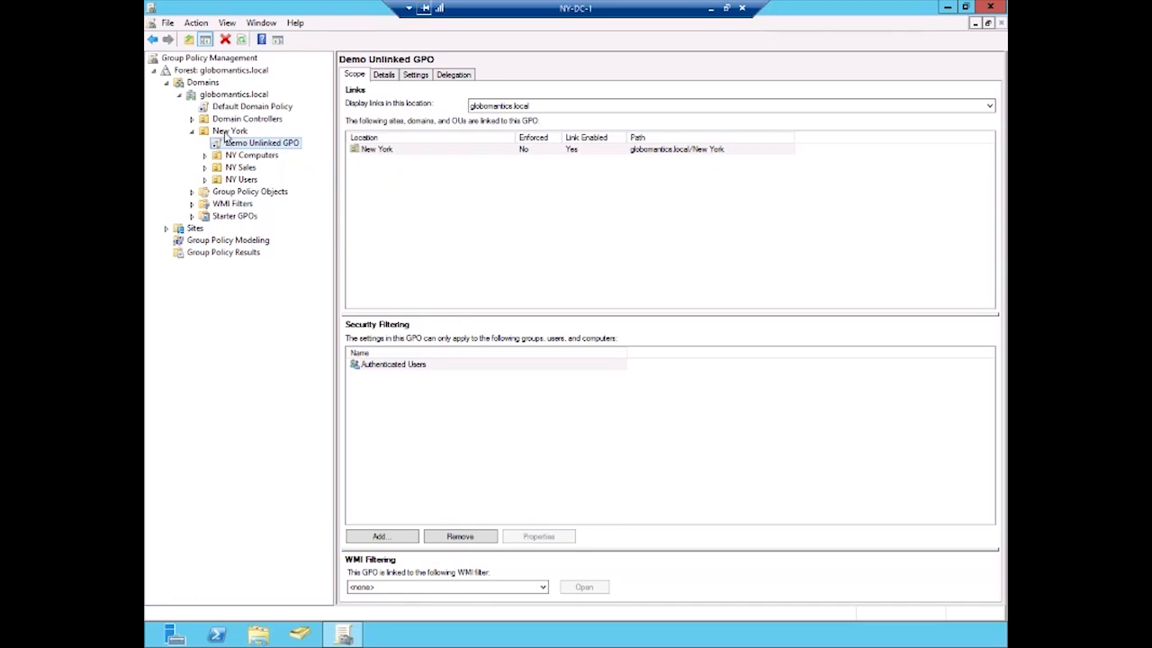
# Step: Create 'Demo Linked GPO' and link it directly to the New York OU
pyautogui.rightClick(231, 131)
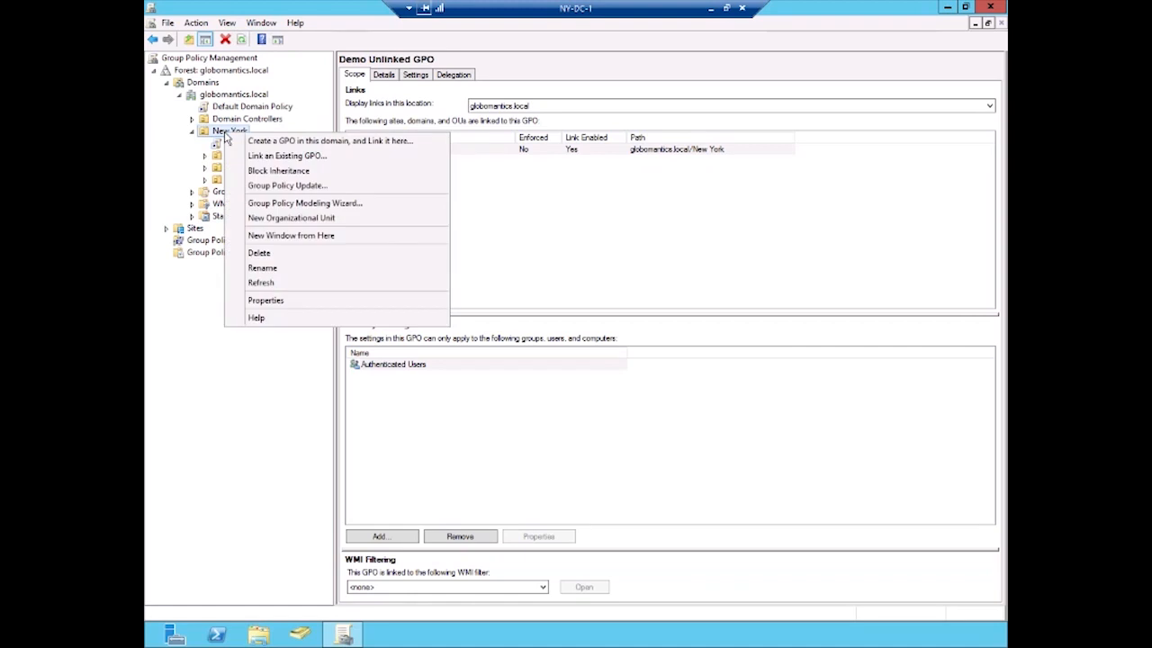
pyautogui.moveTo(324, 140)
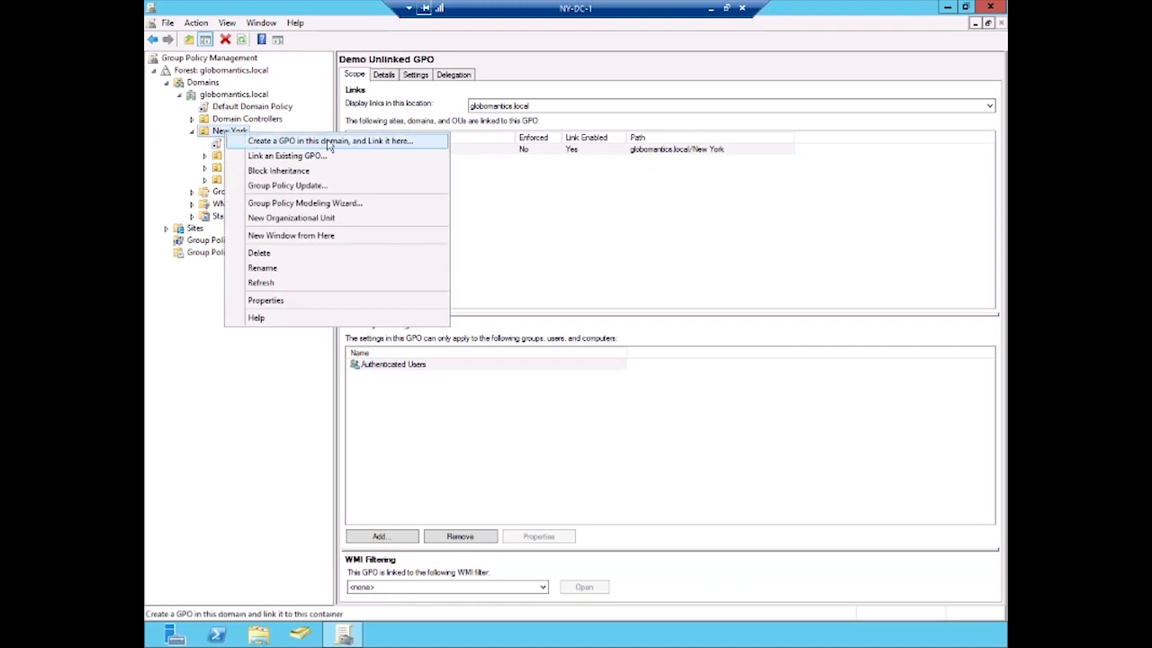
pyautogui.moveTo(378, 145)
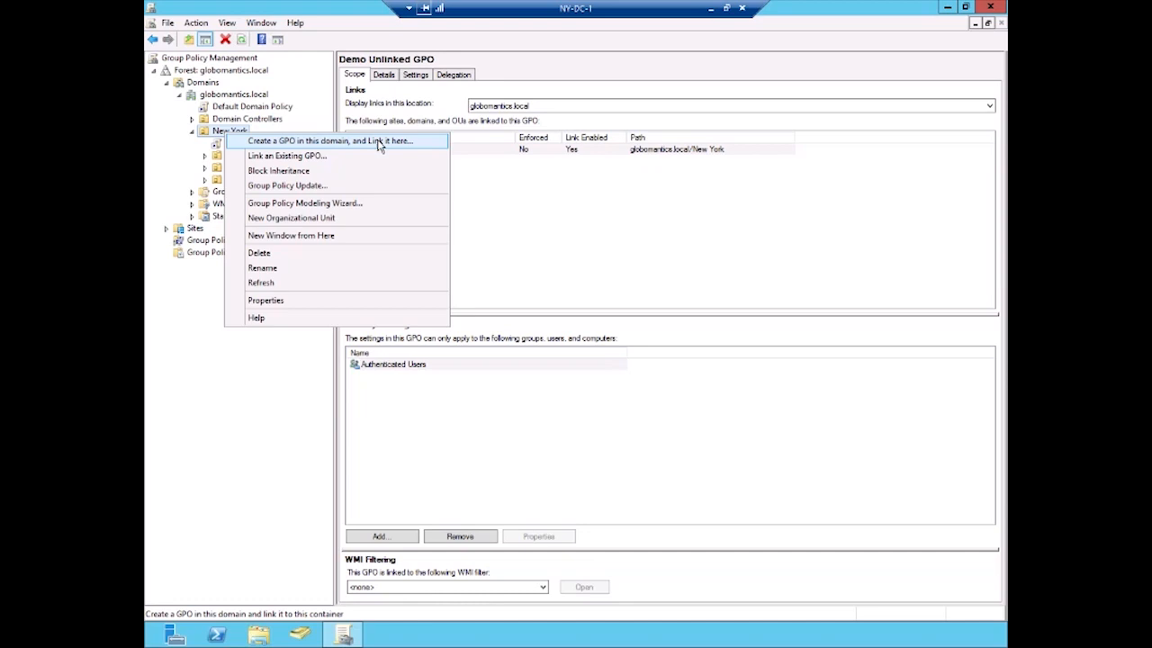
pyautogui.click(340, 141)
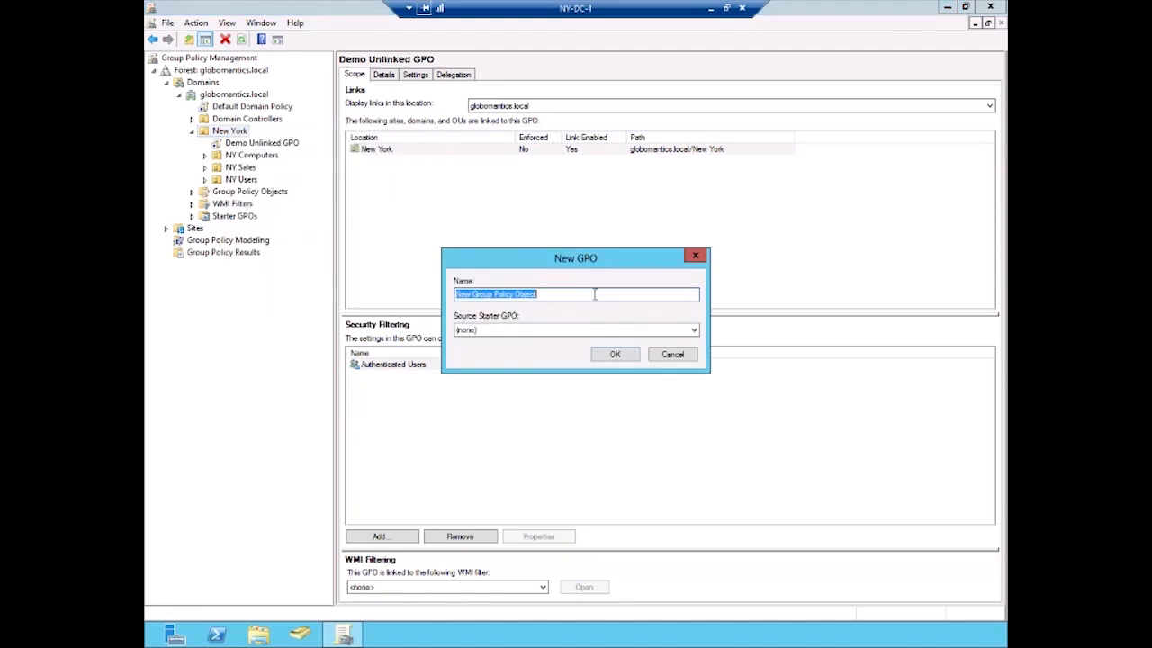
pyautogui.write('DI')
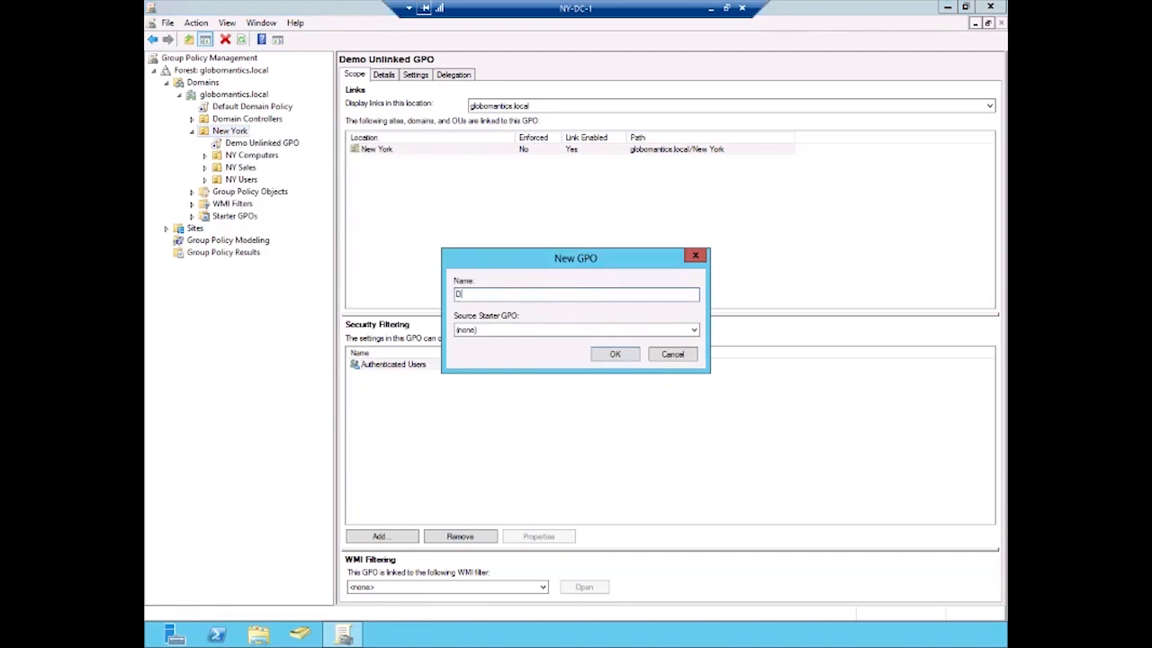
pyautogui.write('Demo Linked')
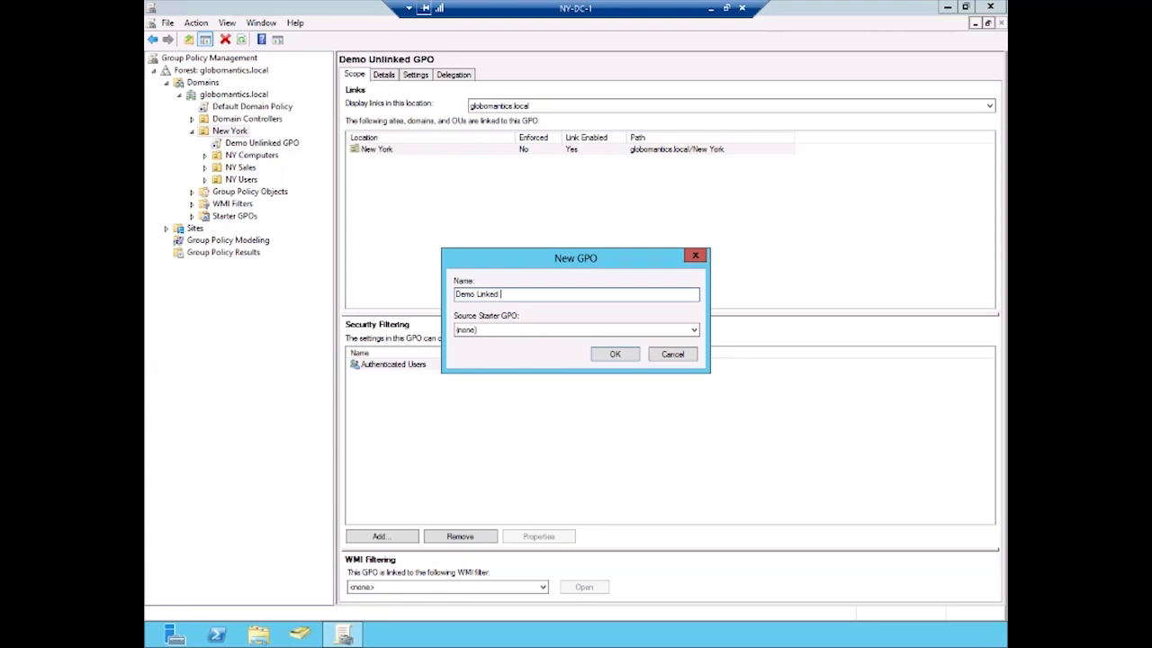
pyautogui.write('GPO')
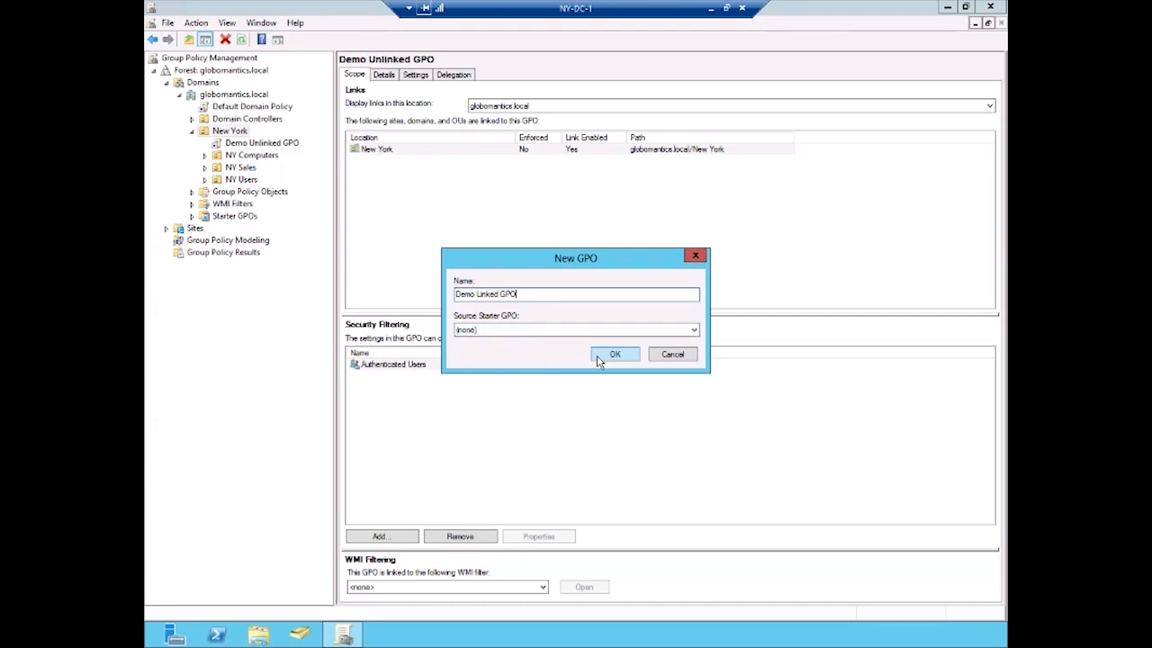
pyautogui.click(614, 354)
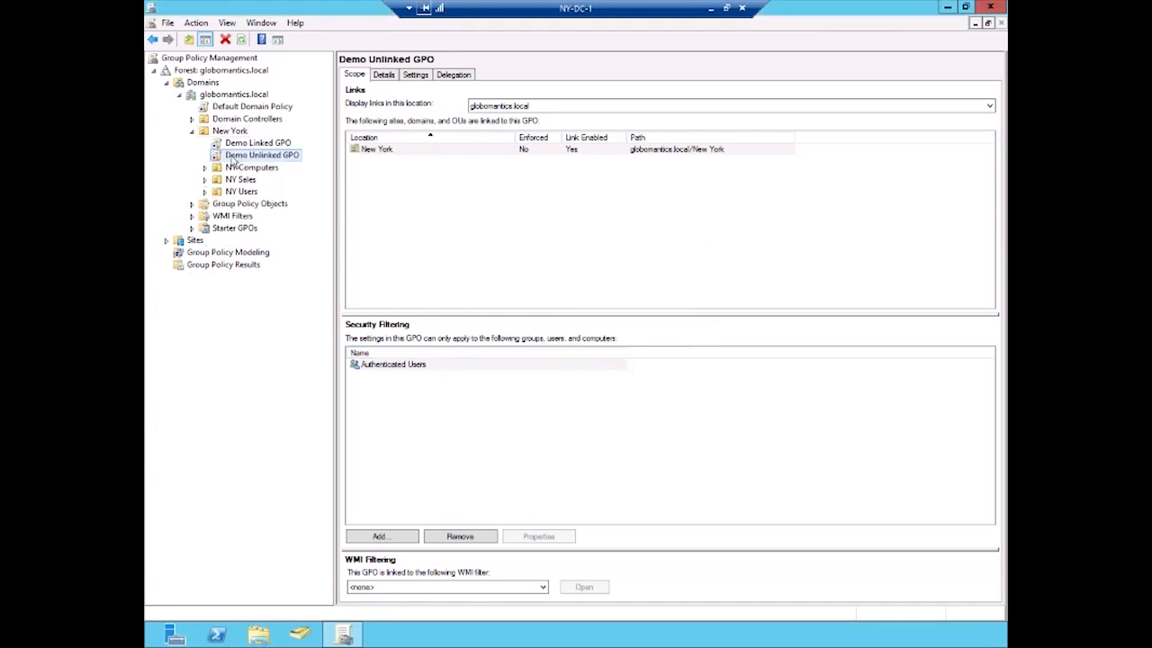
# Step: Check Demo Linked GPO's scope and New York's links, then list the four domain GPOs
pyautogui.click(257, 142)
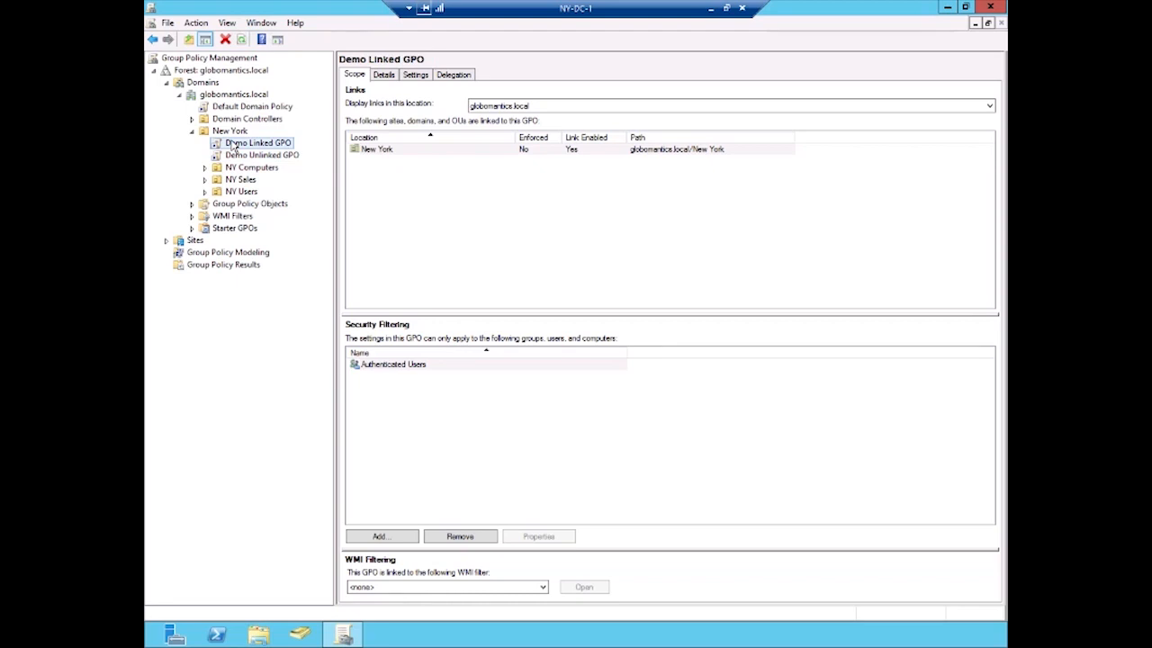
pyautogui.click(230, 130)
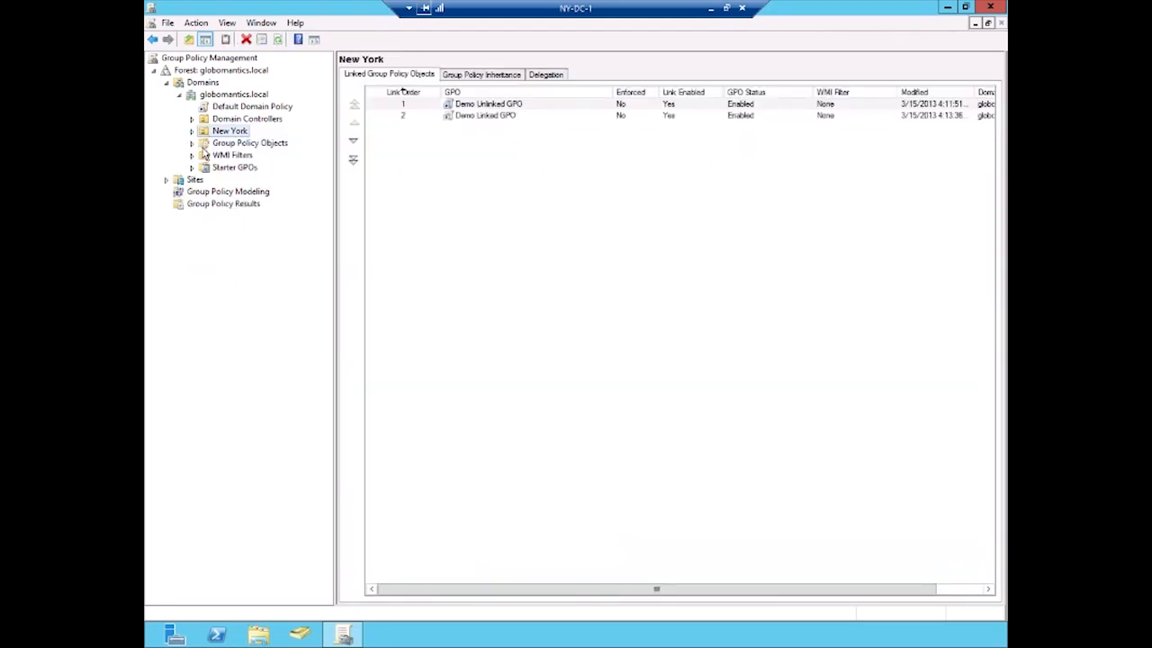
pyautogui.click(249, 143)
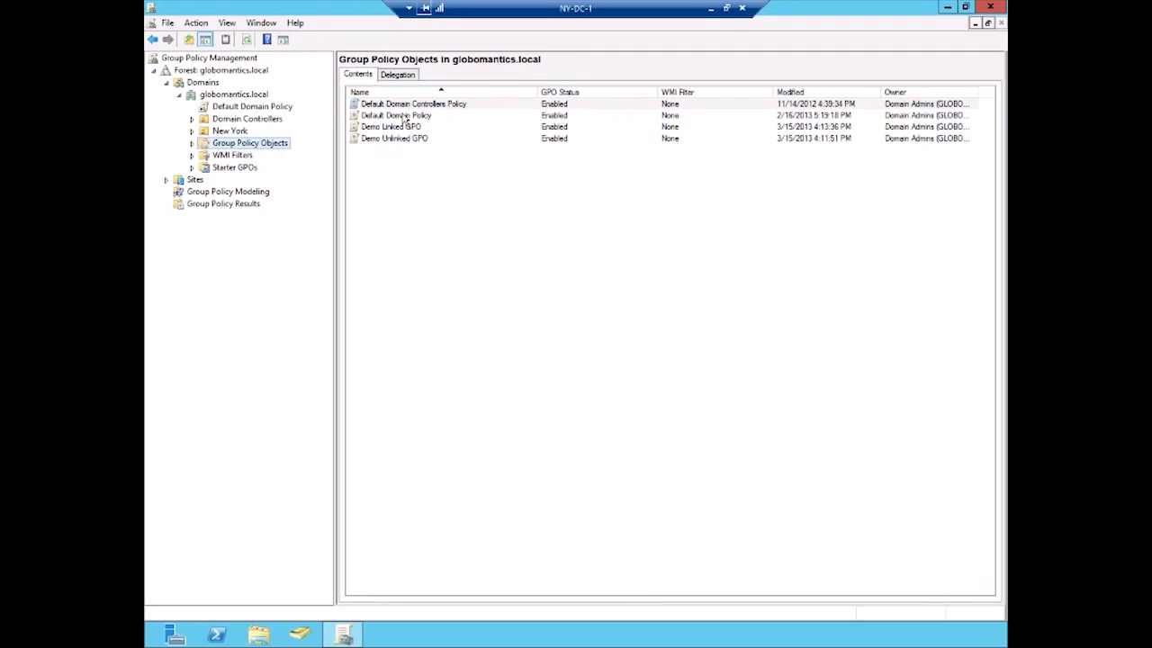
pyautogui.moveTo(466, 196)
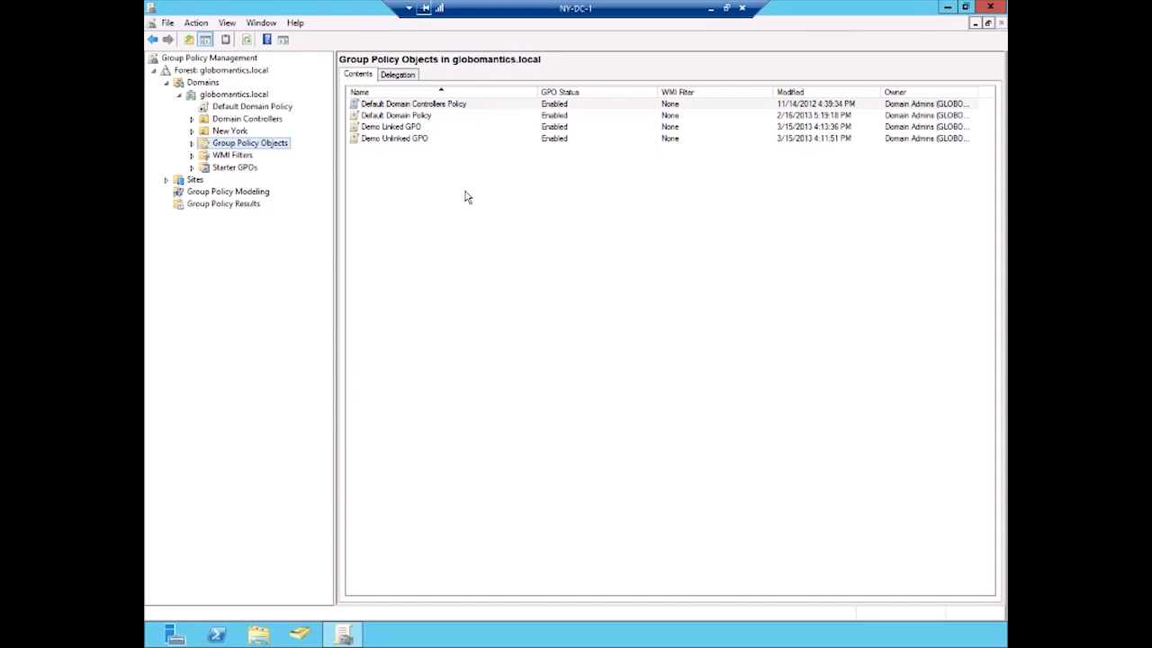
pyautogui.moveTo(401, 163)
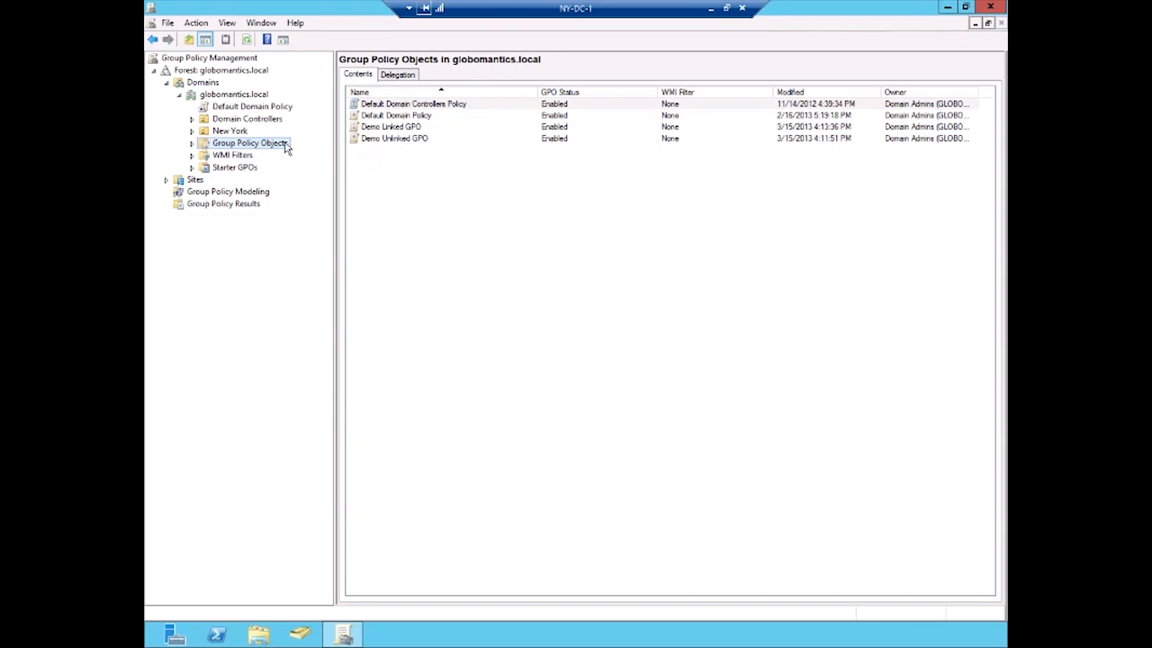
pyautogui.moveTo(298, 126)
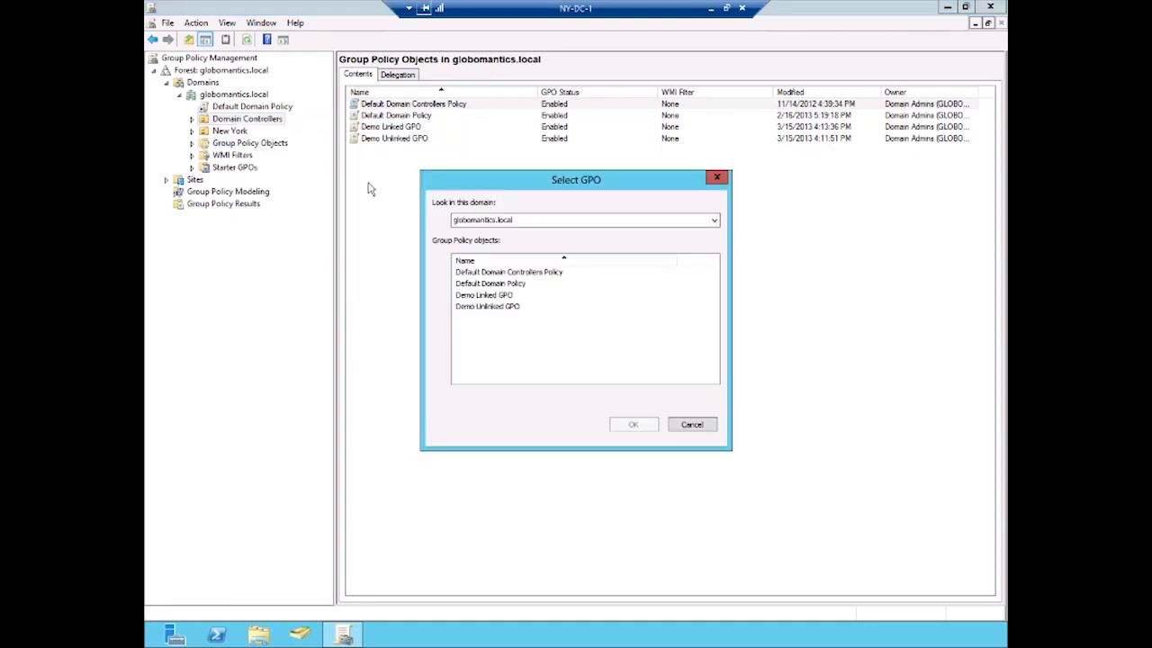
# Step: Add Domain Controllers OU and globomantics.local domain links for Demo Linked GPO
pyautogui.click(484, 294)
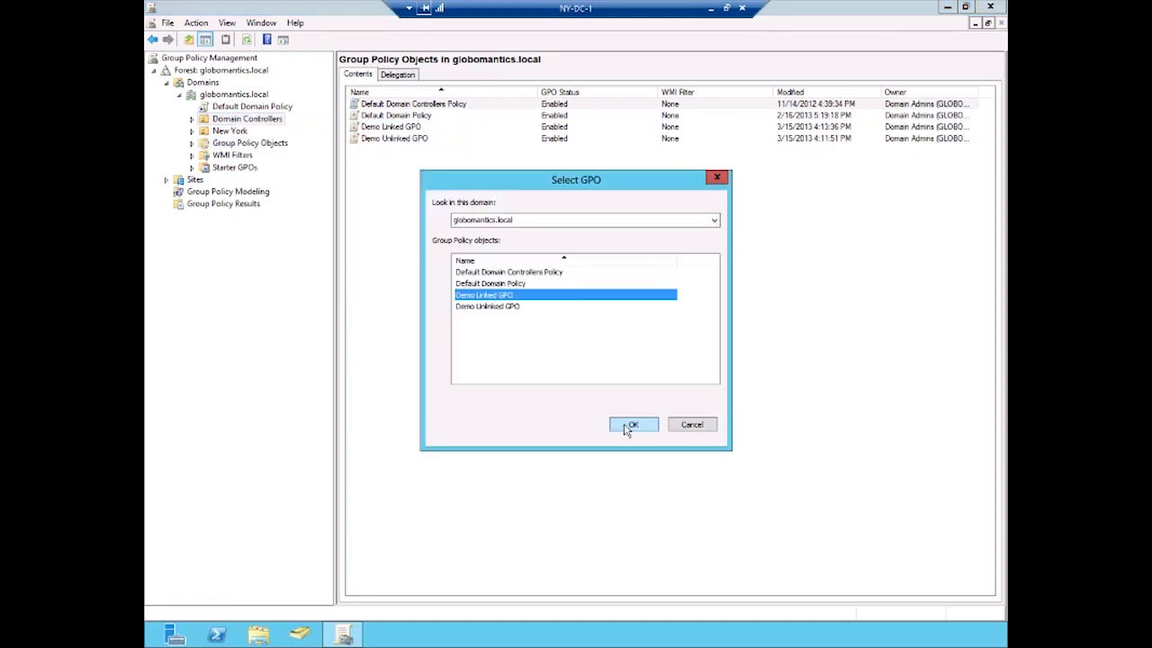
pyautogui.click(633, 424)
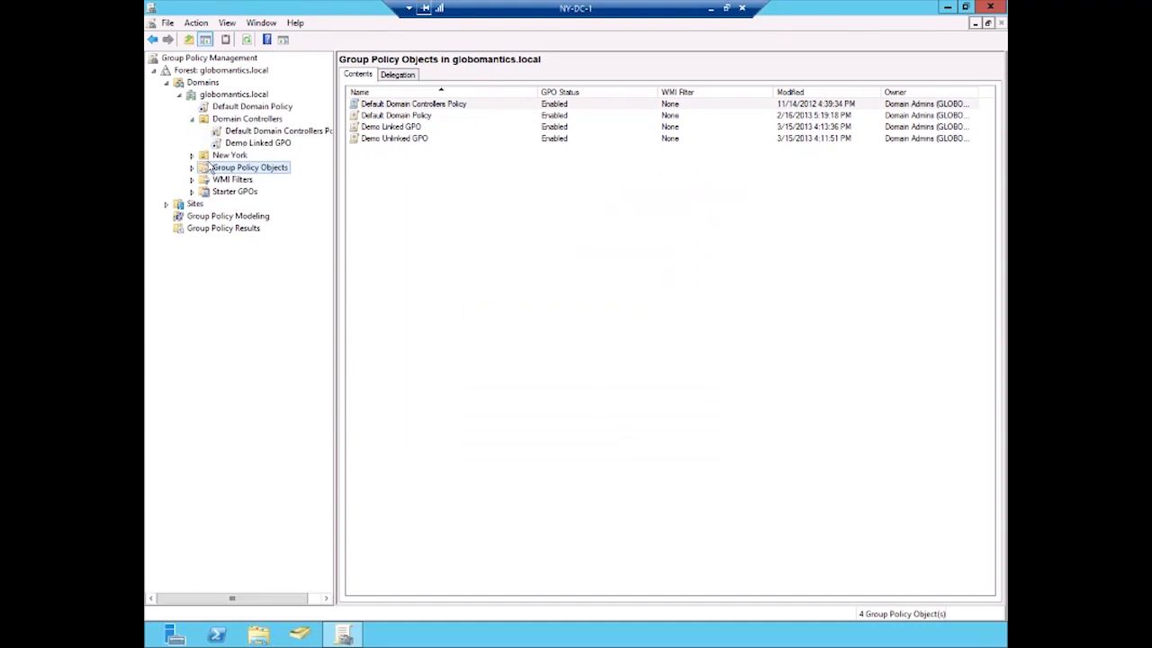
pyautogui.click(191, 154)
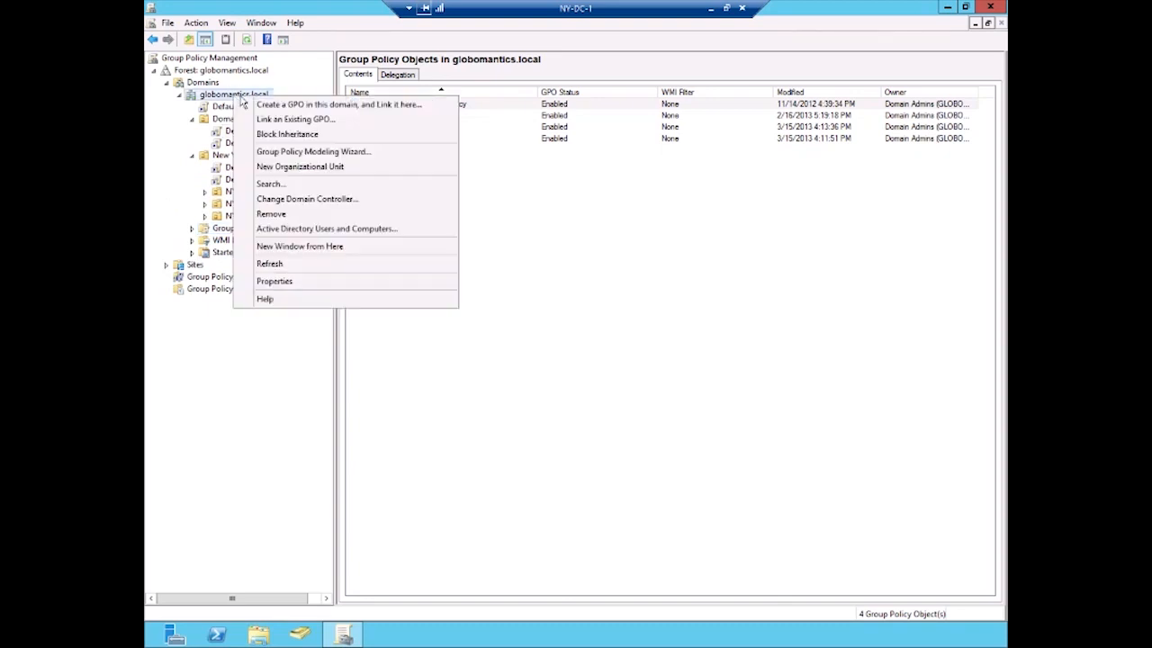
pyautogui.click(296, 119)
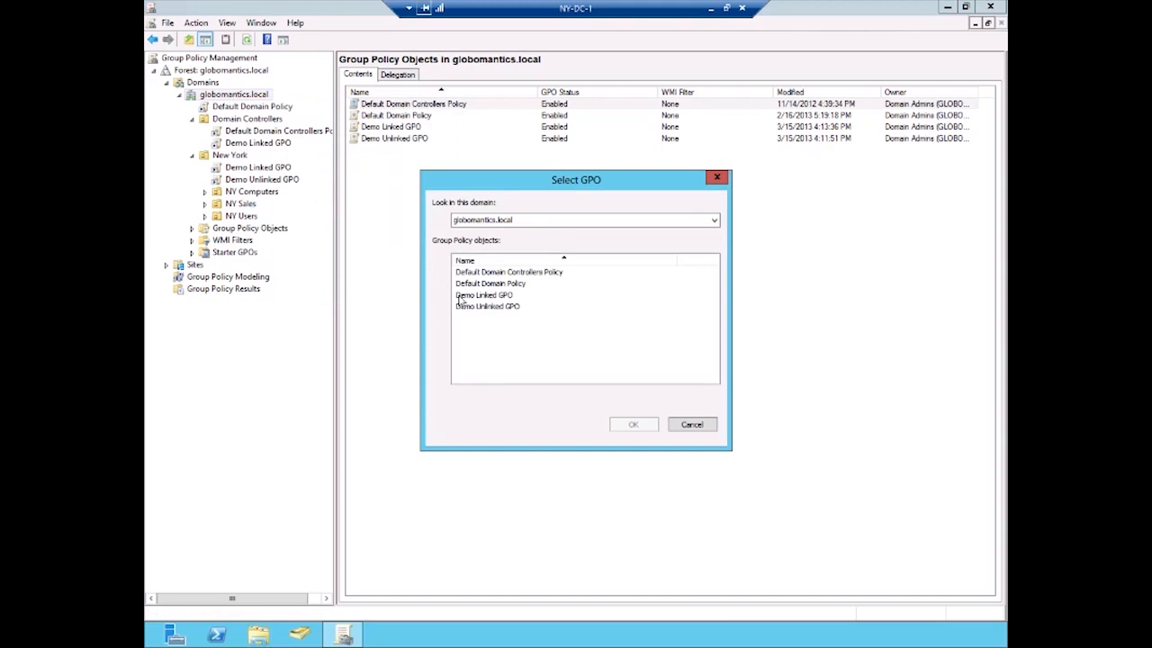
pyautogui.click(692, 424)
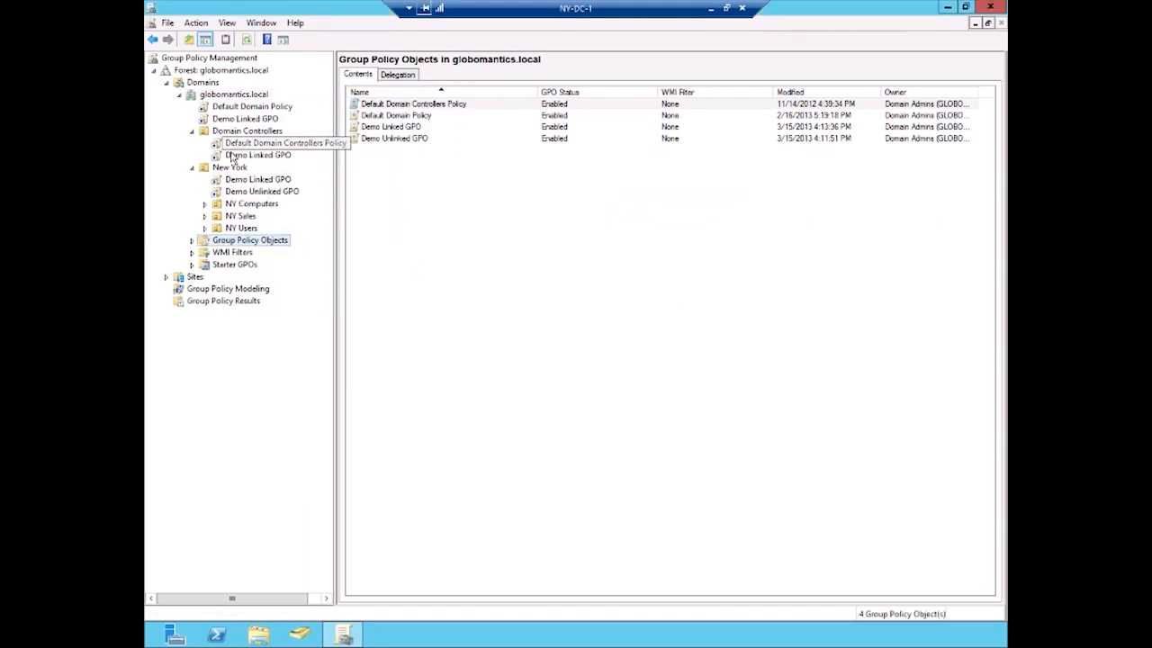
pyautogui.moveTo(272, 188)
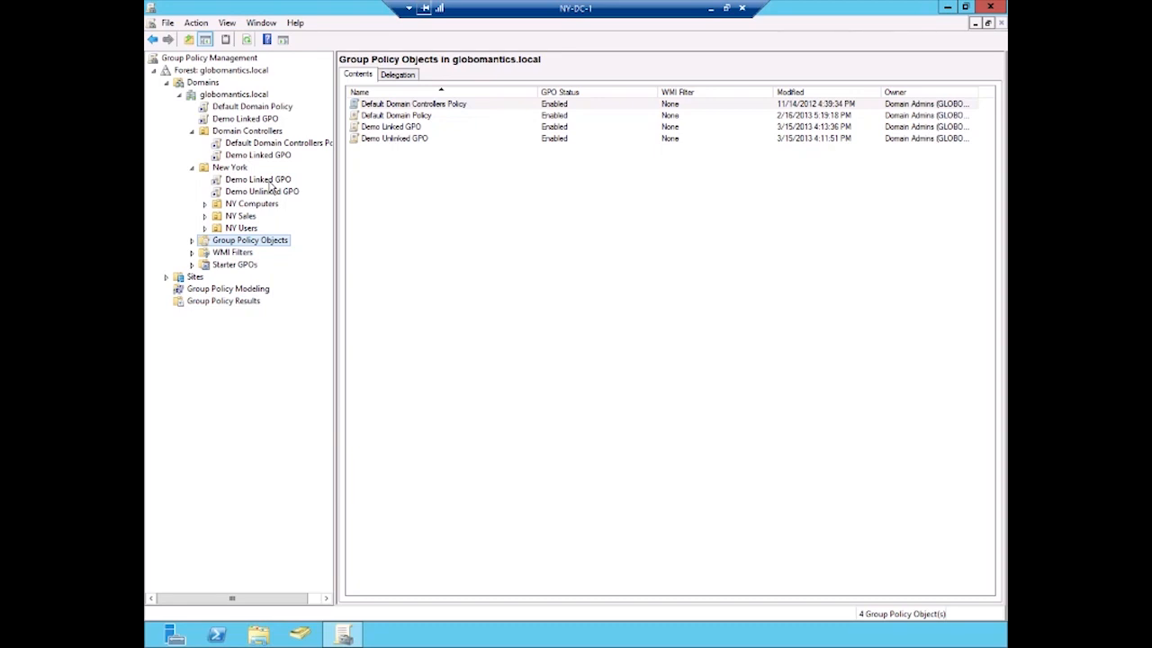
pyautogui.moveTo(222, 178)
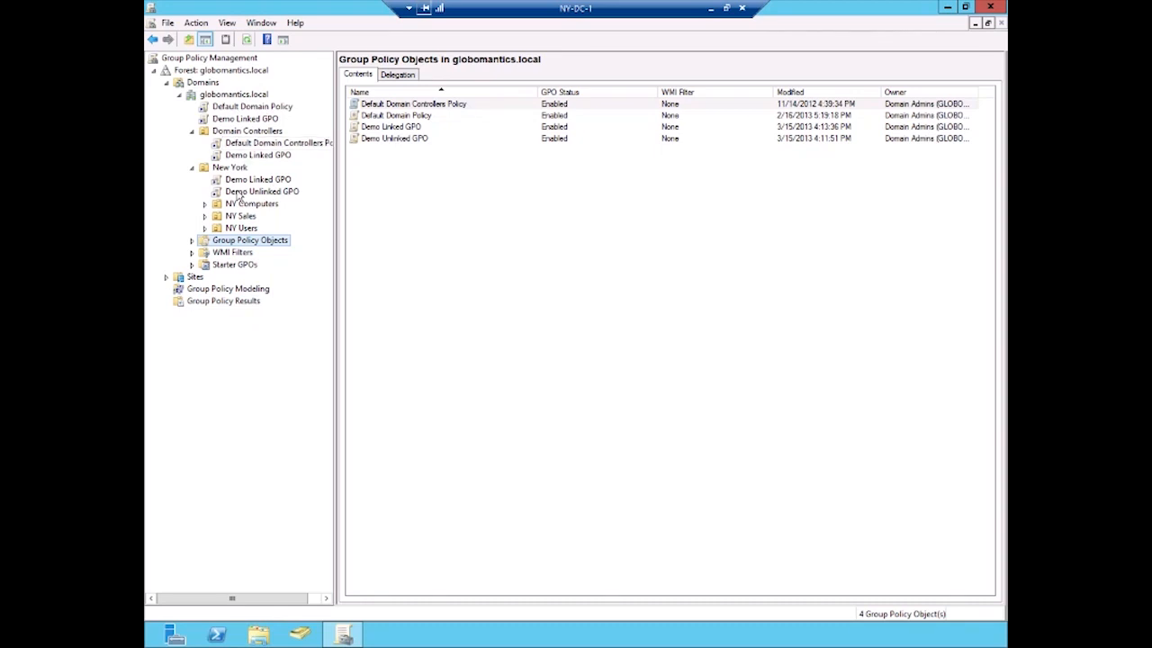
pyautogui.moveTo(455, 167)
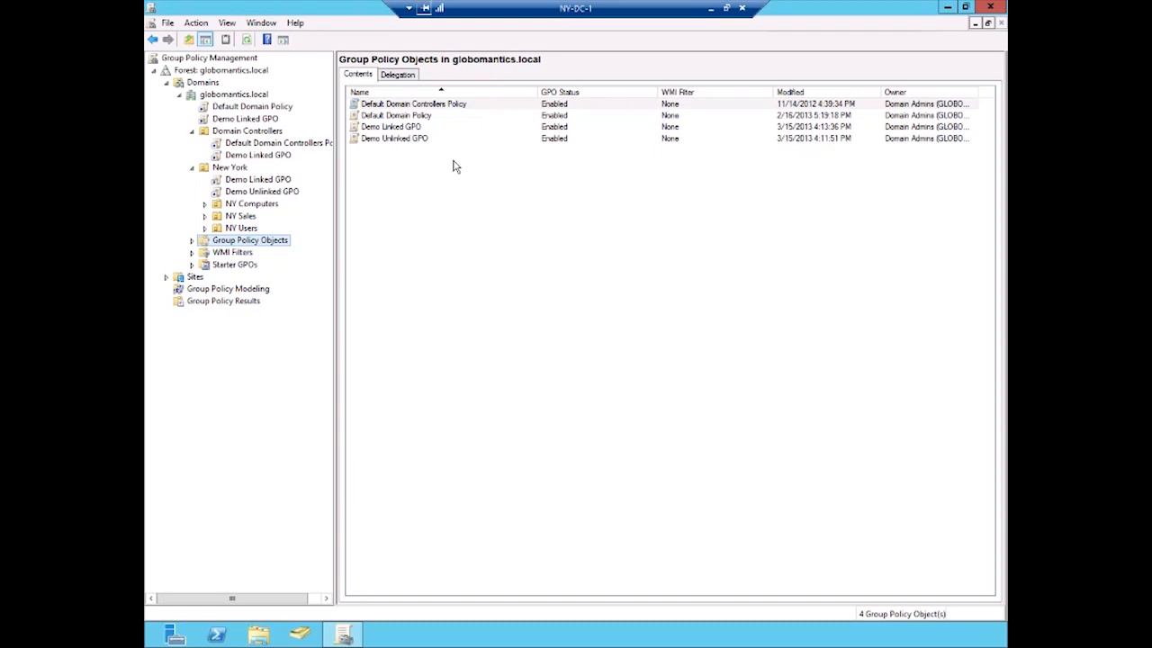
pyautogui.moveTo(292, 236)
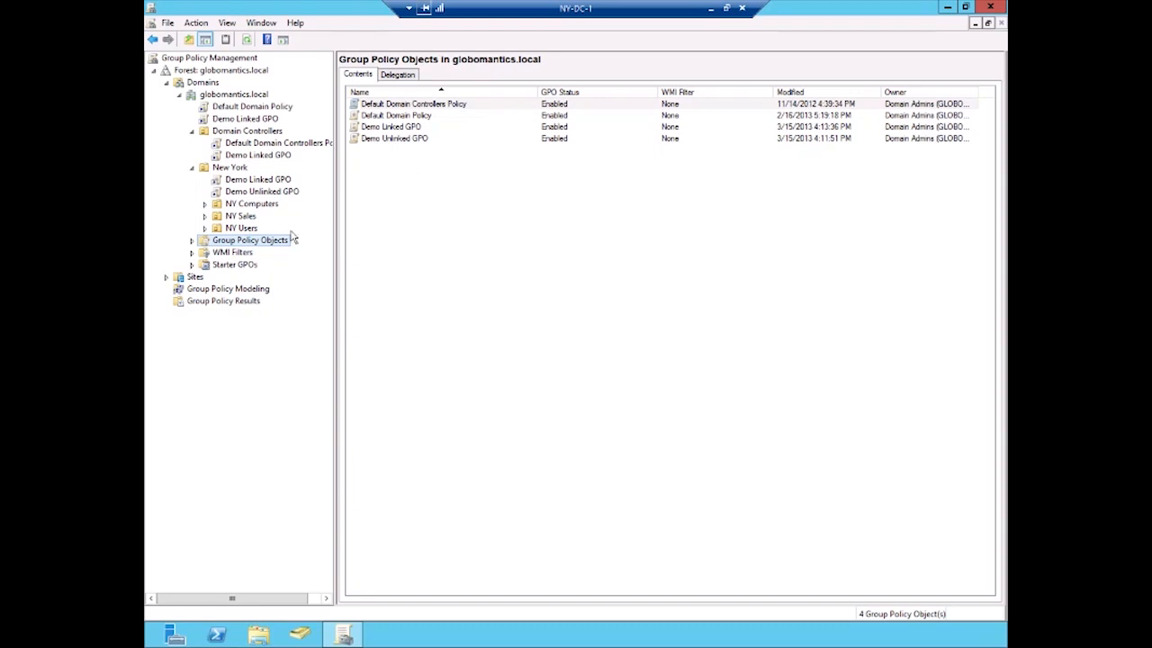
# Step: Create the Starter GPOs folder, listing the ten system starter GPOs
pyautogui.click(234, 263)
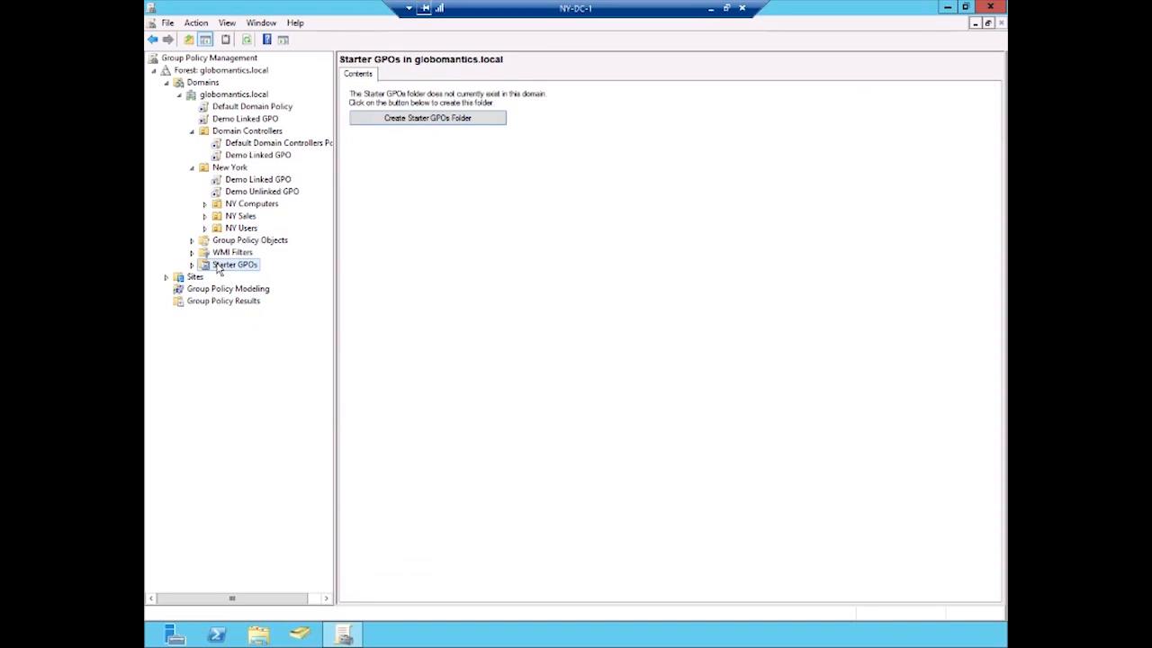
pyautogui.moveTo(443, 105)
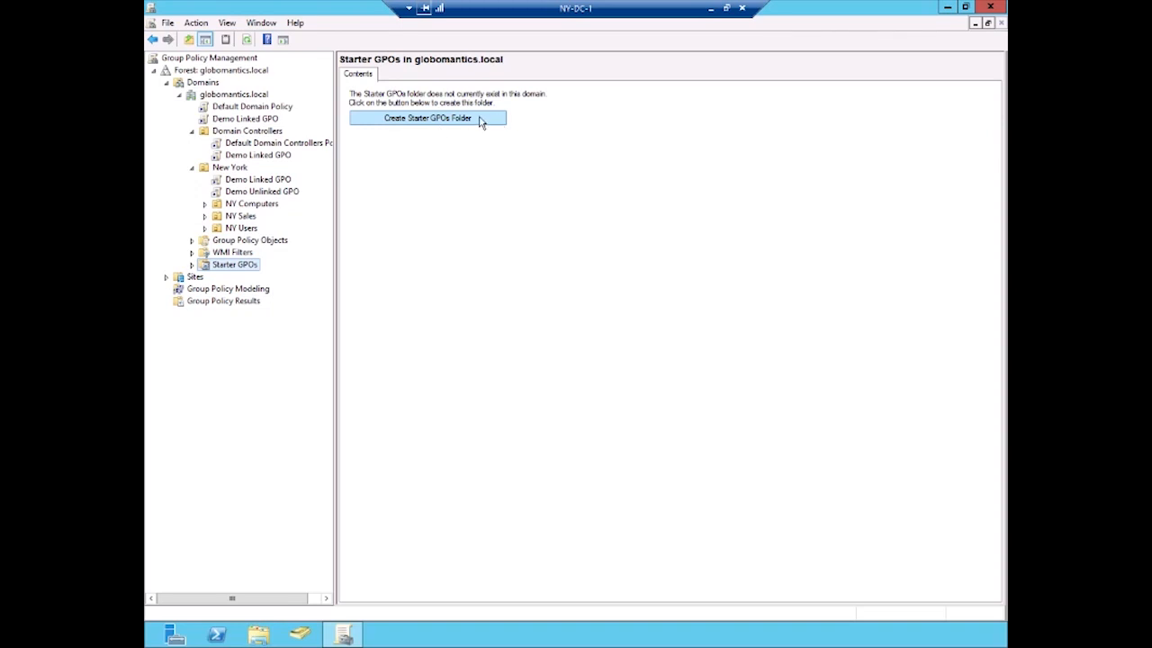
pyautogui.click(428, 117)
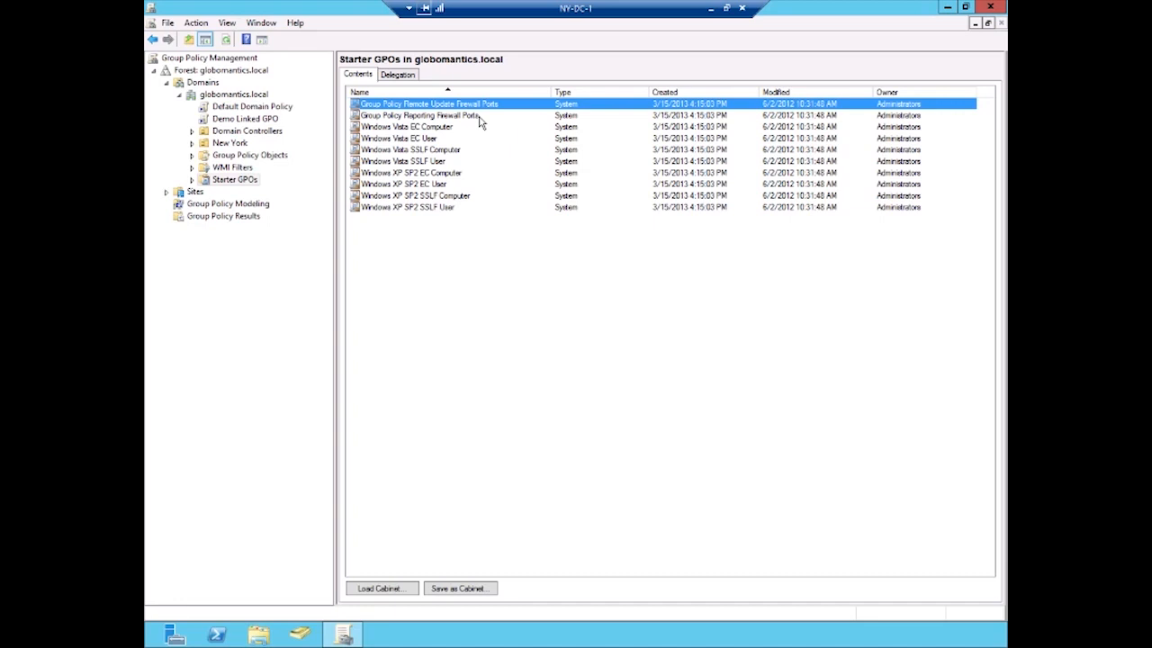
pyautogui.moveTo(450, 245)
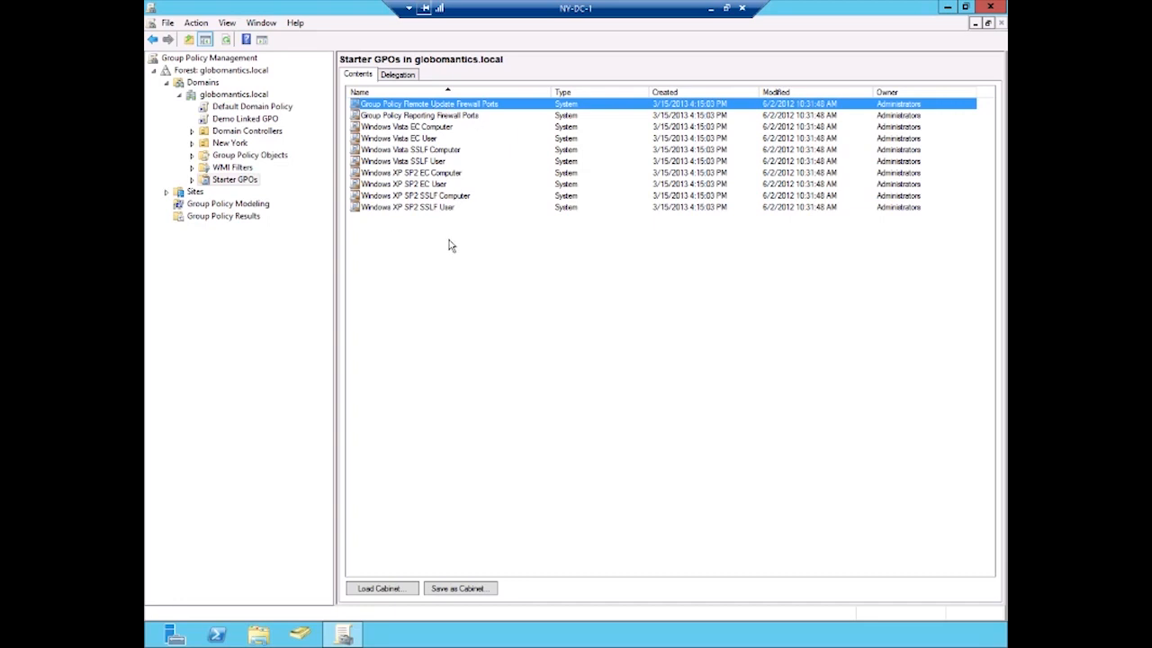
pyautogui.click(450, 245)
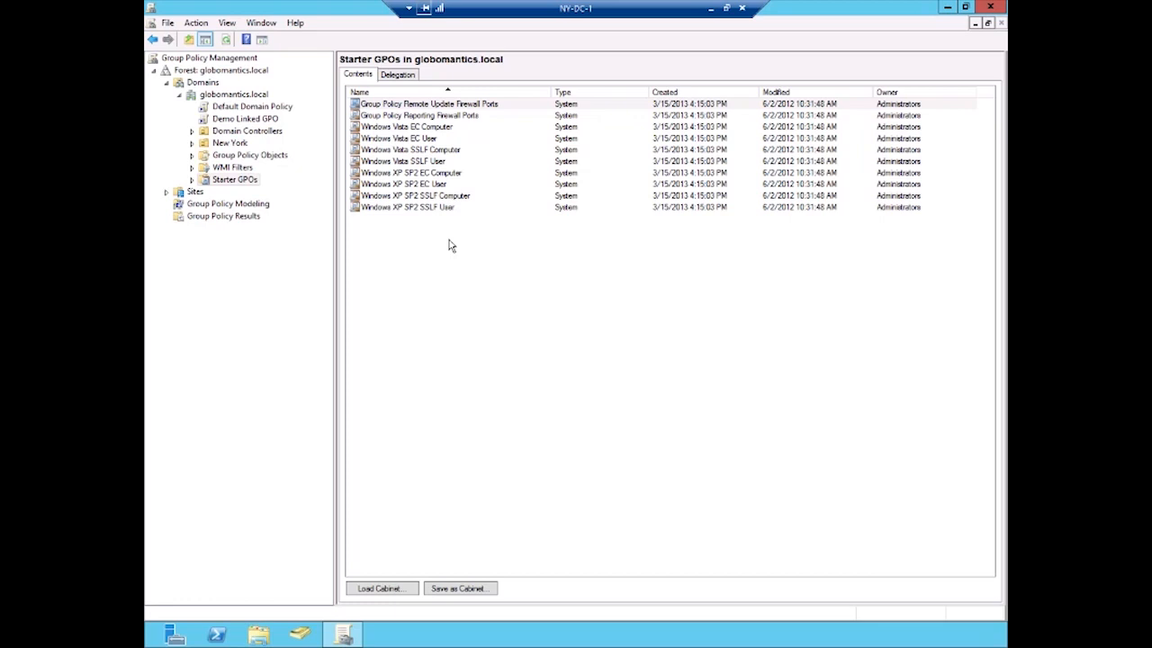
pyautogui.moveTo(391, 200)
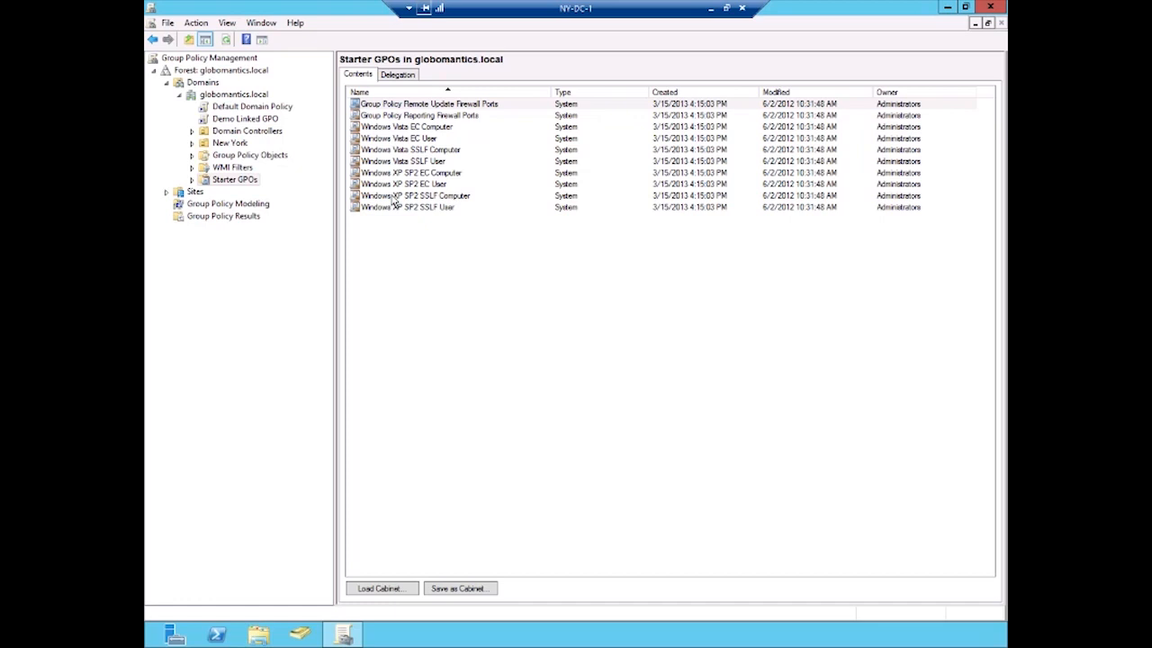
pyautogui.moveTo(472, 268)
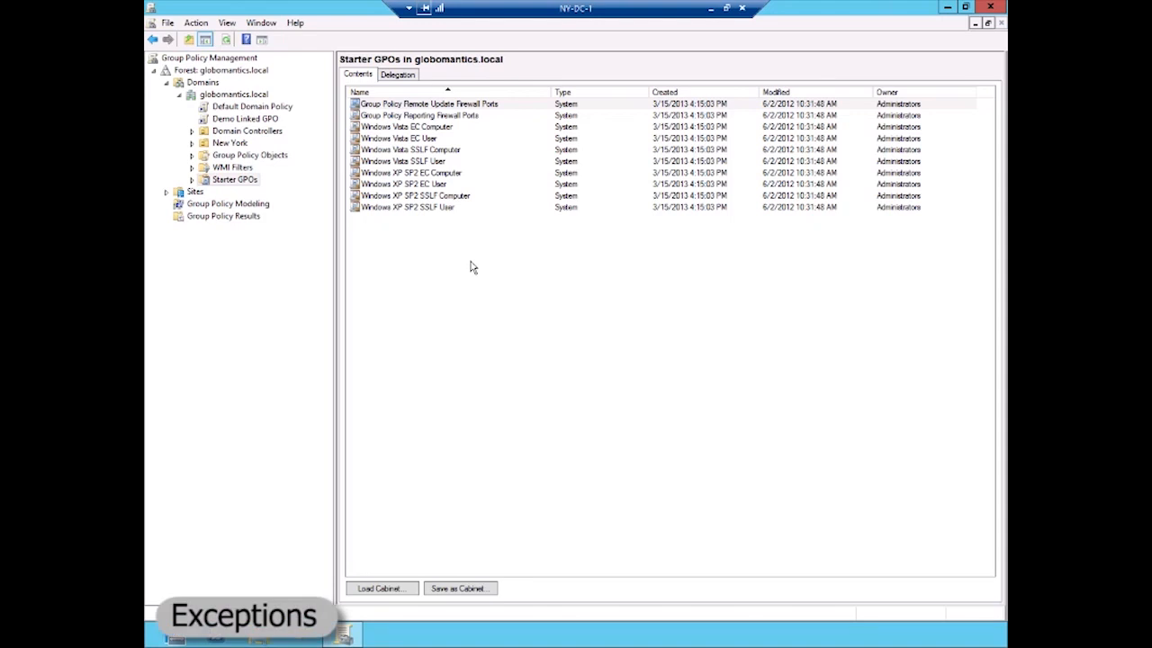
pyautogui.moveTo(308, 221)
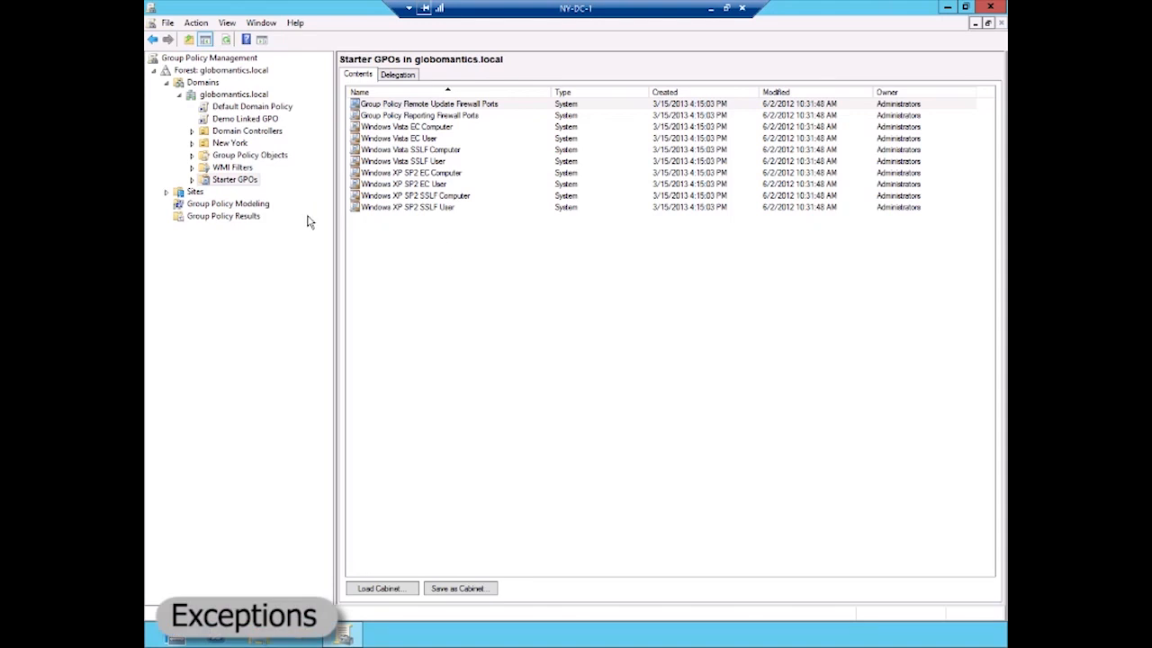
pyautogui.moveTo(358, 291)
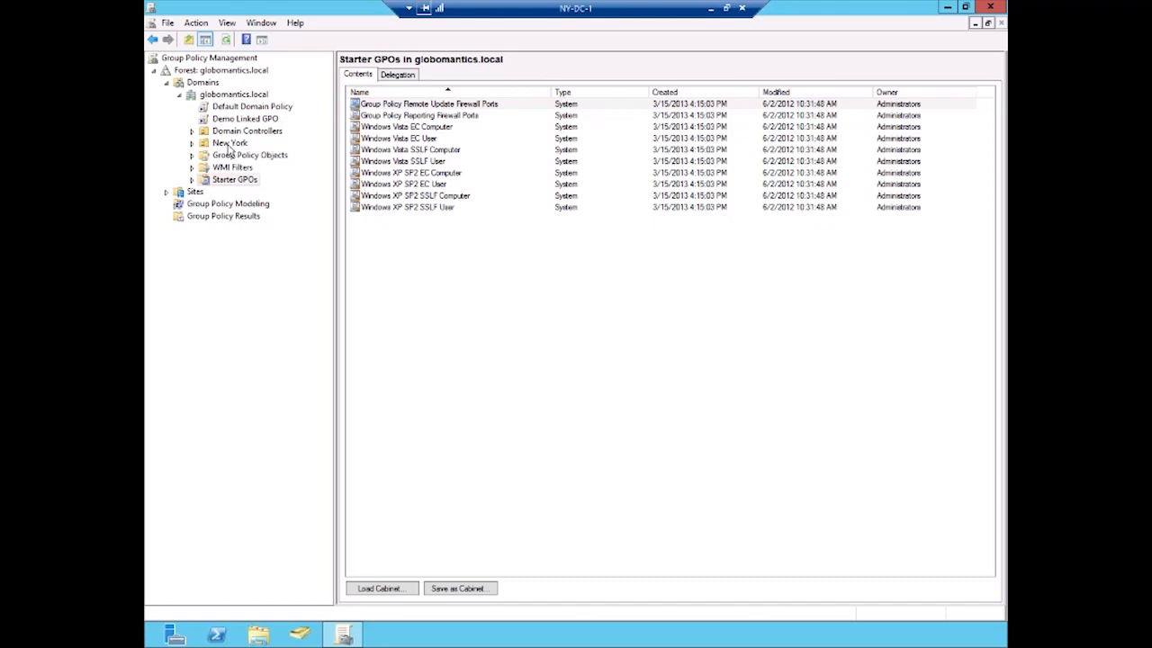
# Step: Select the New York OU and bring up its menu to choose Block Inheritance
pyautogui.click(229, 142)
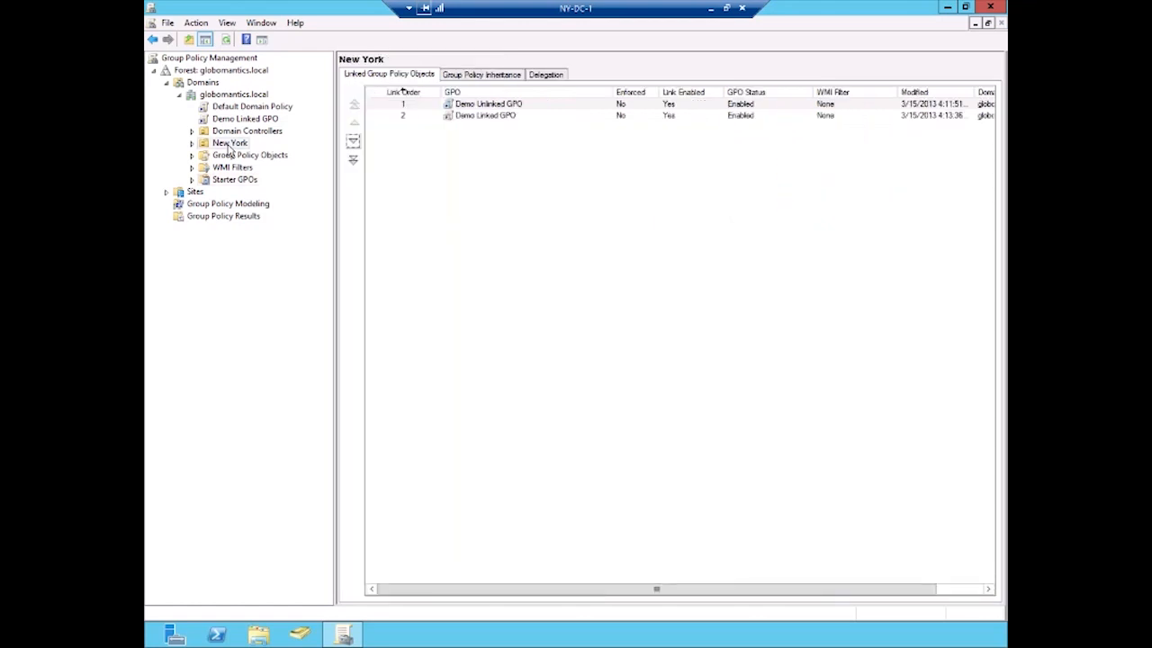
pyautogui.rightClick(230, 142)
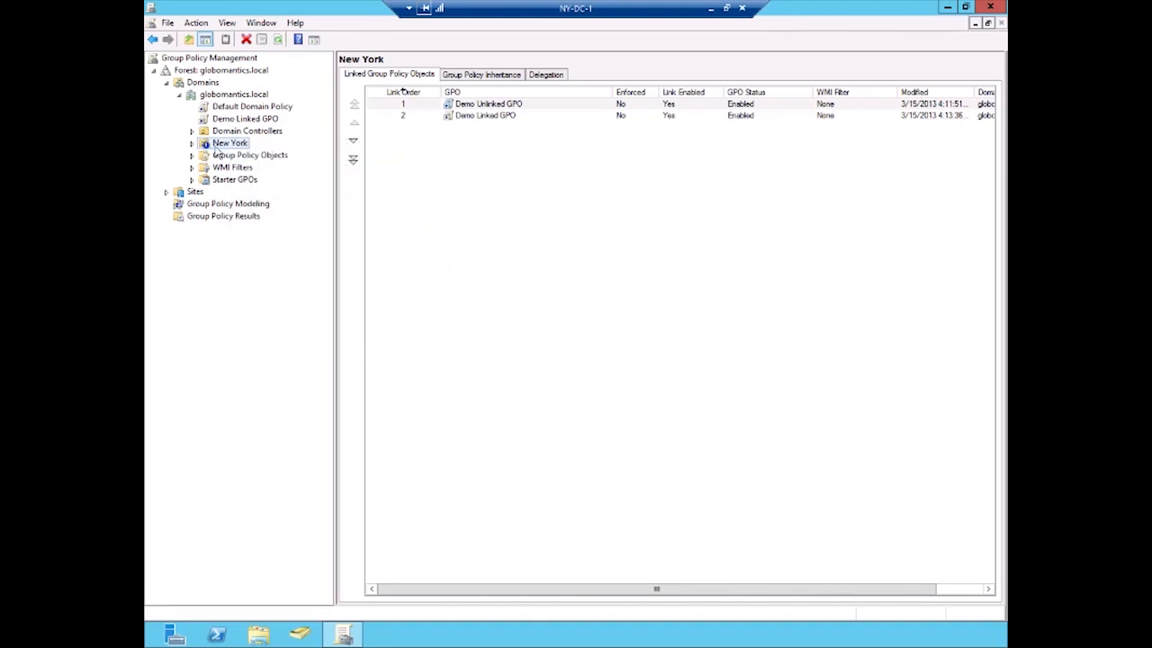
pyautogui.moveTo(378, 218)
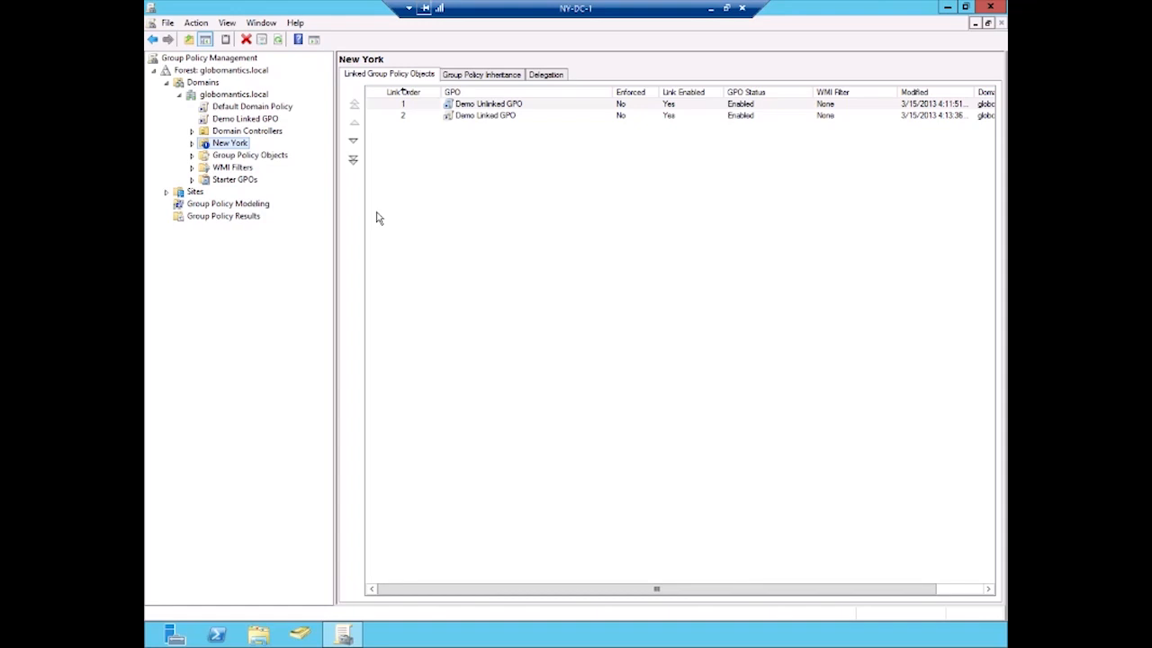
pyautogui.moveTo(467, 154)
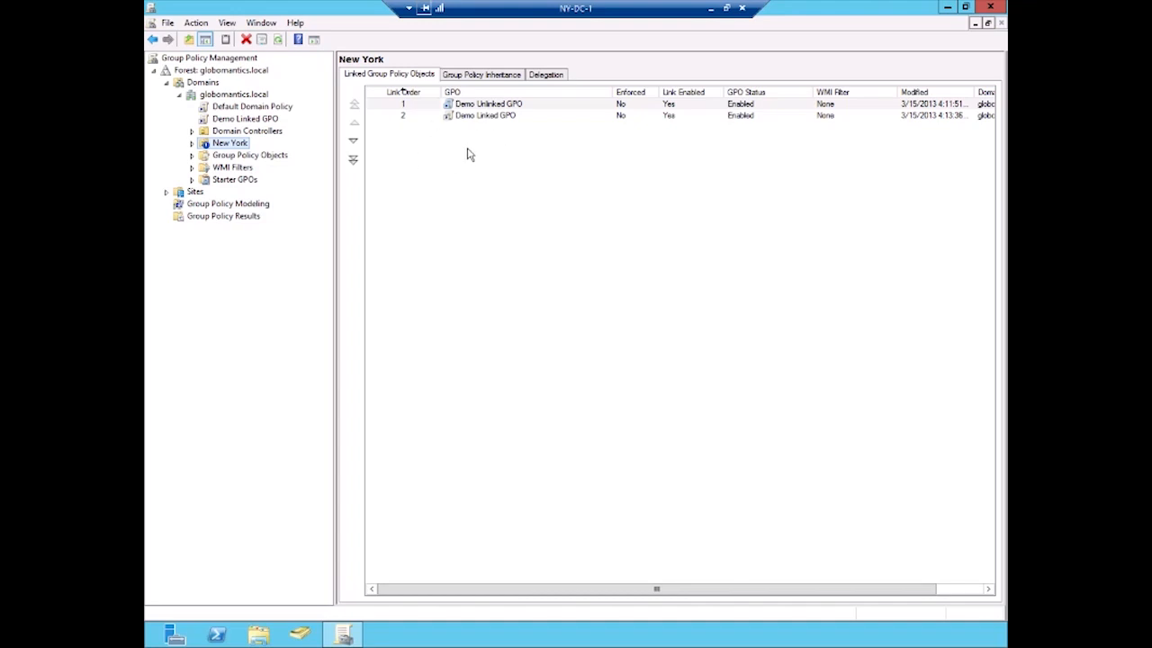
pyautogui.moveTo(488, 172)
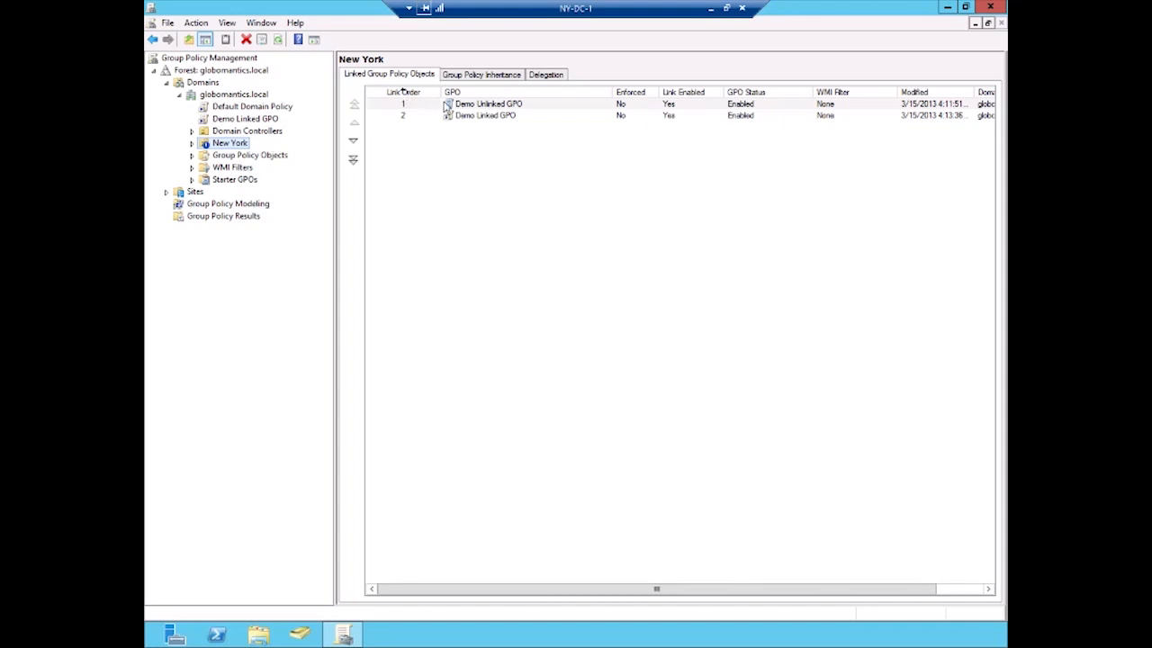
pyautogui.moveTo(484, 120)
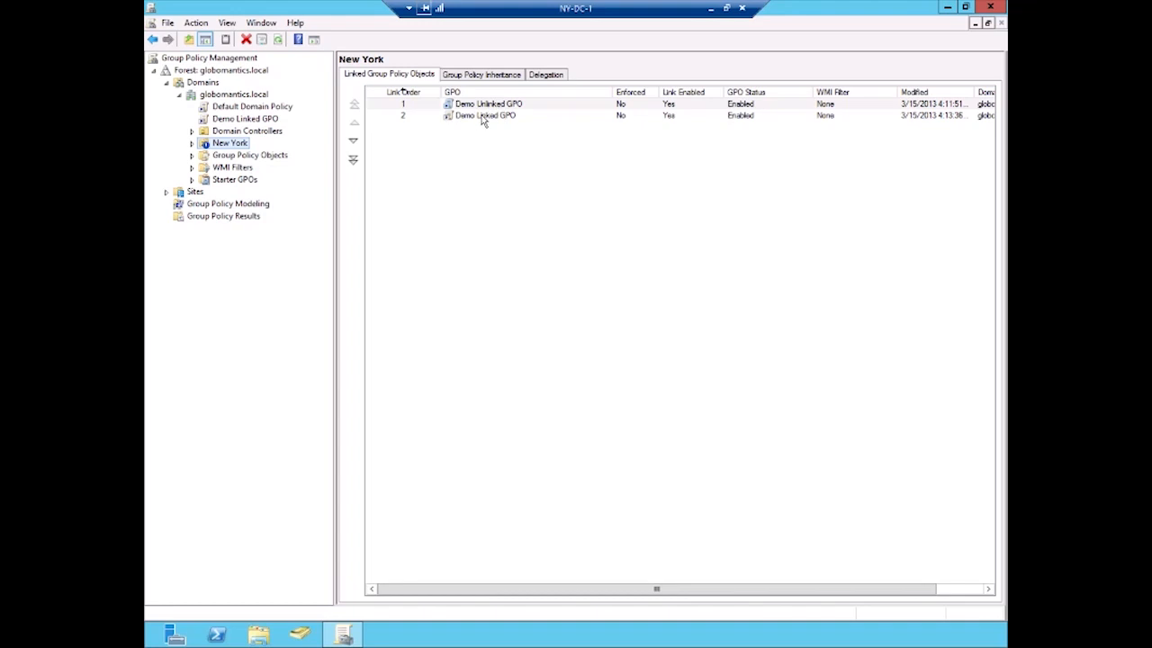
pyautogui.moveTo(481, 136)
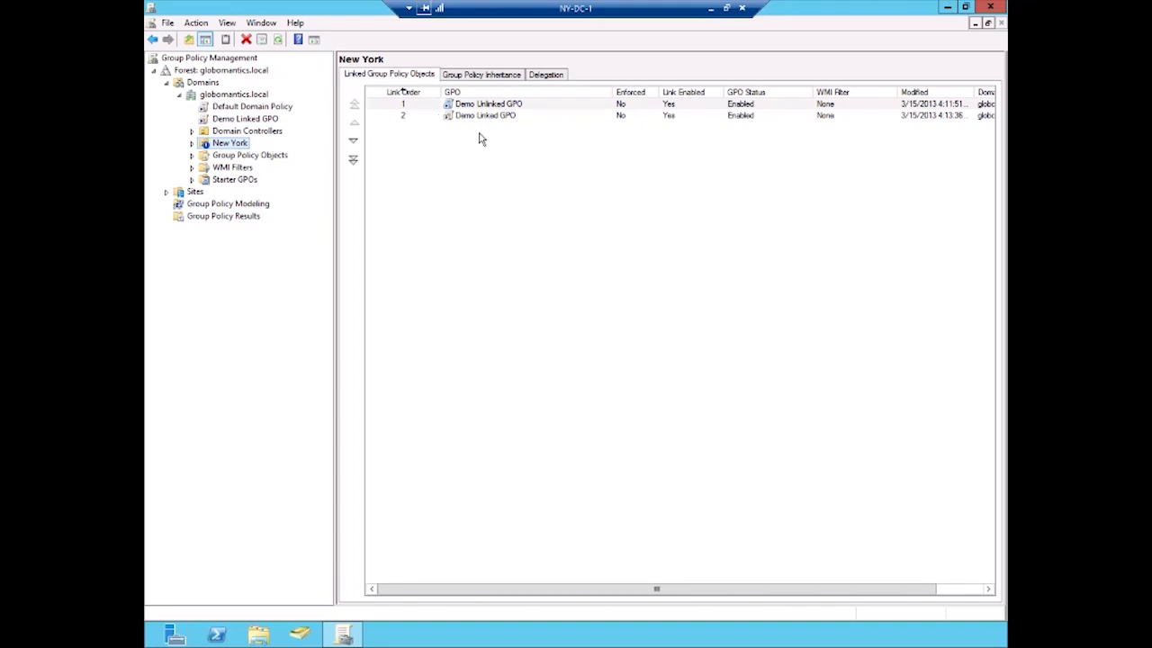
pyautogui.moveTo(544, 108)
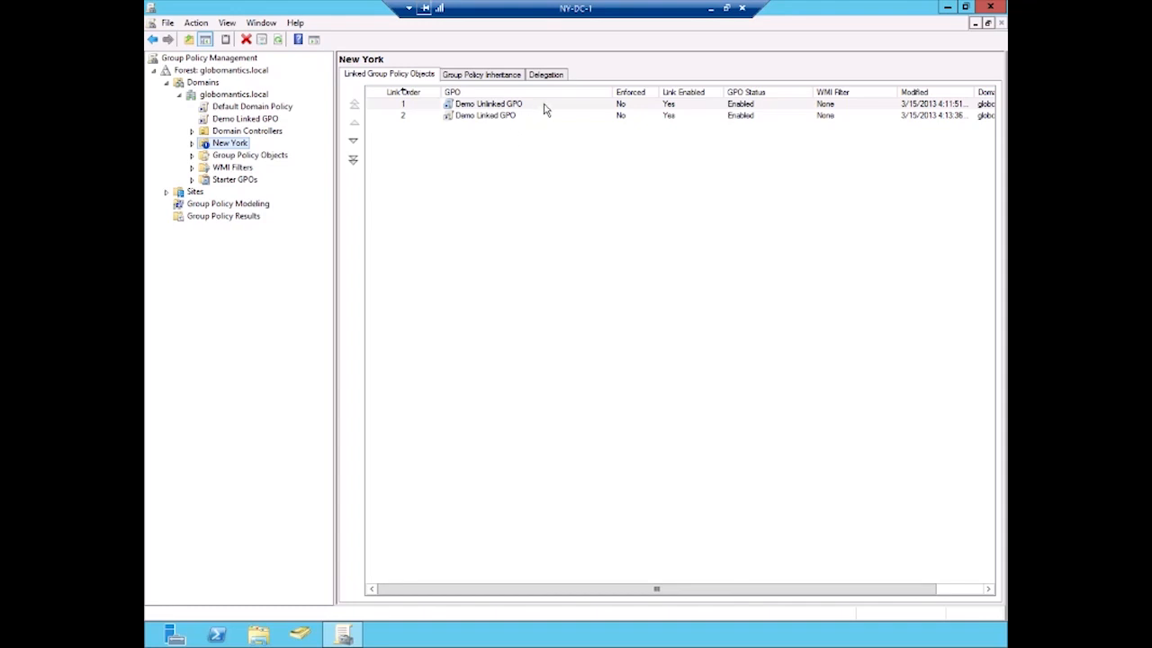
pyautogui.moveTo(532, 122)
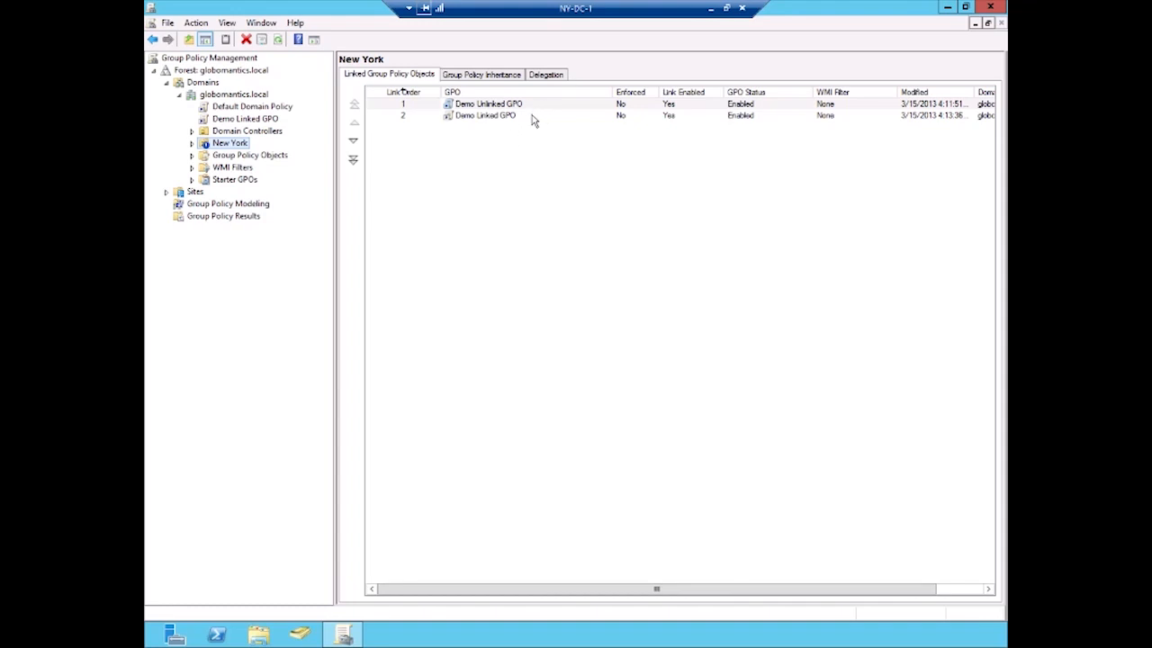
pyautogui.moveTo(532, 141)
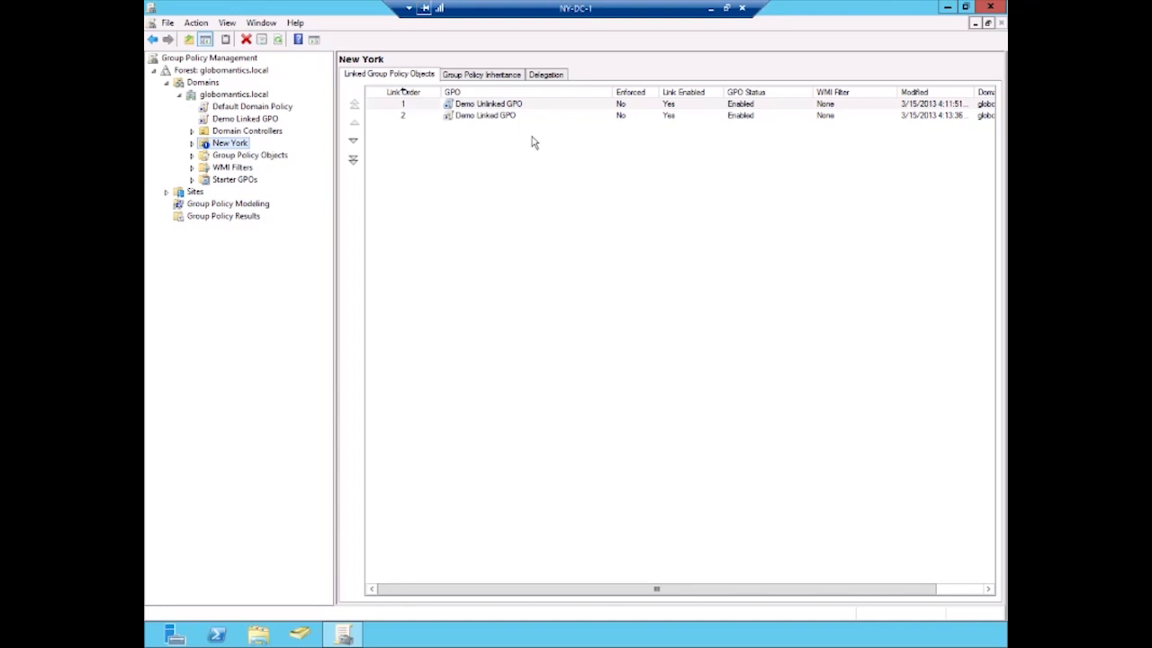
pyautogui.moveTo(530, 142)
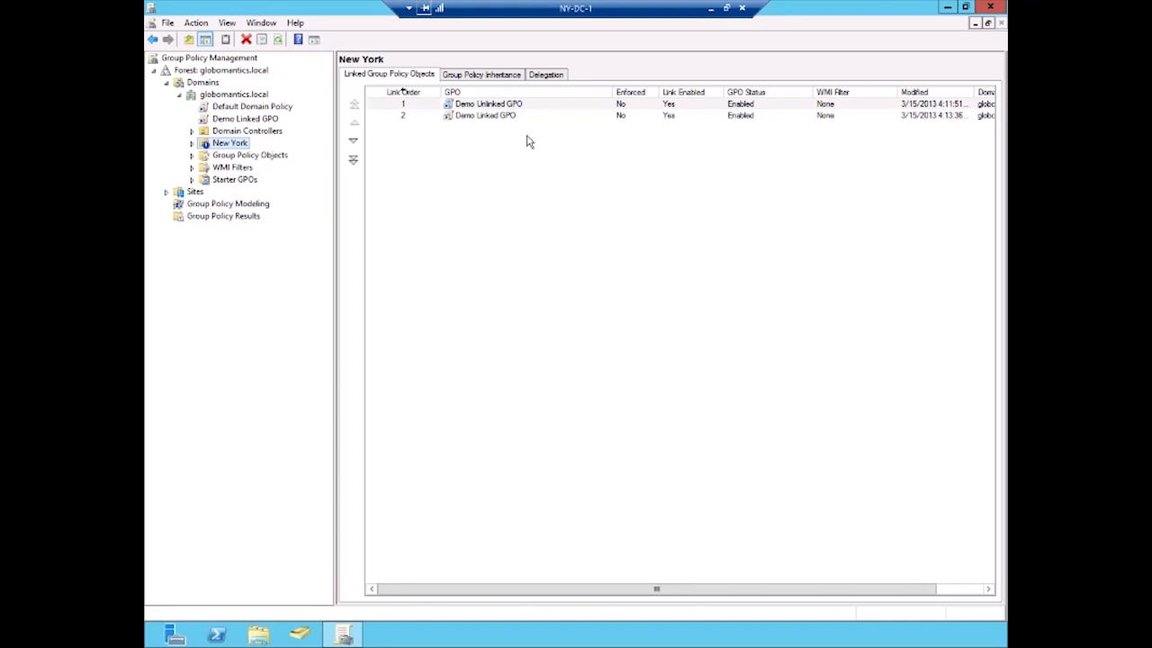
pyautogui.moveTo(415, 142)
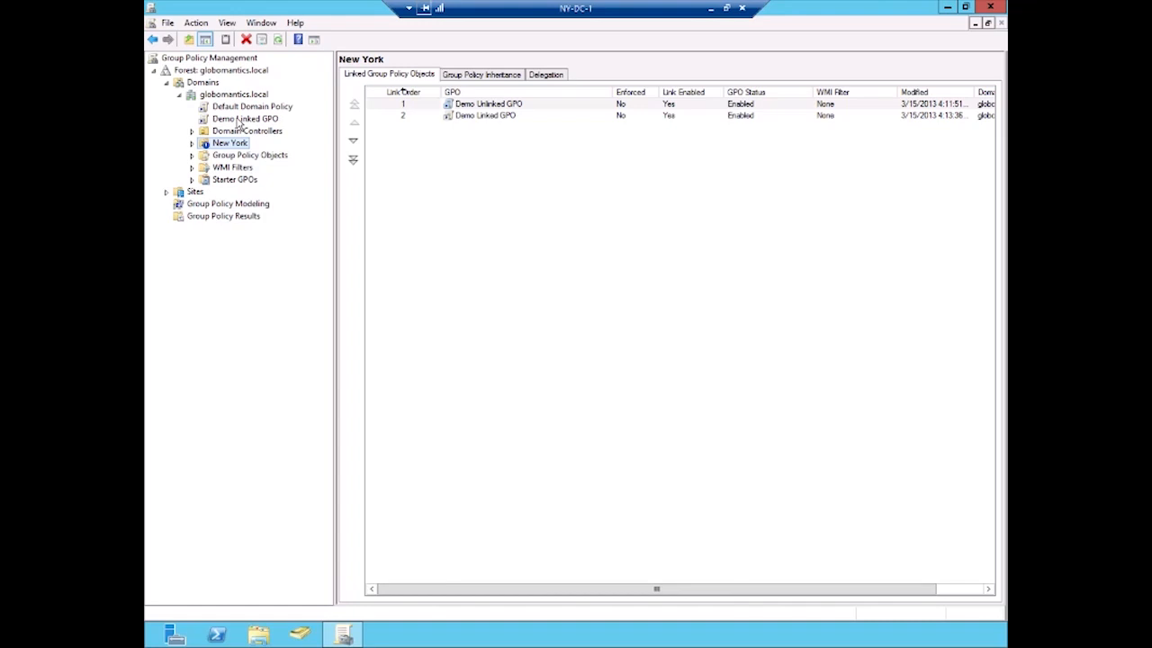
# Step: Bring up the menus for the domain-level Demo Linked GPO link and the New York OU
pyautogui.rightClick(245, 117)
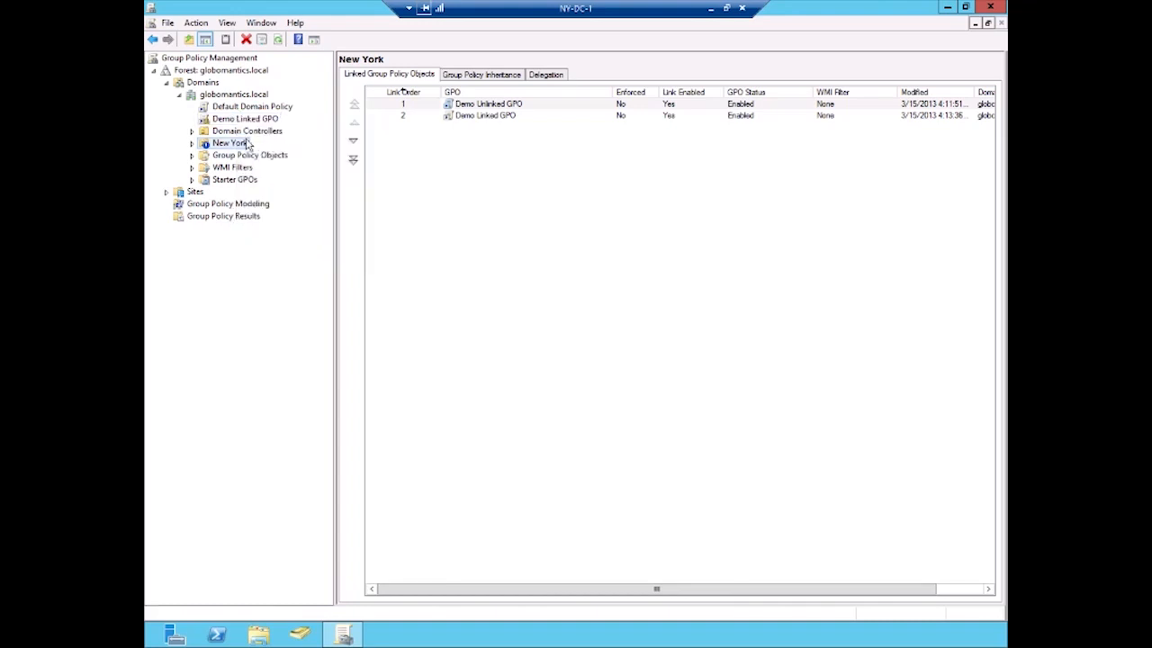
pyautogui.moveTo(213, 132)
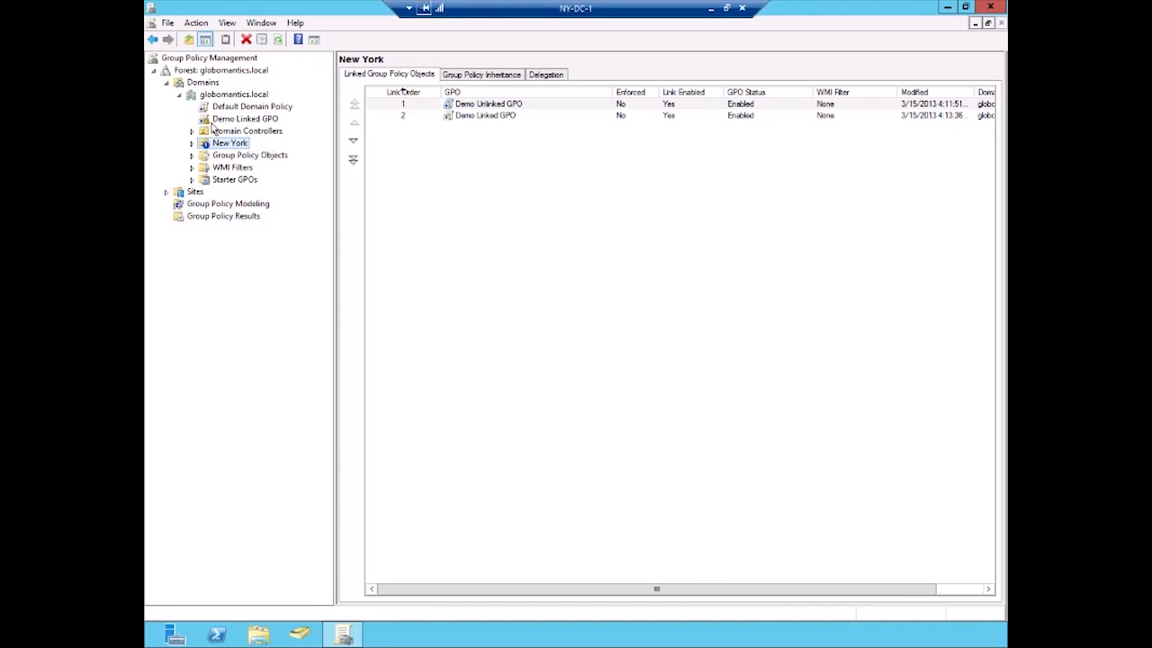
pyautogui.moveTo(213, 131)
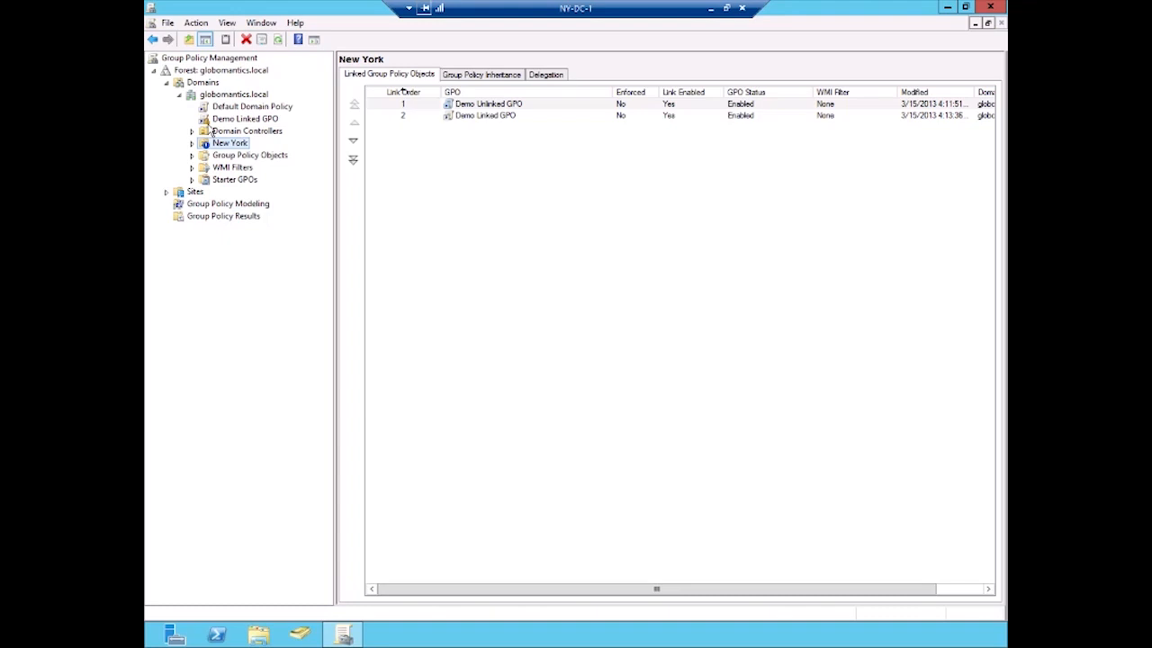
pyautogui.moveTo(229, 130)
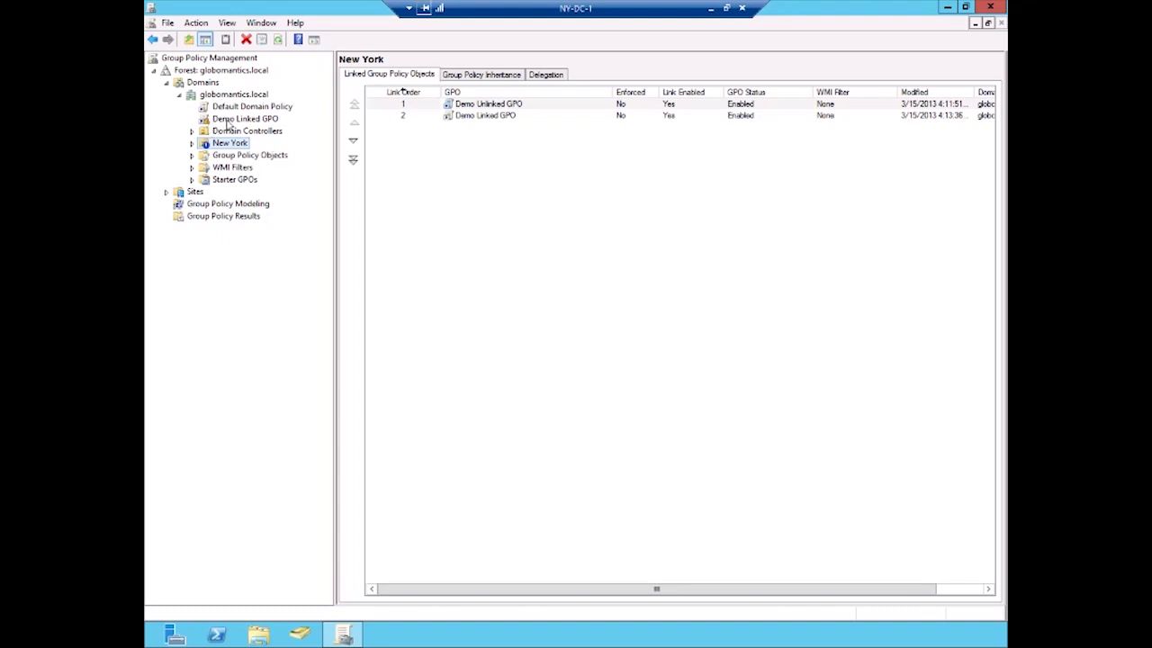
pyautogui.moveTo(231, 151)
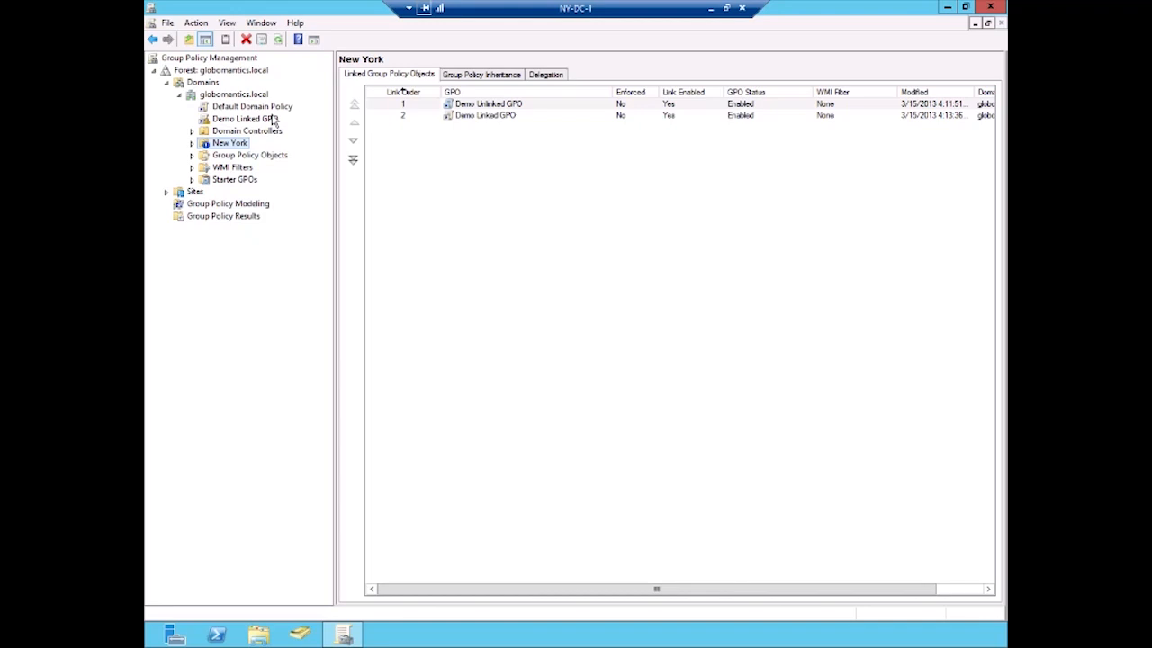
pyautogui.moveTo(281, 118)
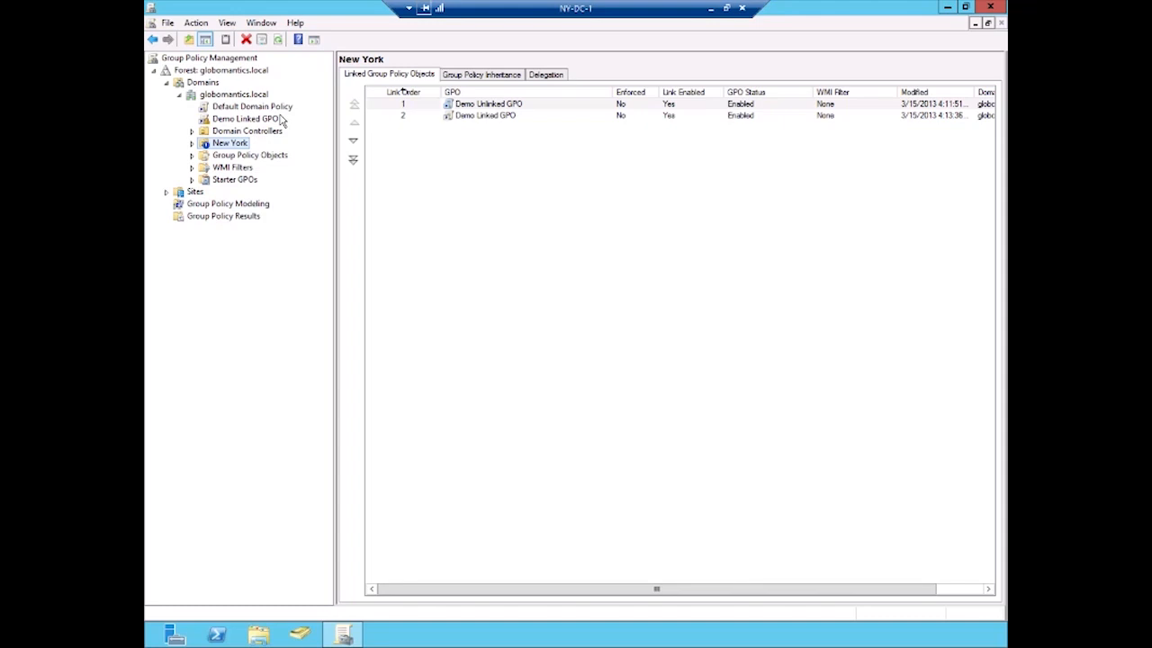
pyautogui.rightClick(231, 142)
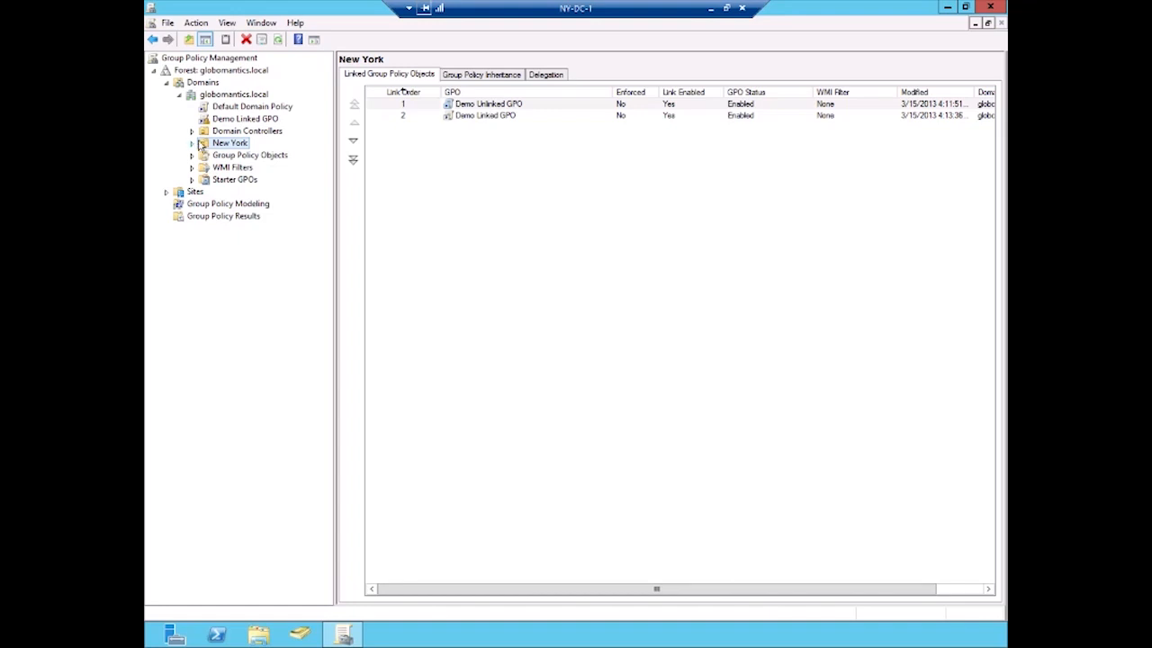
# Step: Delete the Demo Linked GPO link from New York, leaving Demo Unlinked GPO linked there
pyautogui.rightClick(484, 115)
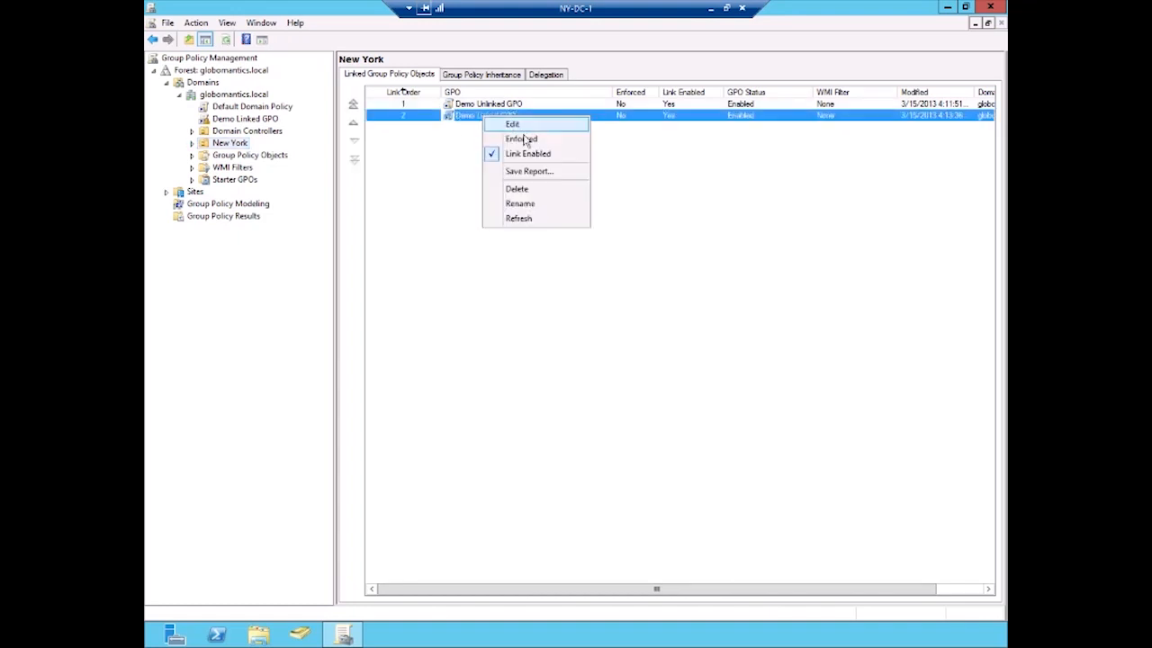
pyautogui.click(517, 188)
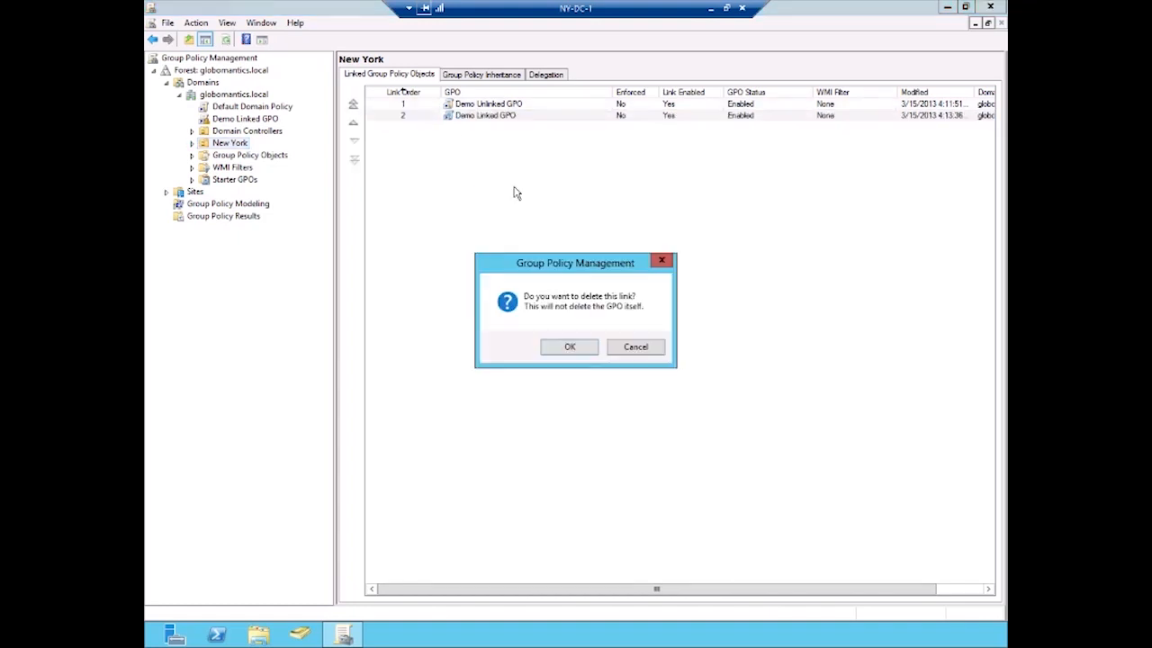
pyautogui.moveTo(555, 314)
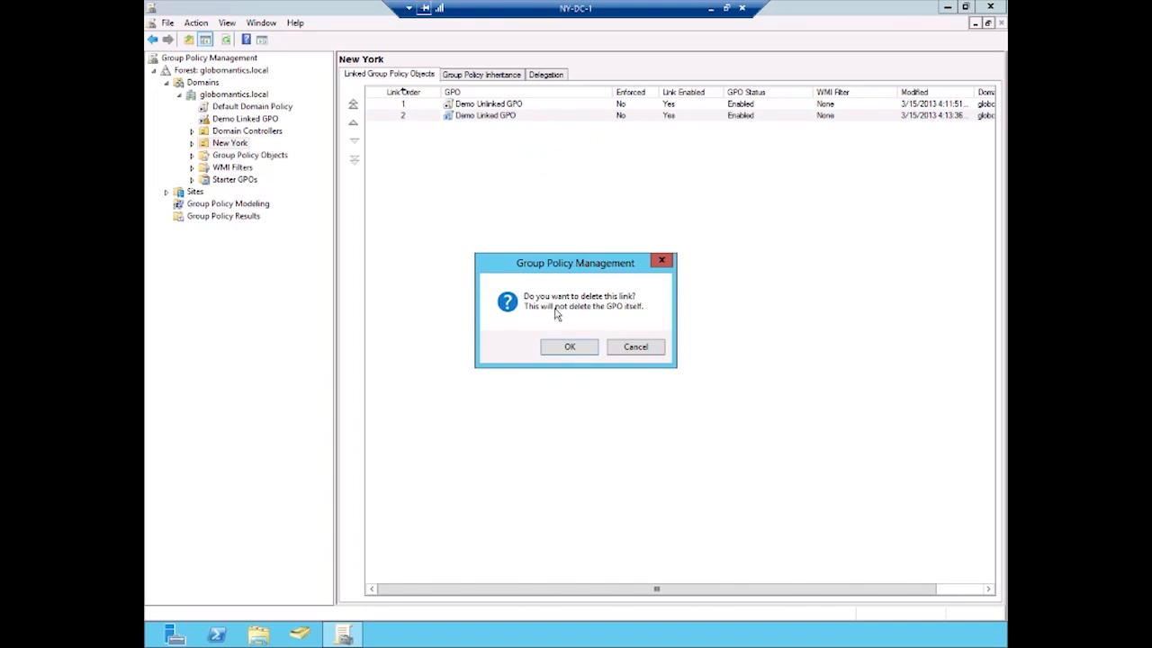
pyautogui.click(569, 347)
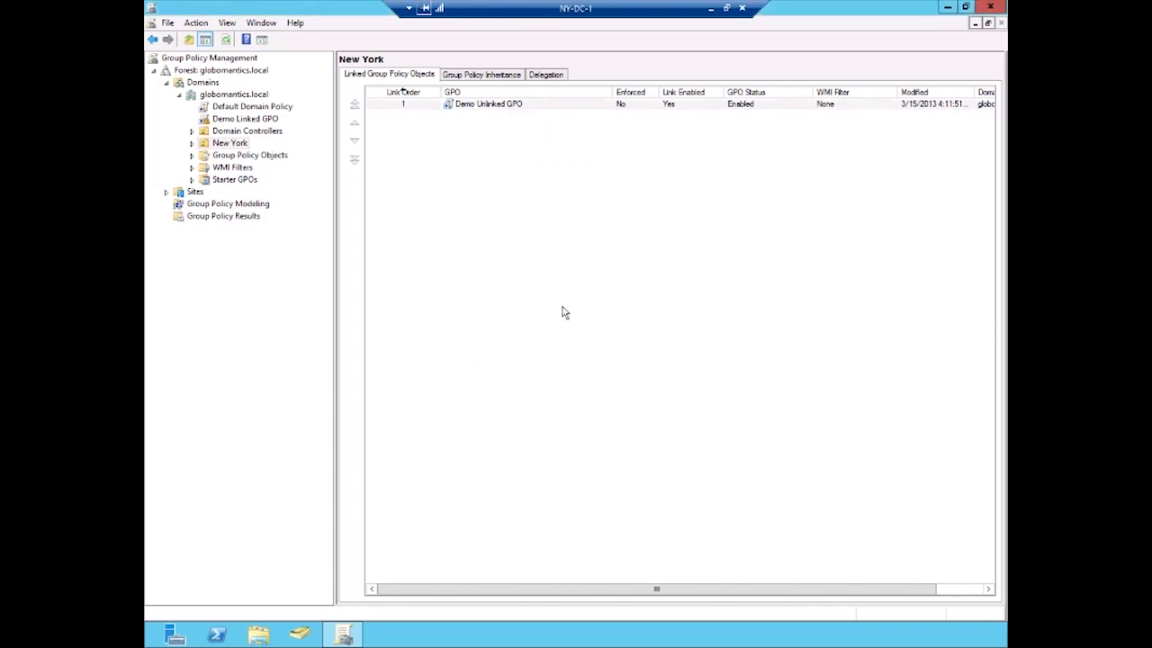
pyautogui.moveTo(484, 117)
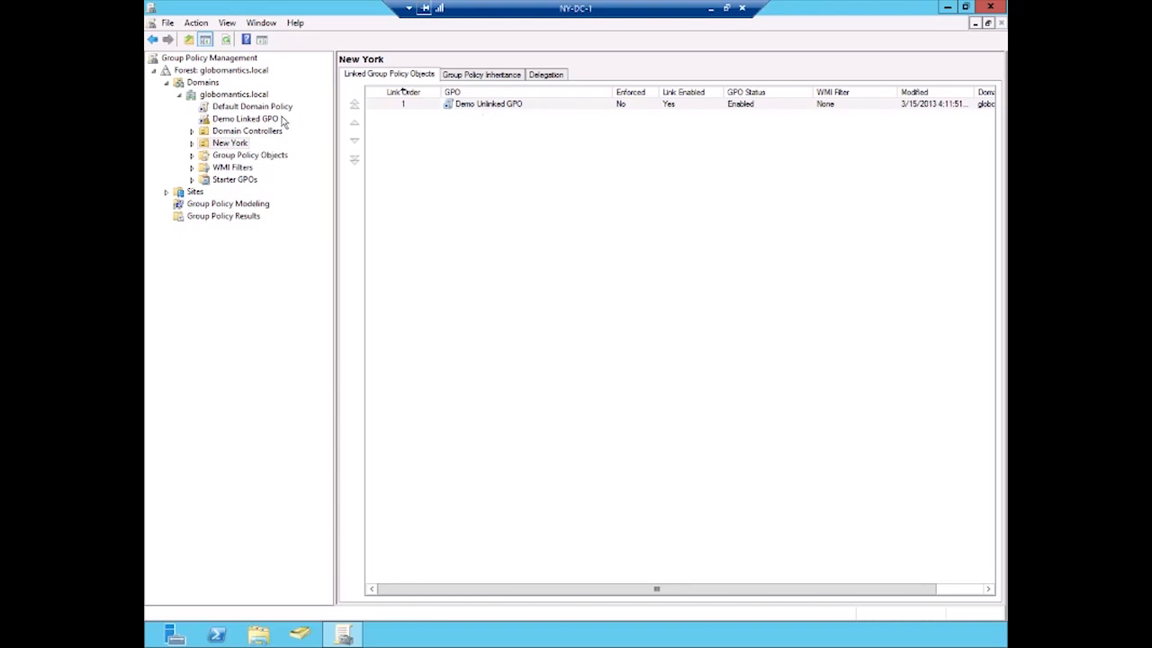
pyautogui.moveTo(264, 123)
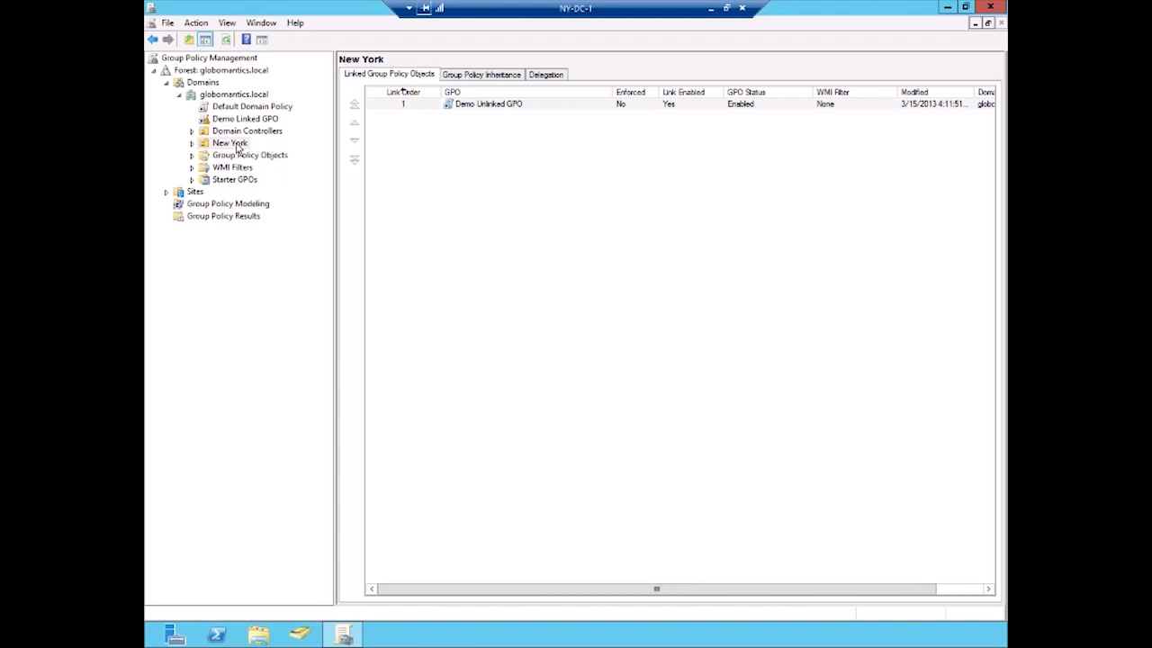
pyautogui.moveTo(238, 119)
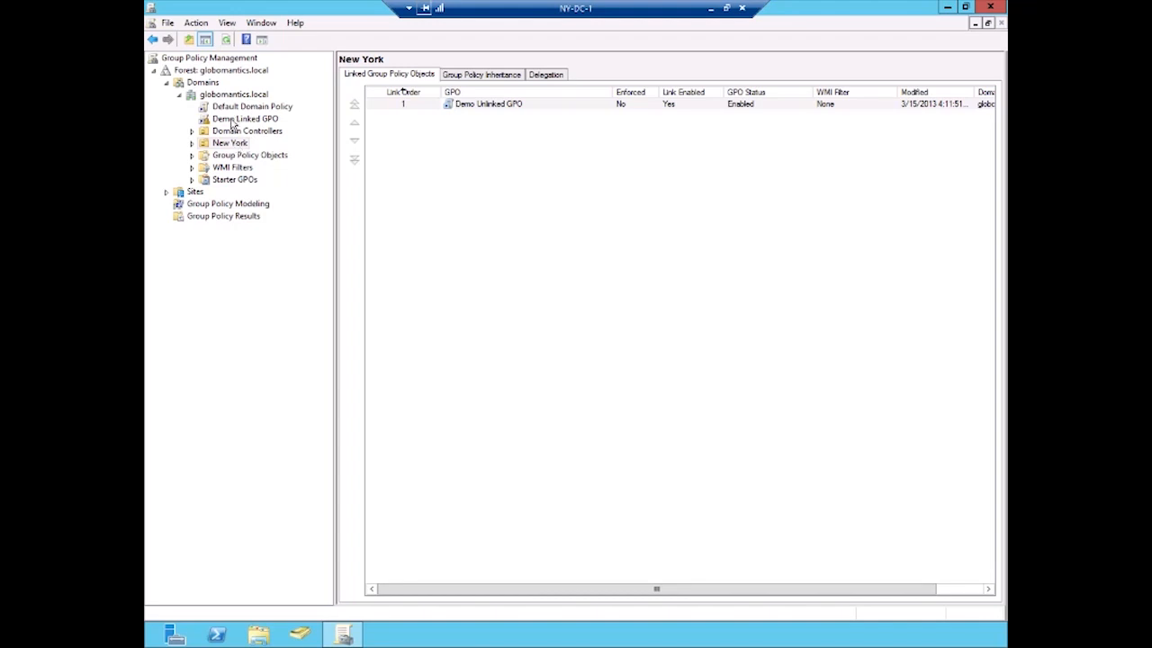